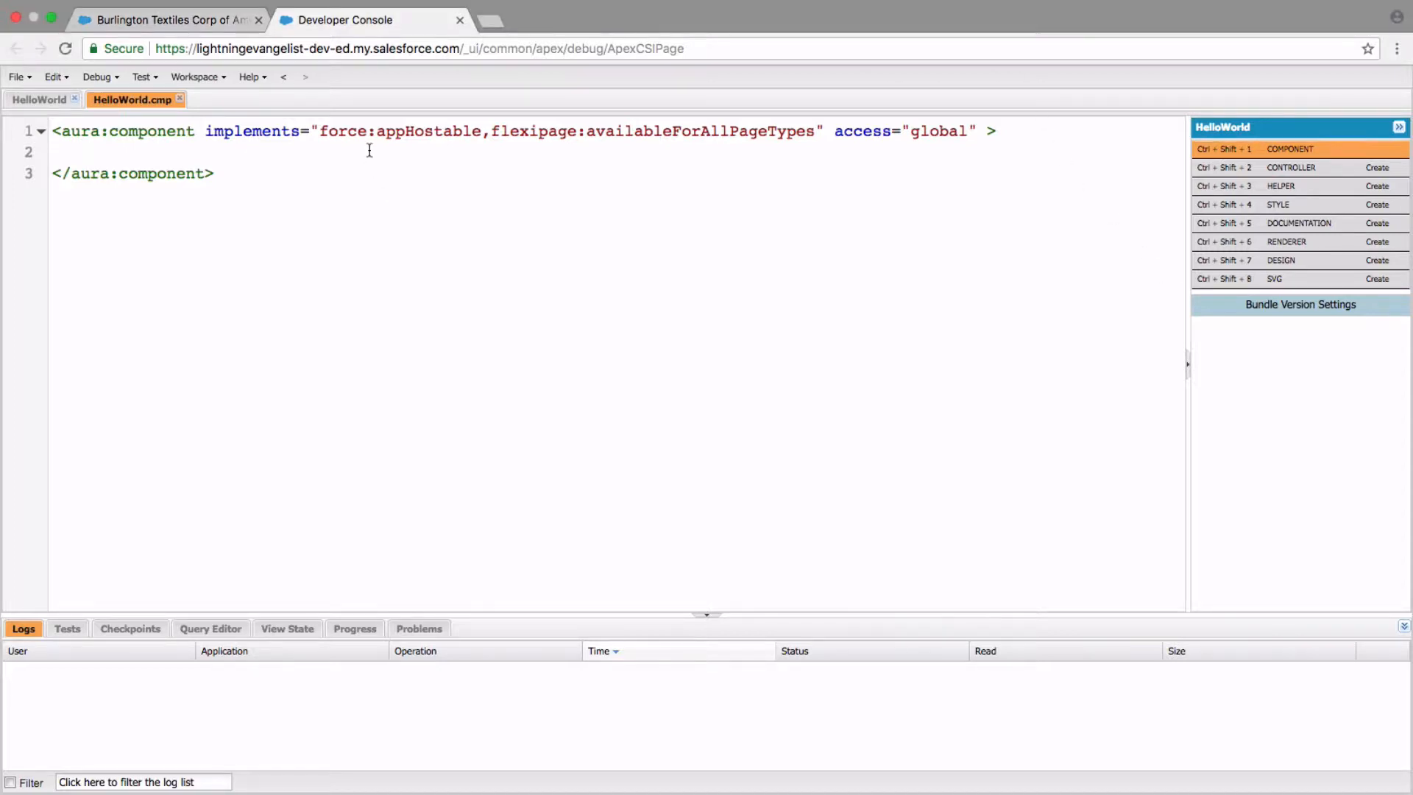
- Add the text 'Hello world!' inside the HelloWorld component body and save it
click(90, 152)
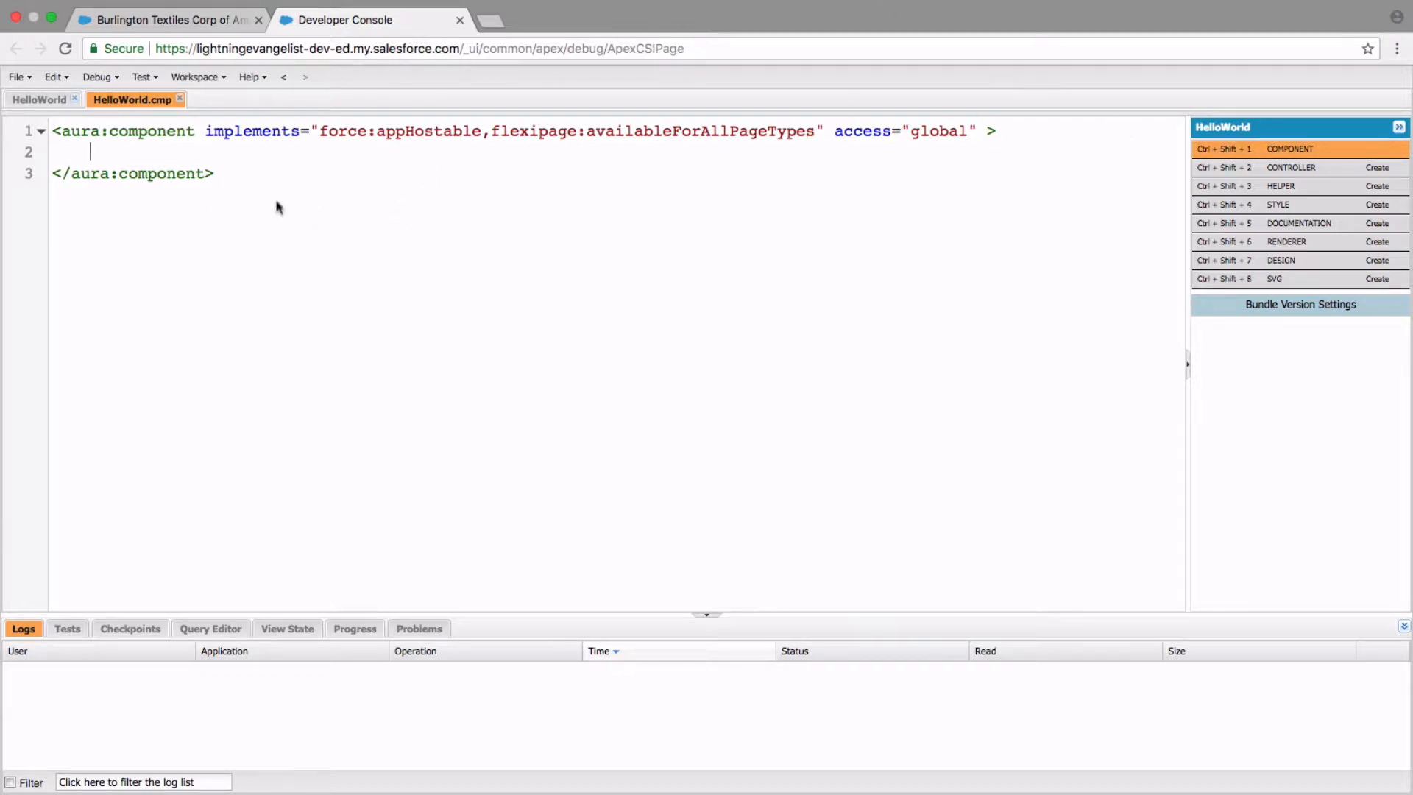
mouse_move(219, 154)
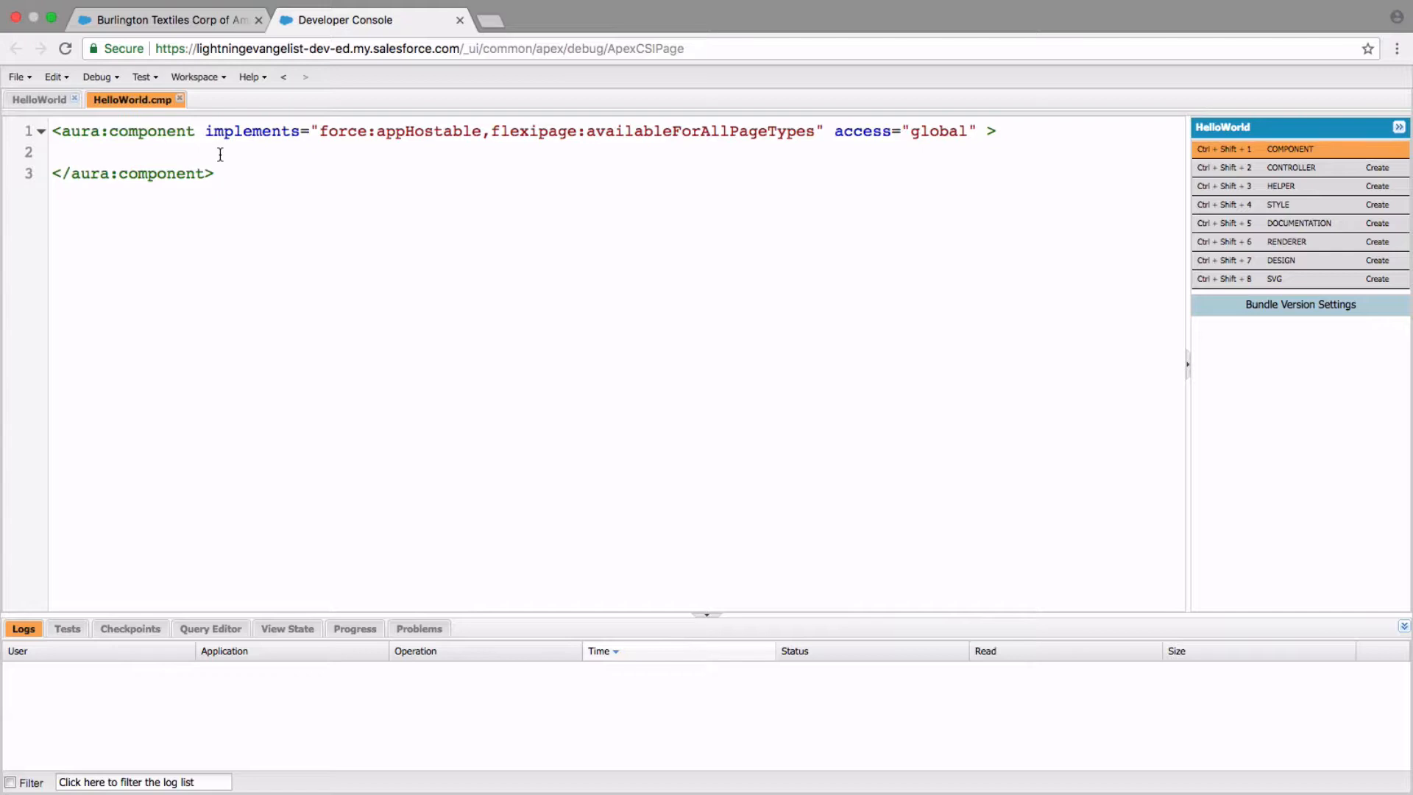
text(Hello world)
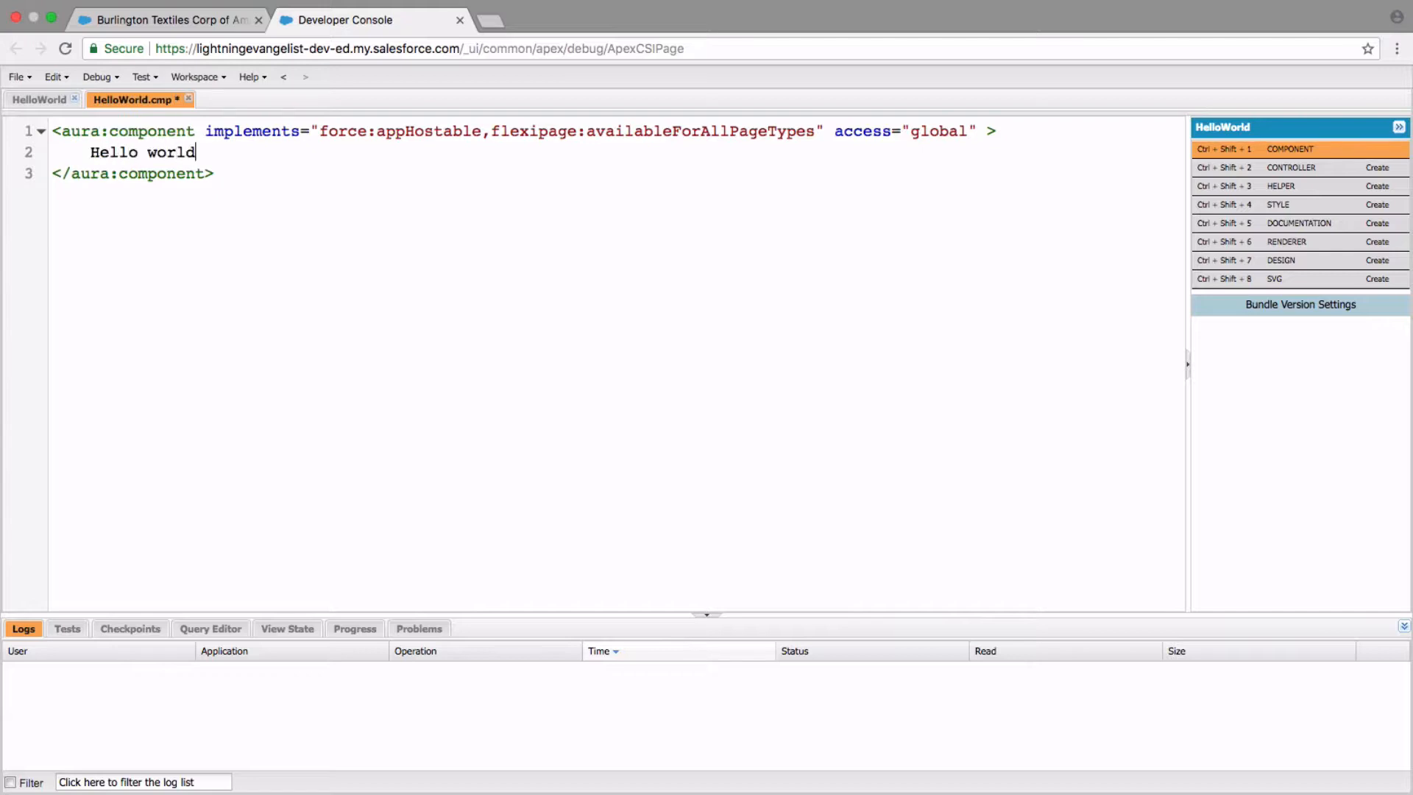
text(!)
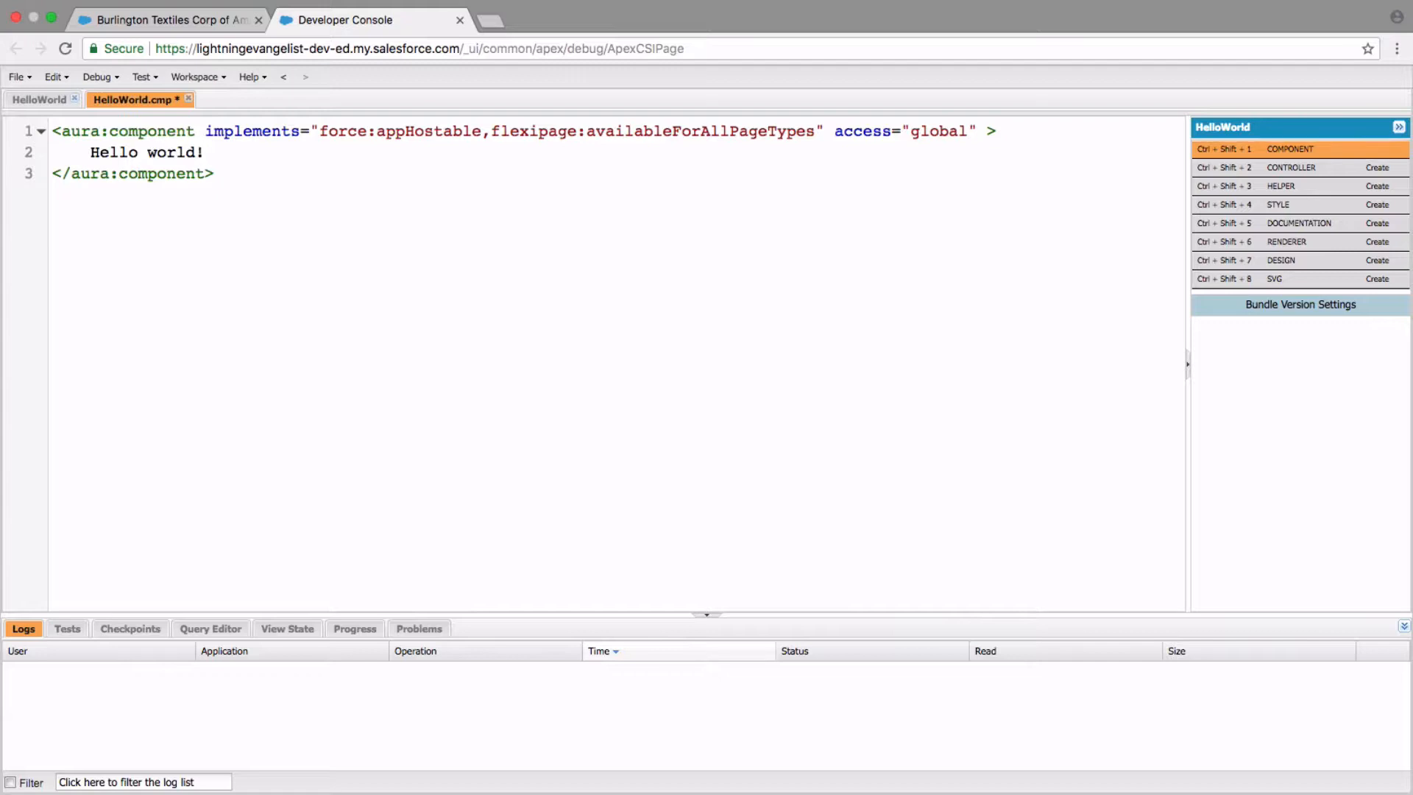
key(ctrl+s)
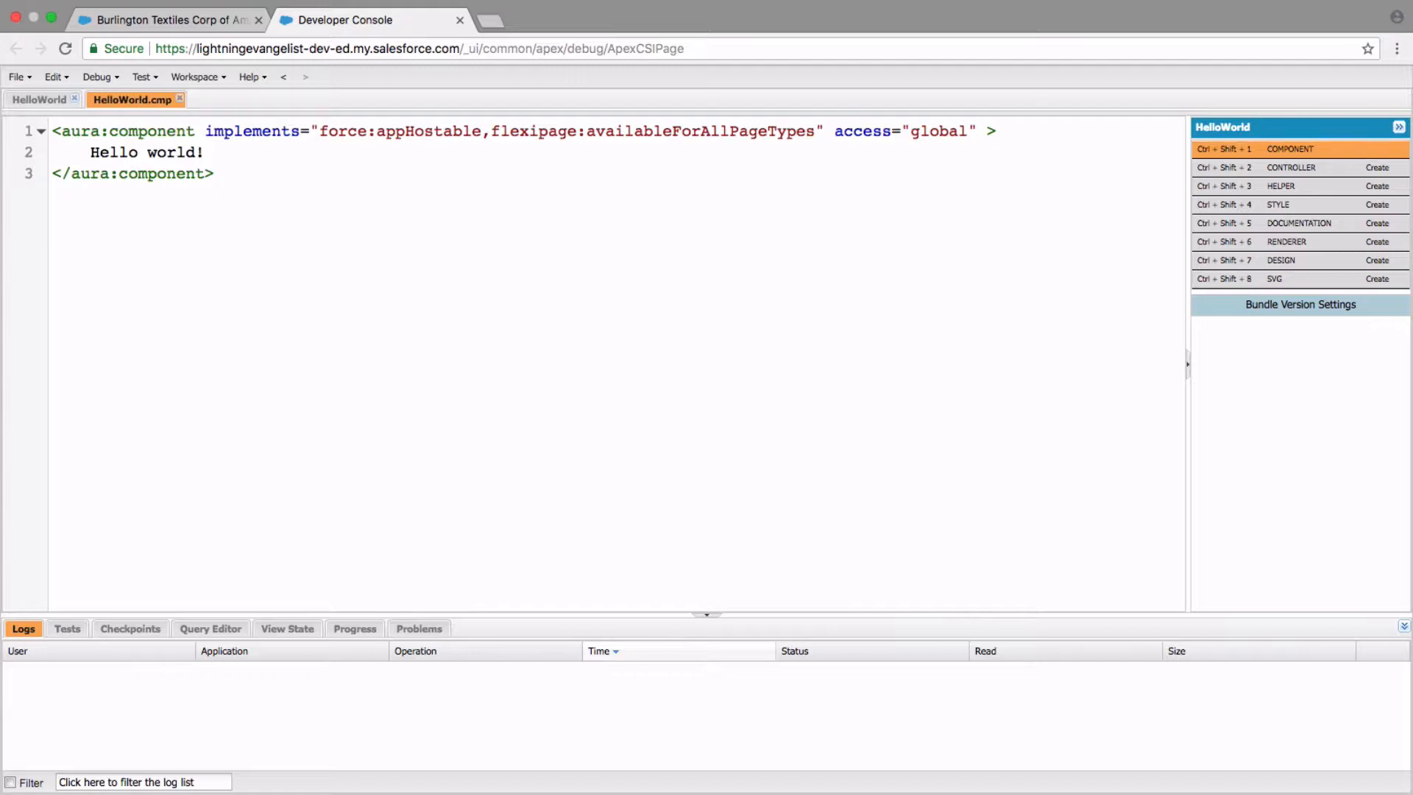
click(206, 151)
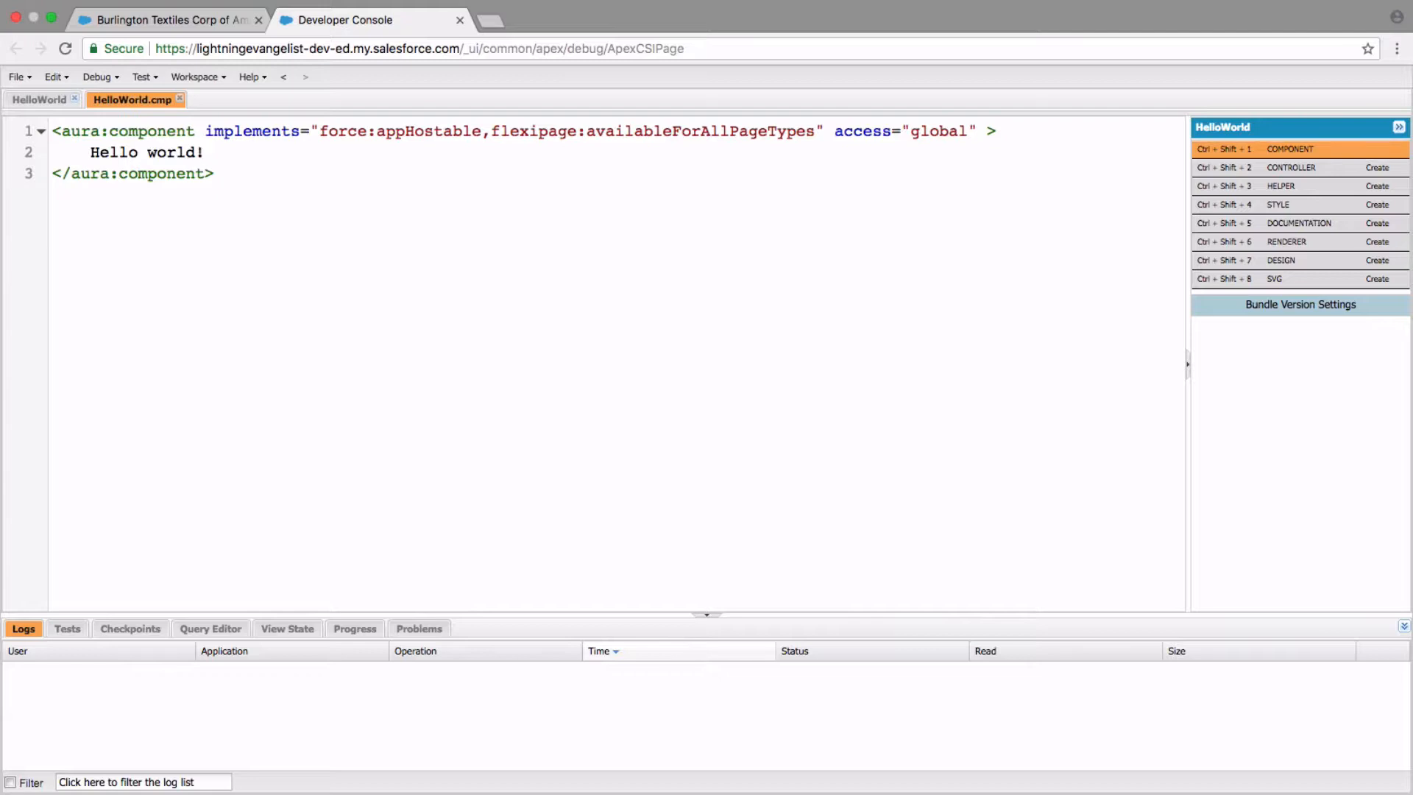
- Create a new Lightning Application bundle named HelloWorldApp via File > New
click(205, 152)
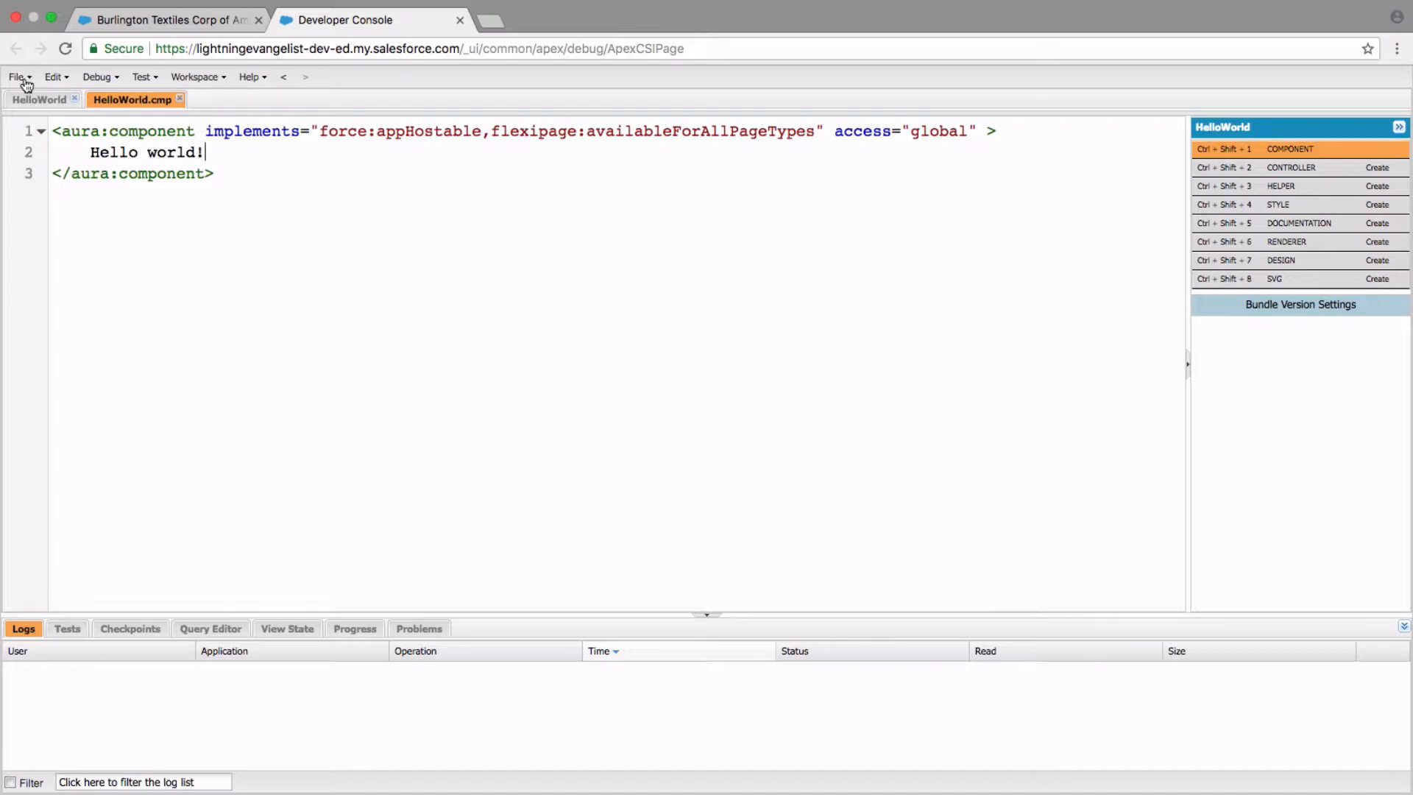
click(14, 75)
text(HelloWorld)
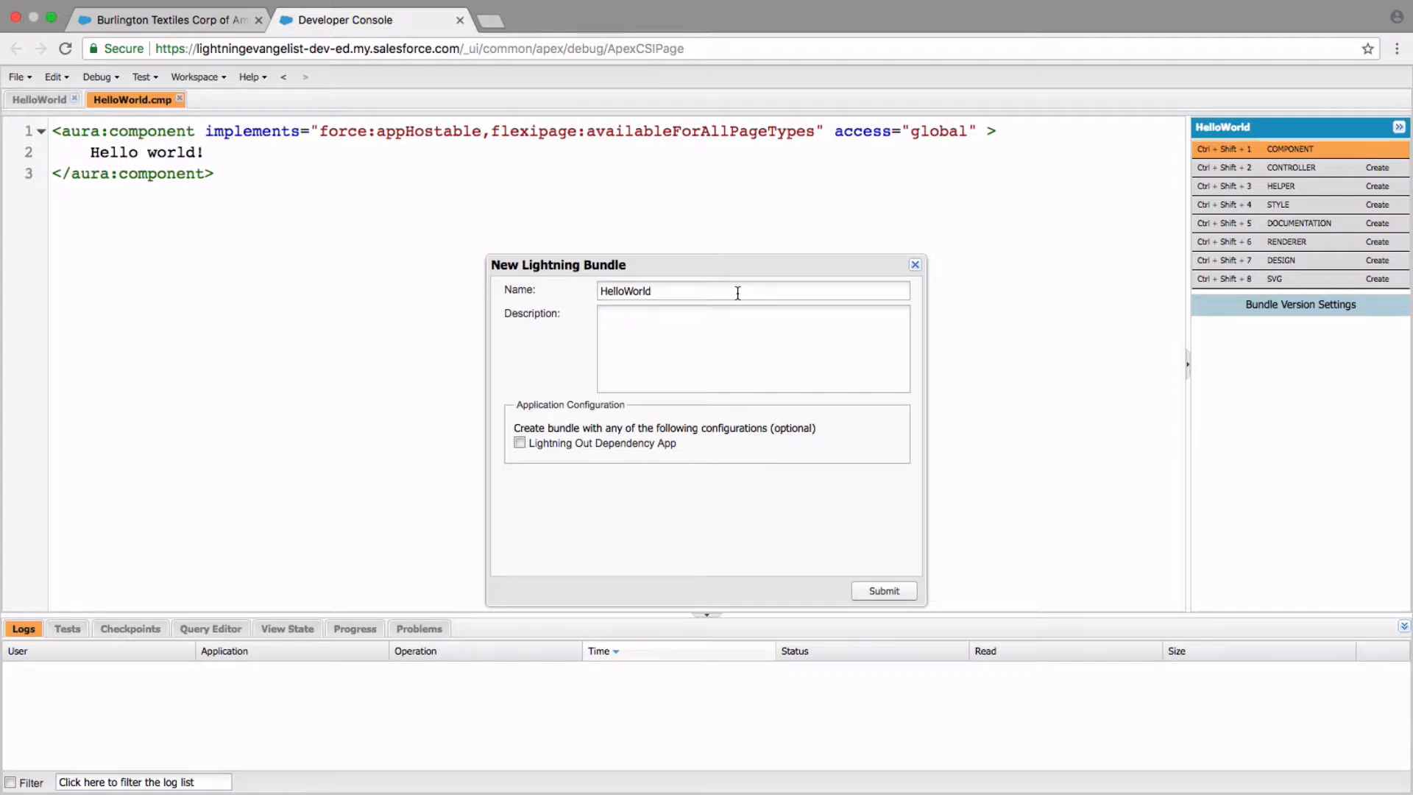
text(App)
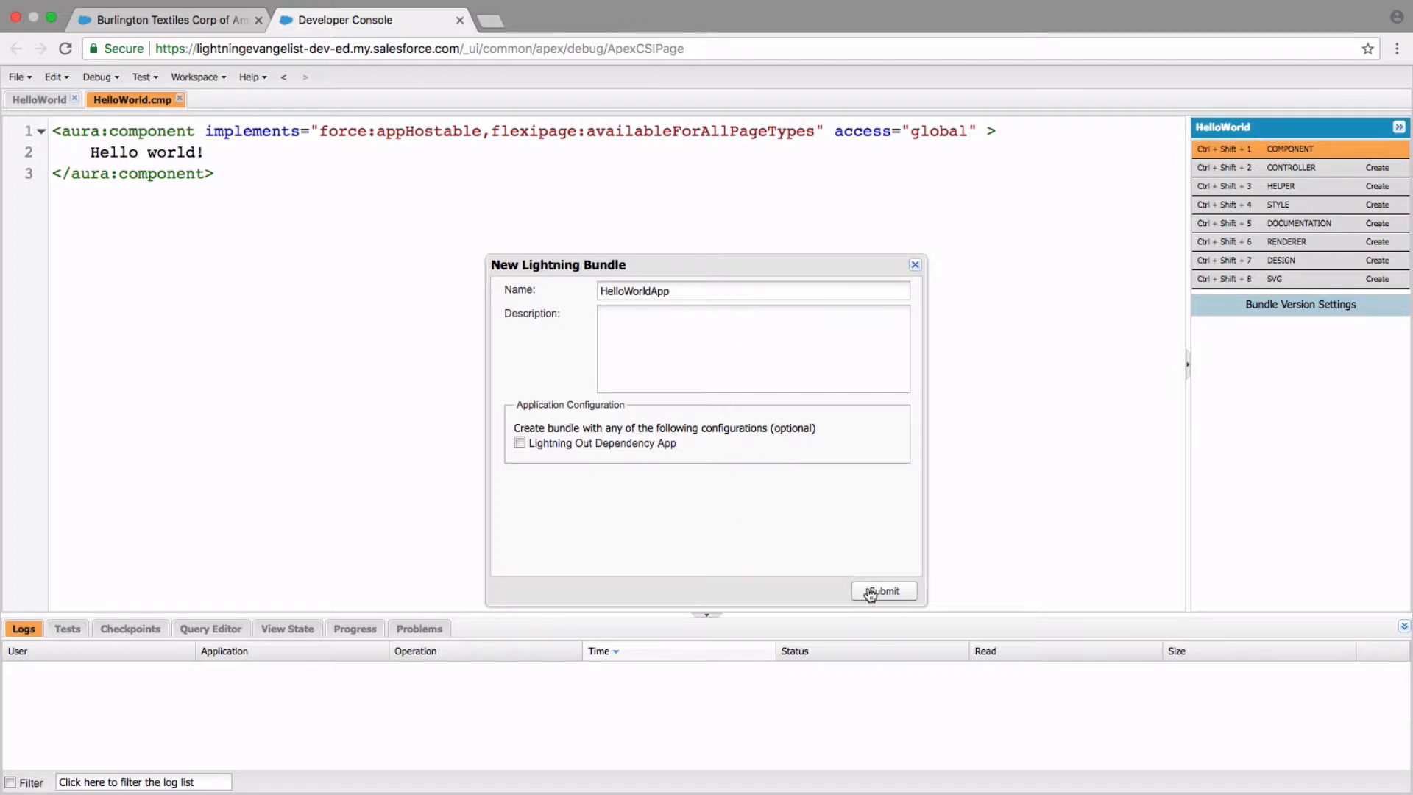
click(883, 590)
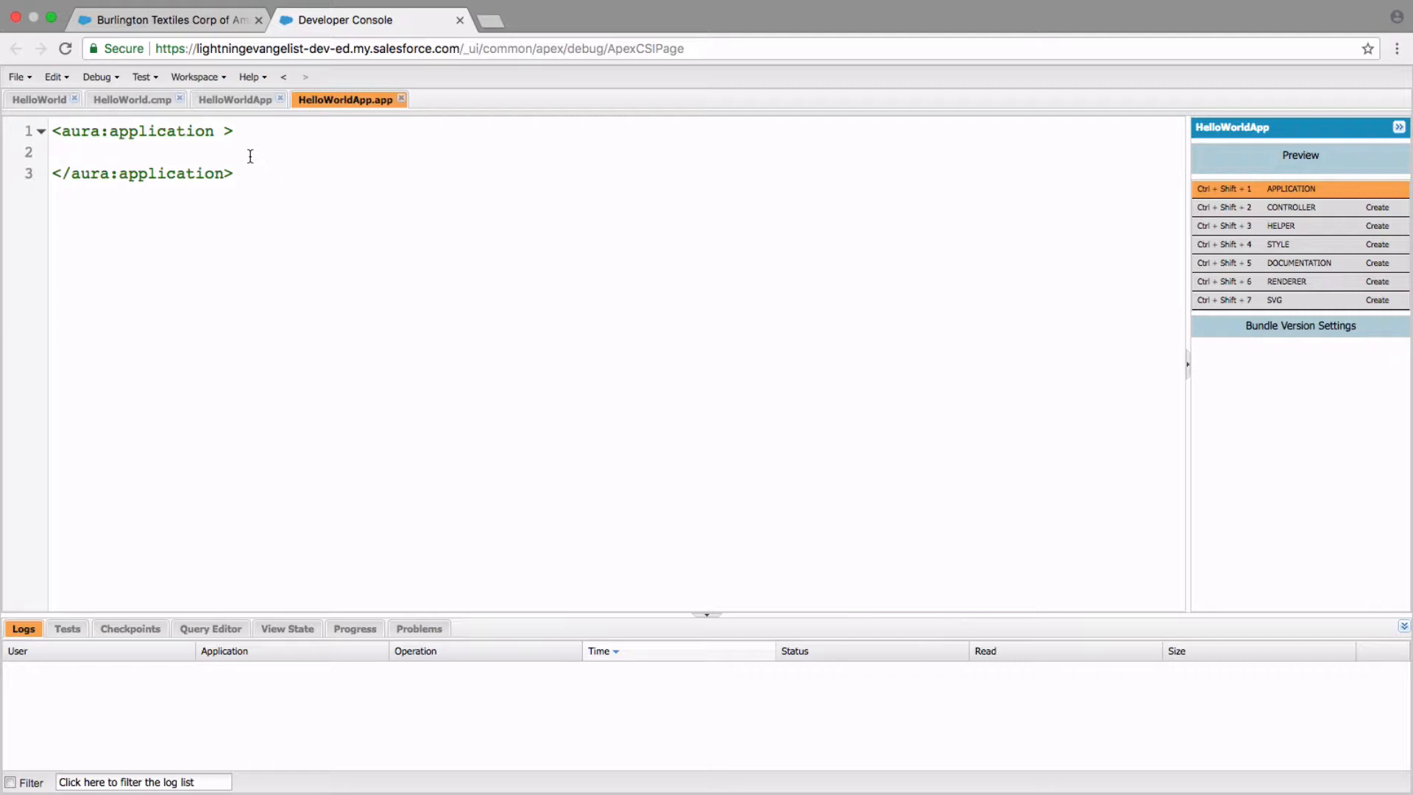
- Embed <c:HelloWorld/> in the HelloWorldApp markup with the c namespace prefix
click(89, 151)
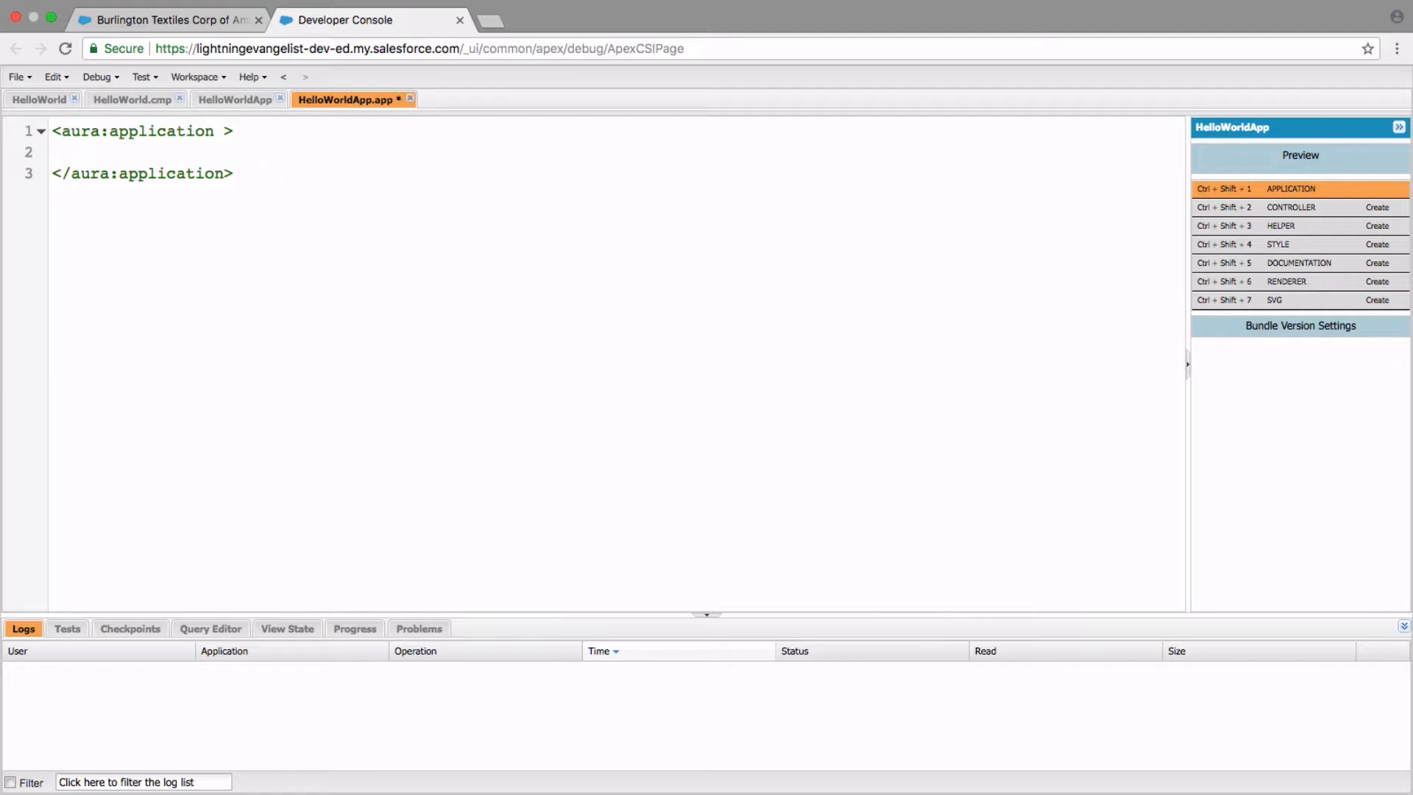
text(<)
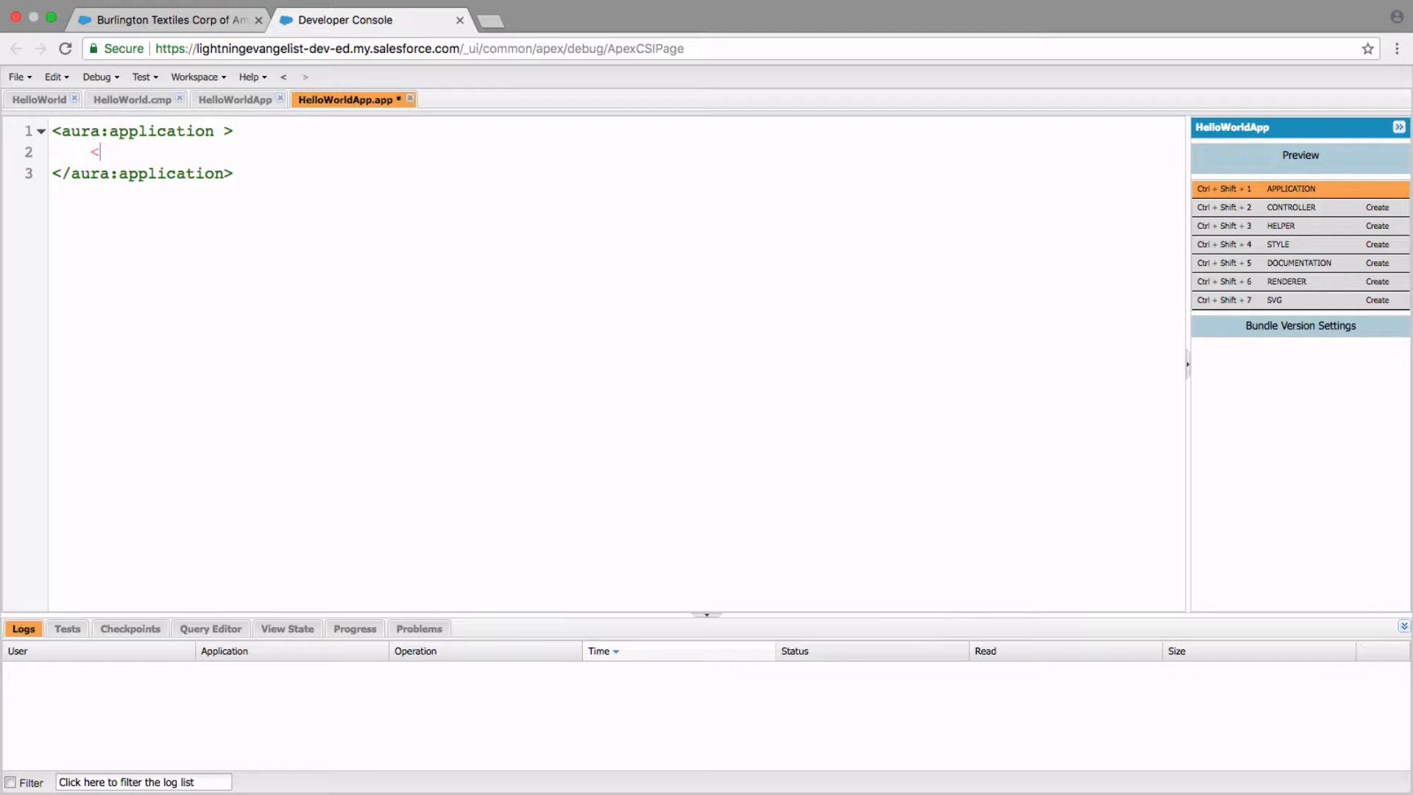
text(c:Hell)
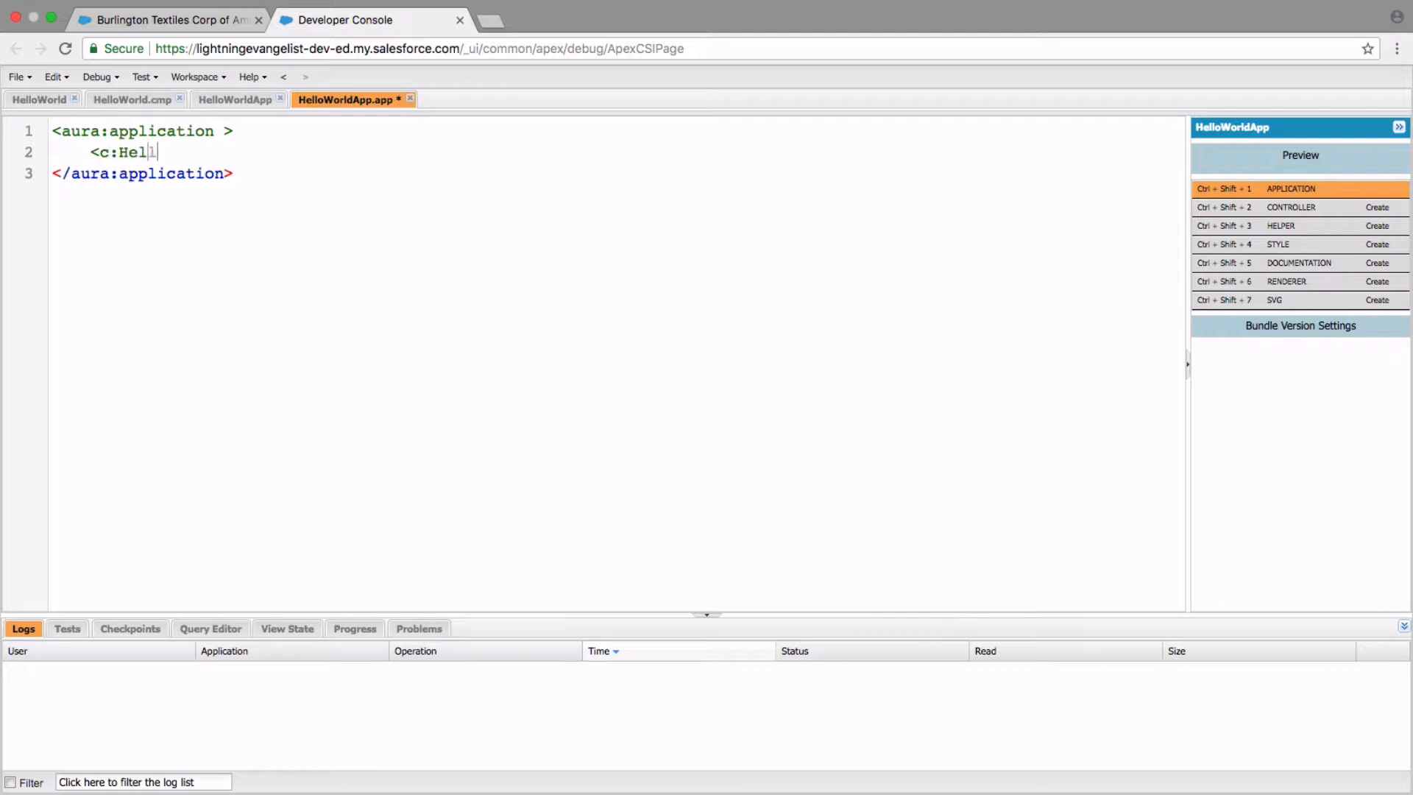
text(loWorld/>)
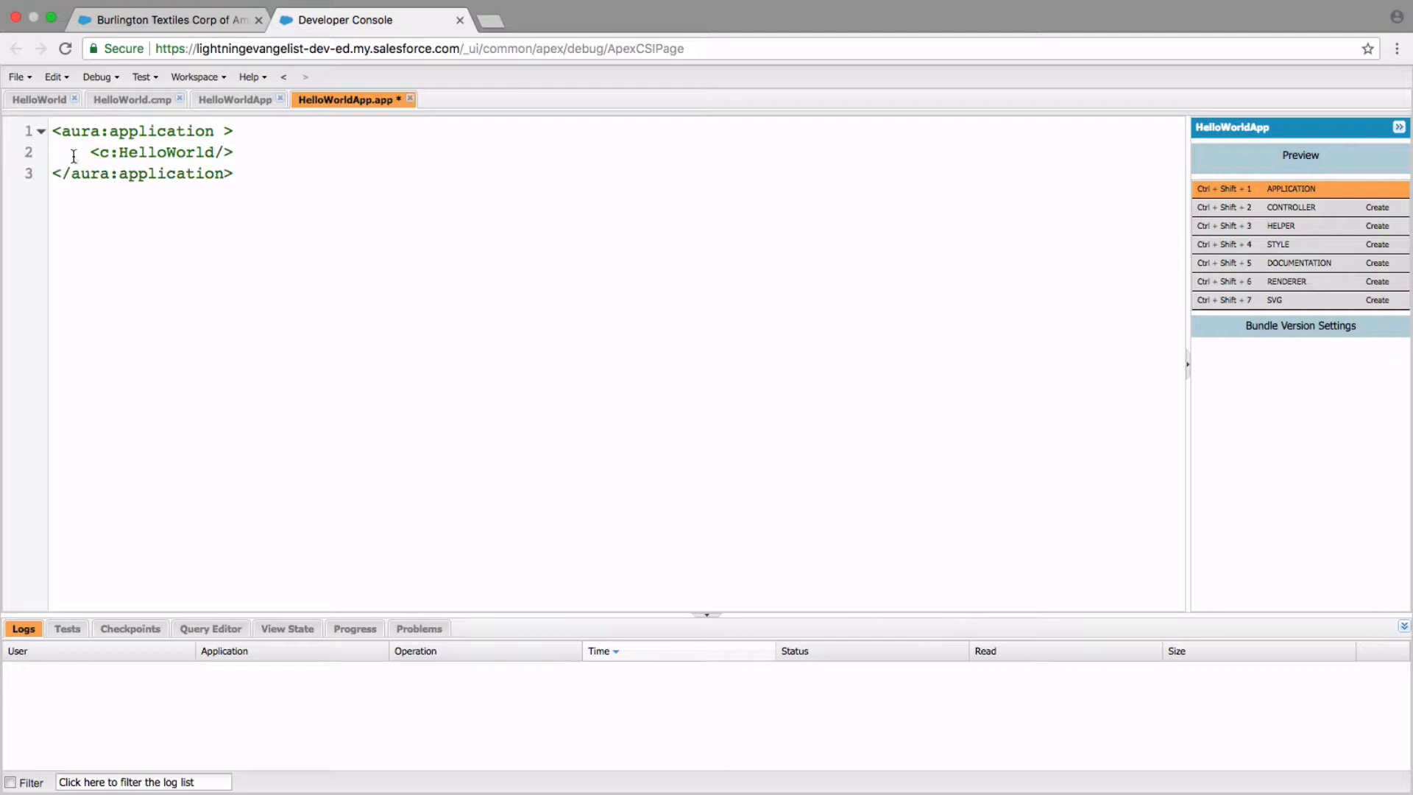
double_click(98, 152)
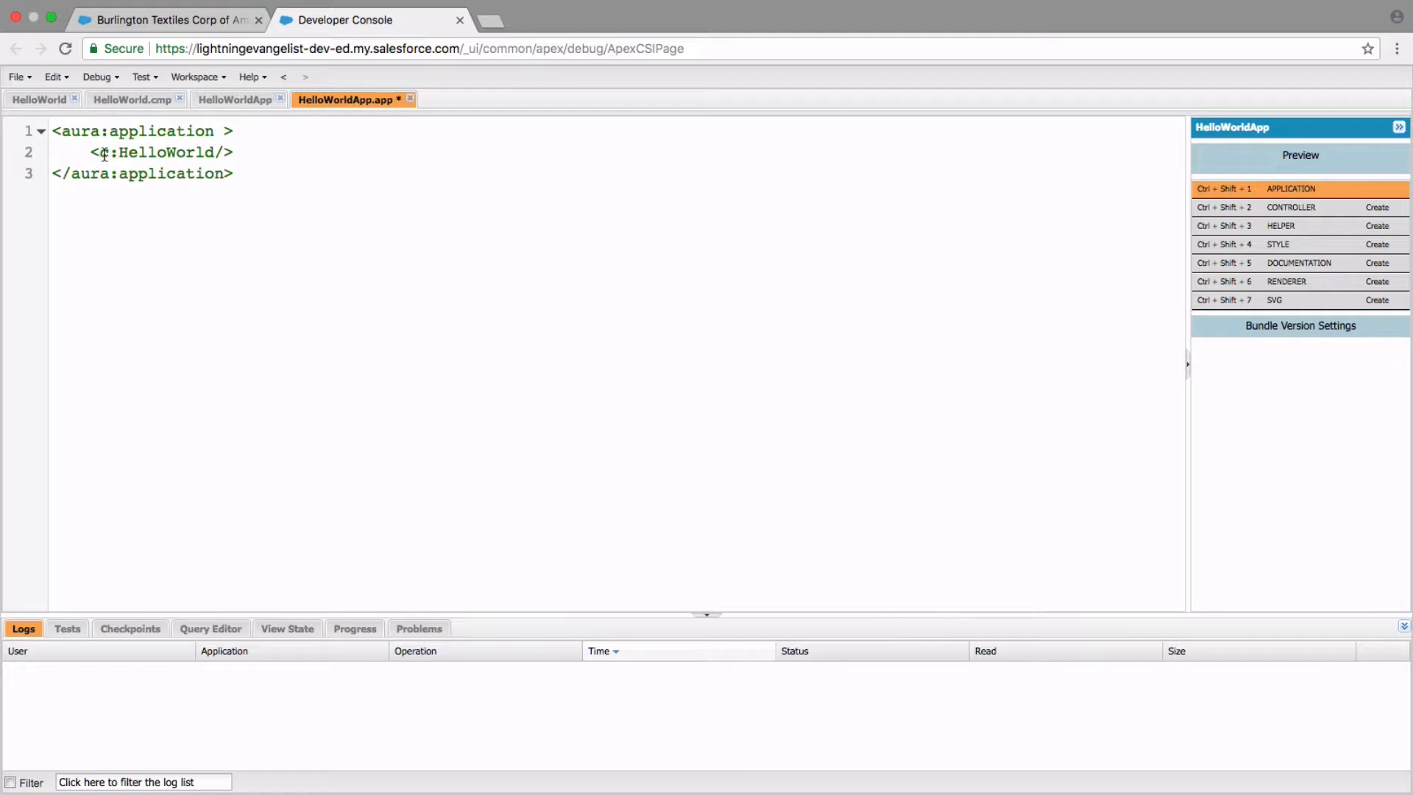
click(104, 152)
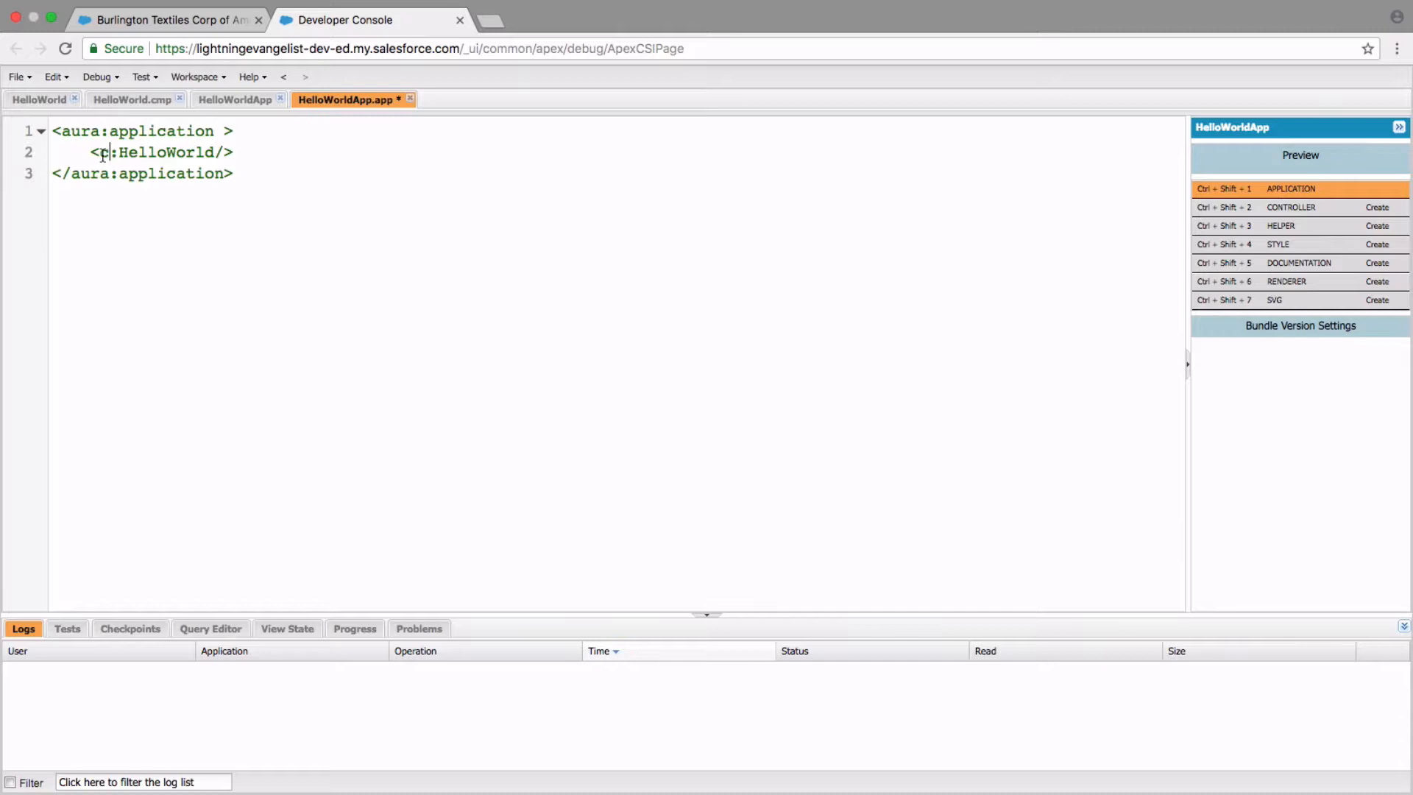
text(c)
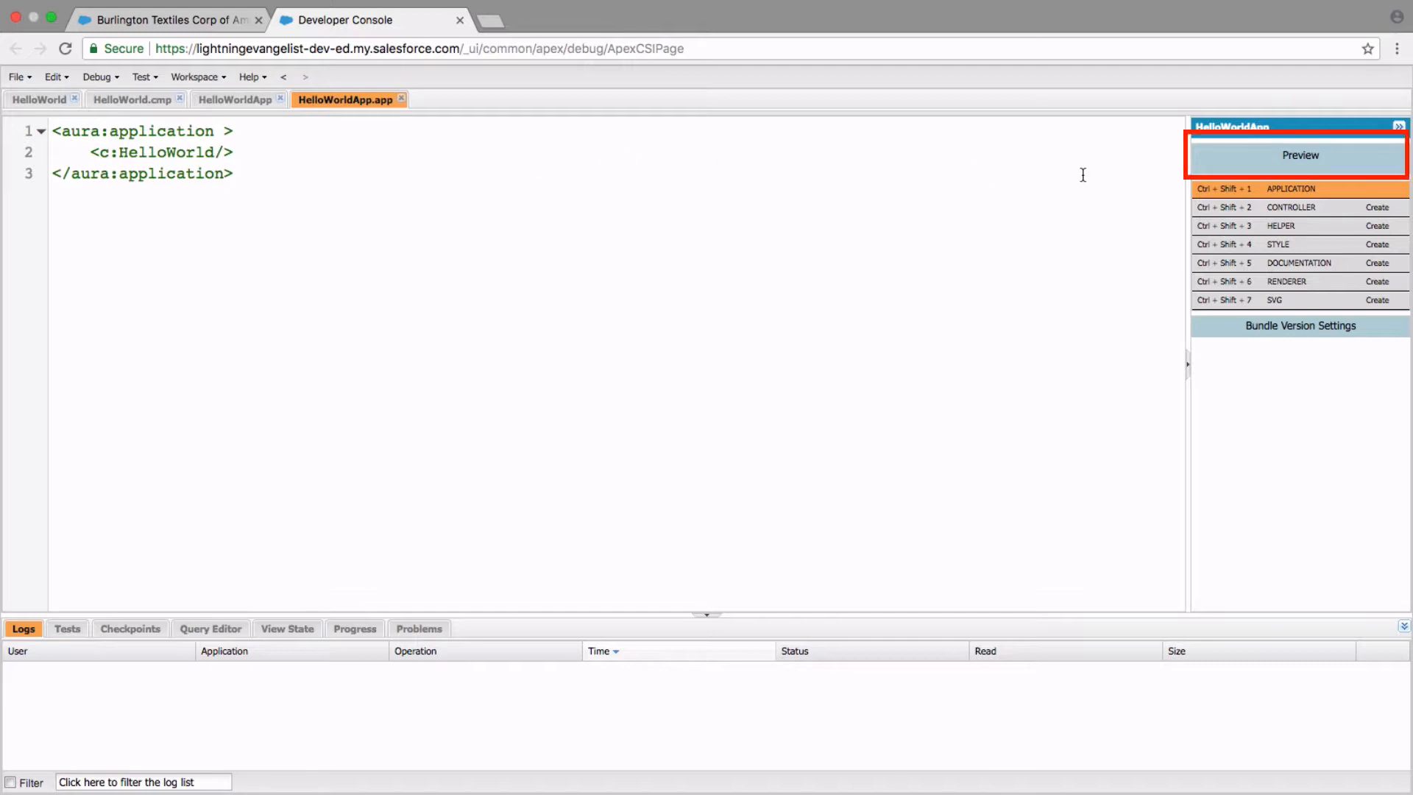
mouse_move(1368, 173)
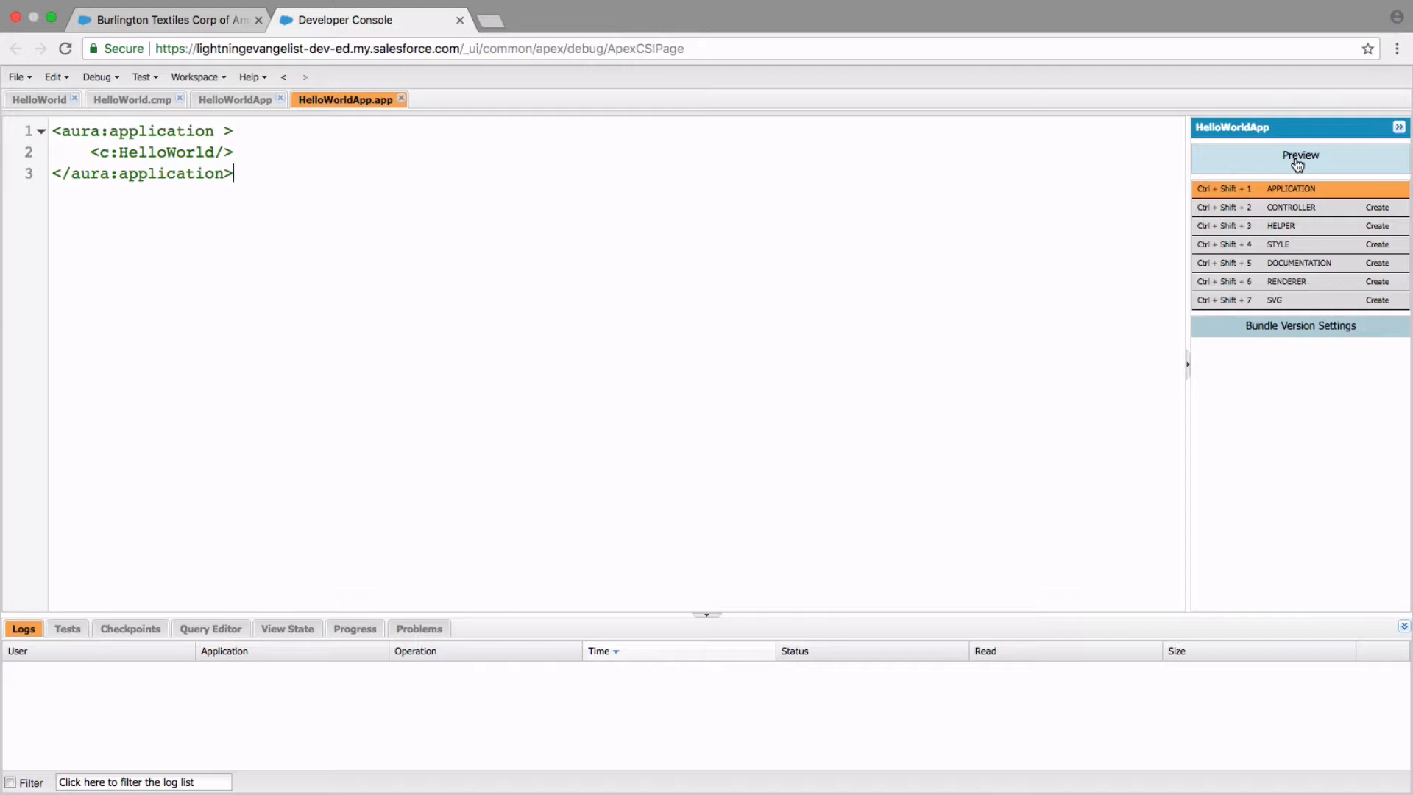
- Preview HelloWorldApp in its own tab, then open the Setup gear menu on the account record
click(1298, 156)
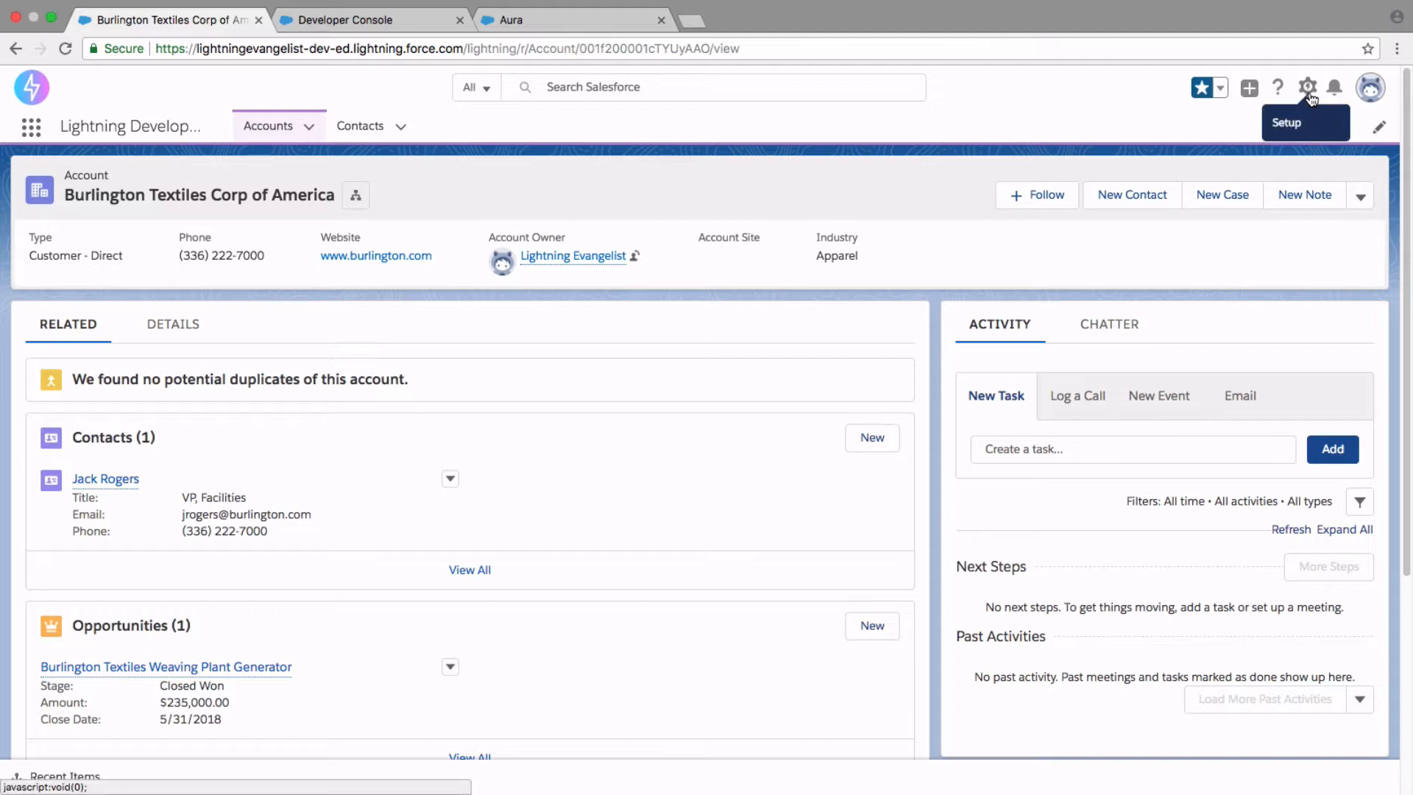
click(1307, 87)
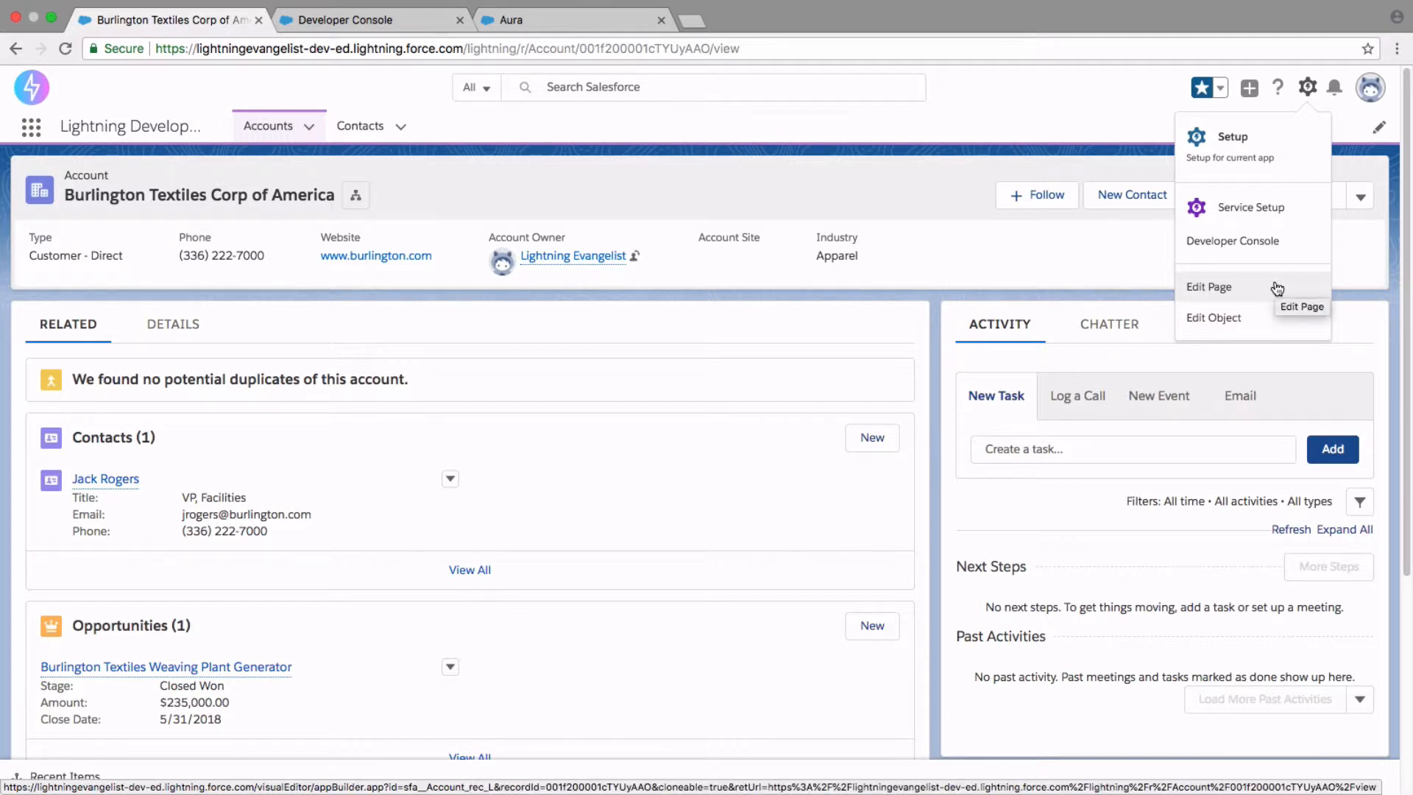
mouse_move(1123, 259)
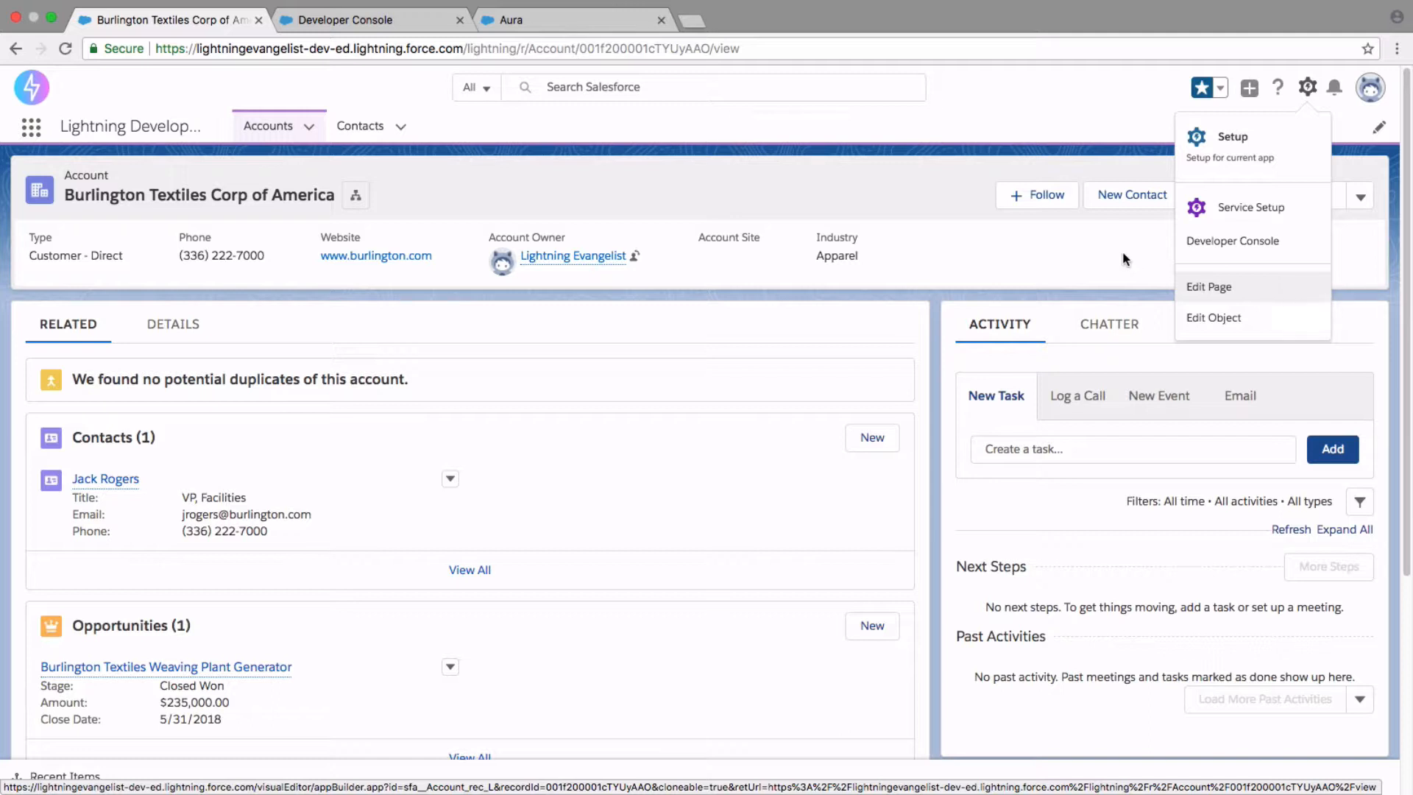
- Open Edit Page for the account record and scroll the components panel to the Custom HelloWorld entry
click(1208, 287)
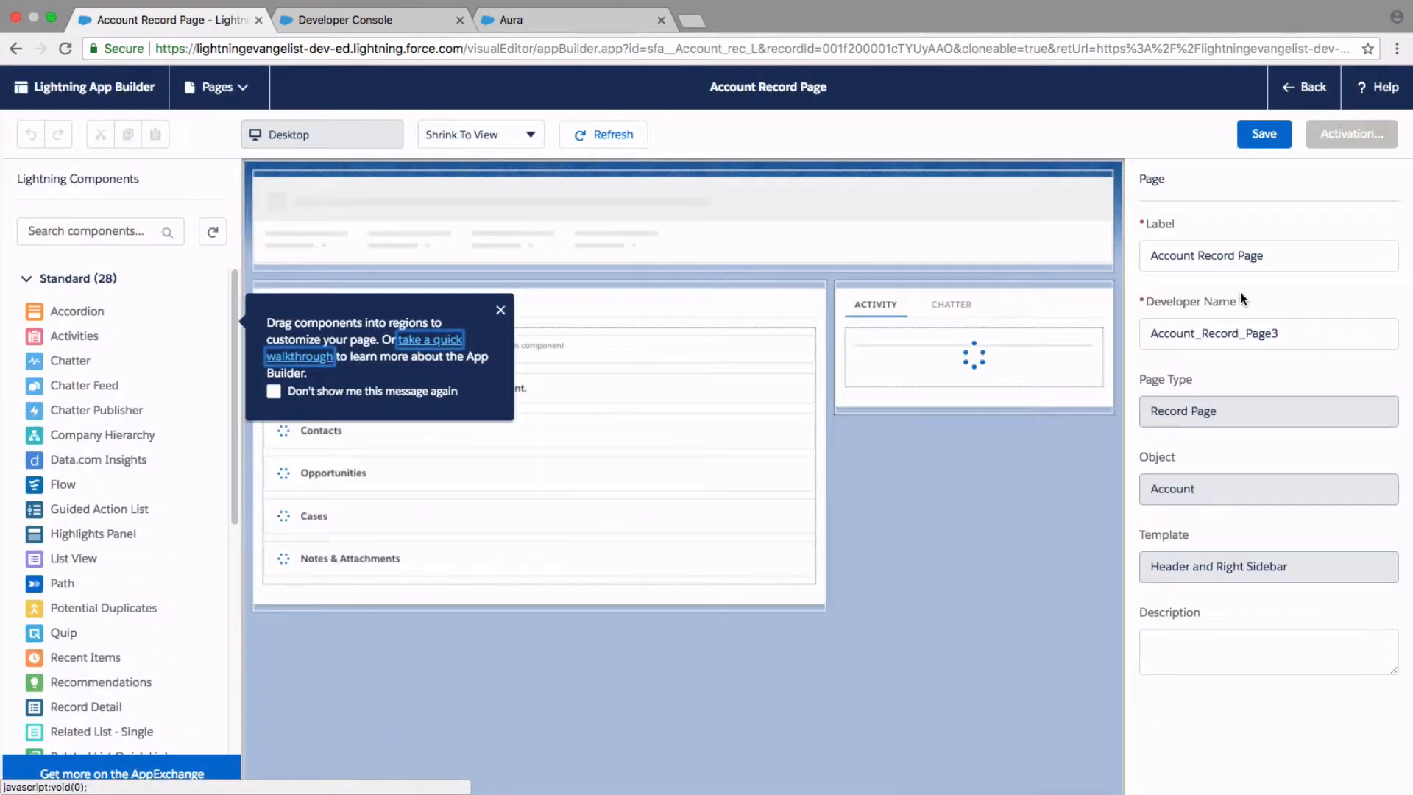
click(603, 134)
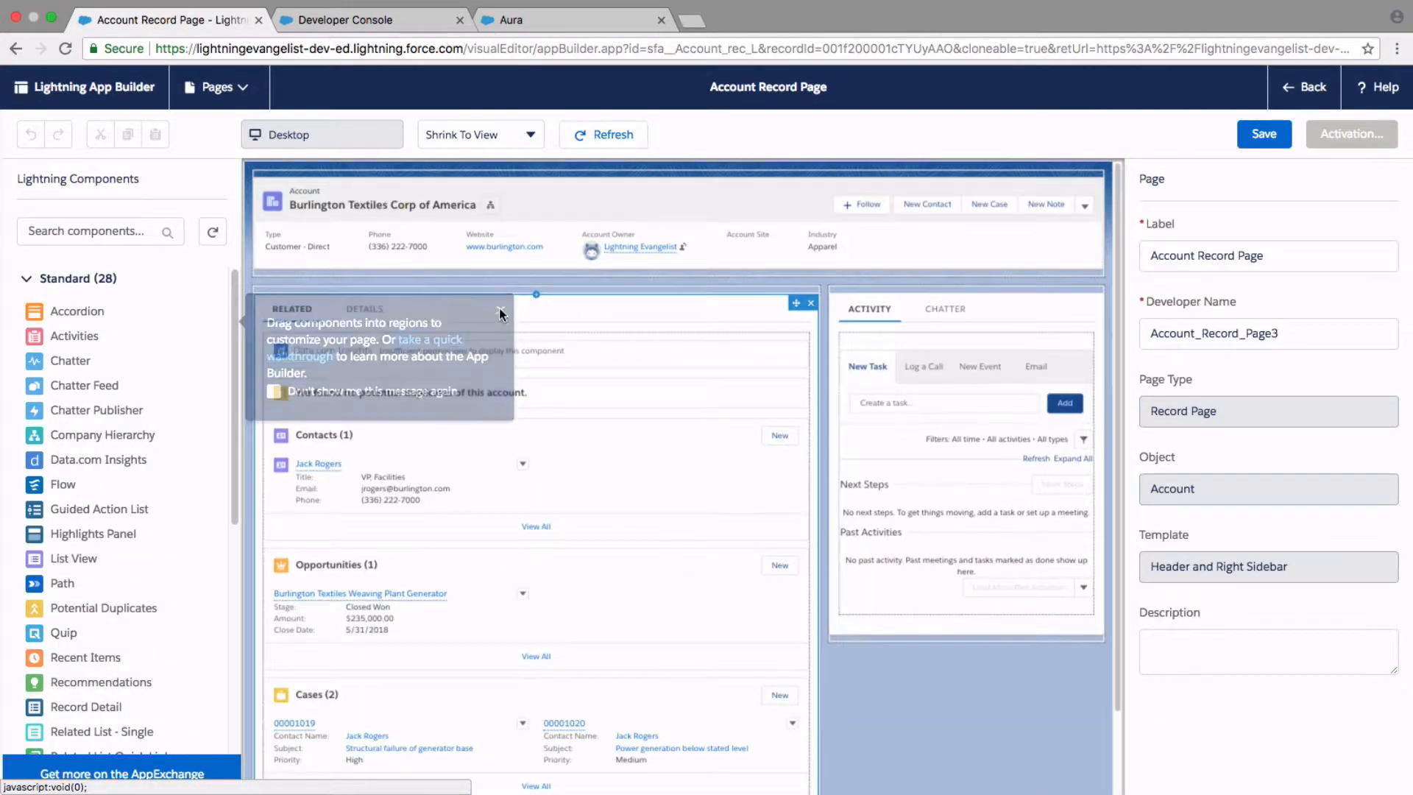
click(504, 311)
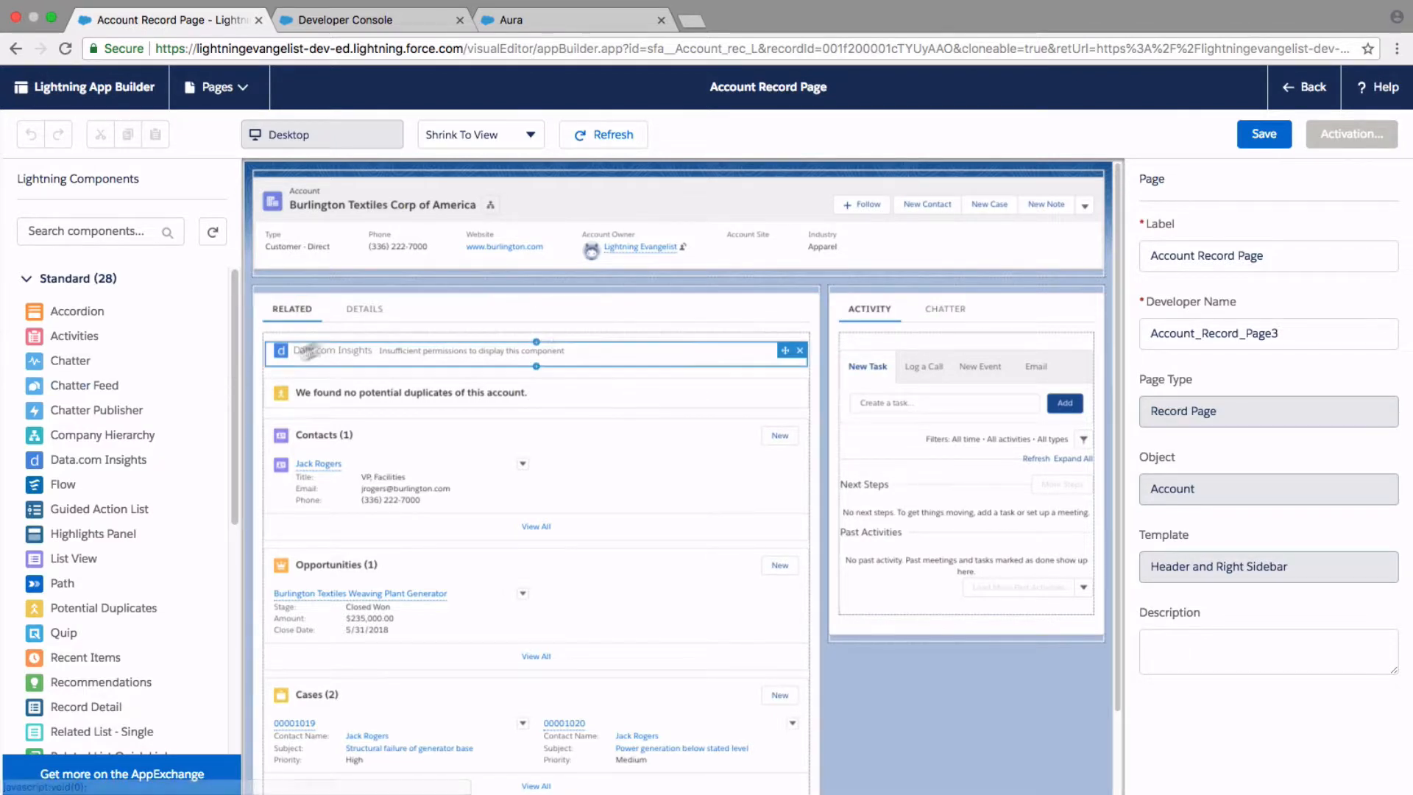
scroll(down, 3)
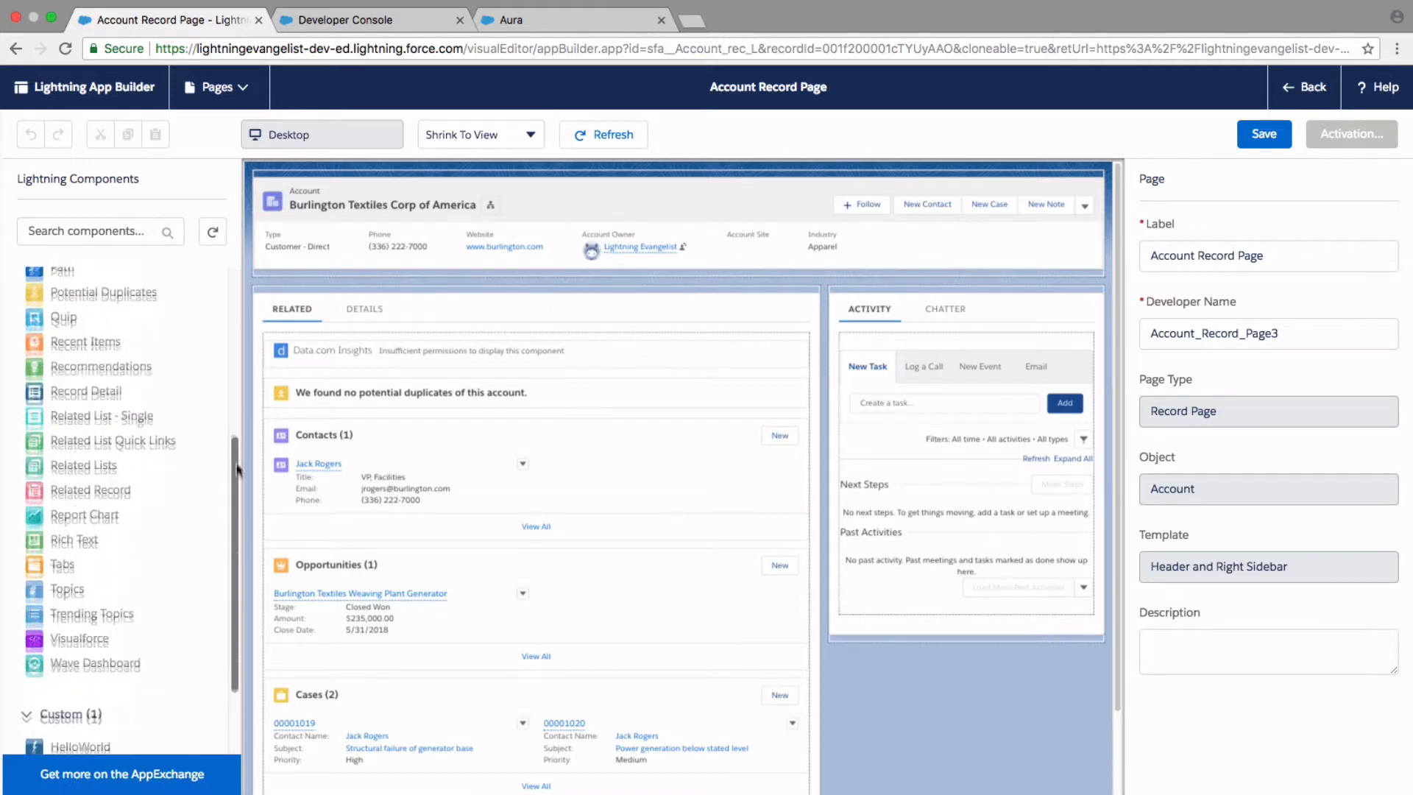
scroll(down, 3)
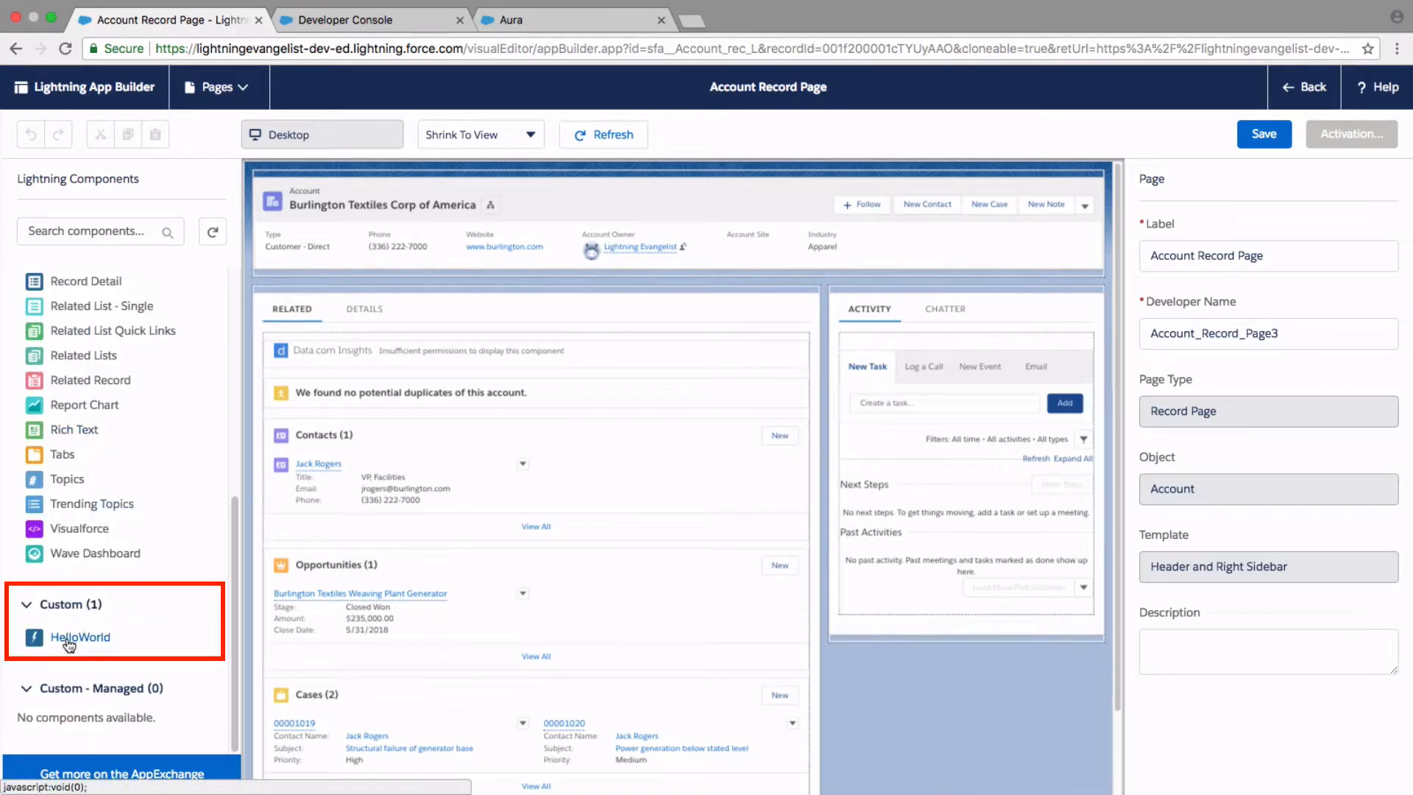
mouse_move(80, 637)
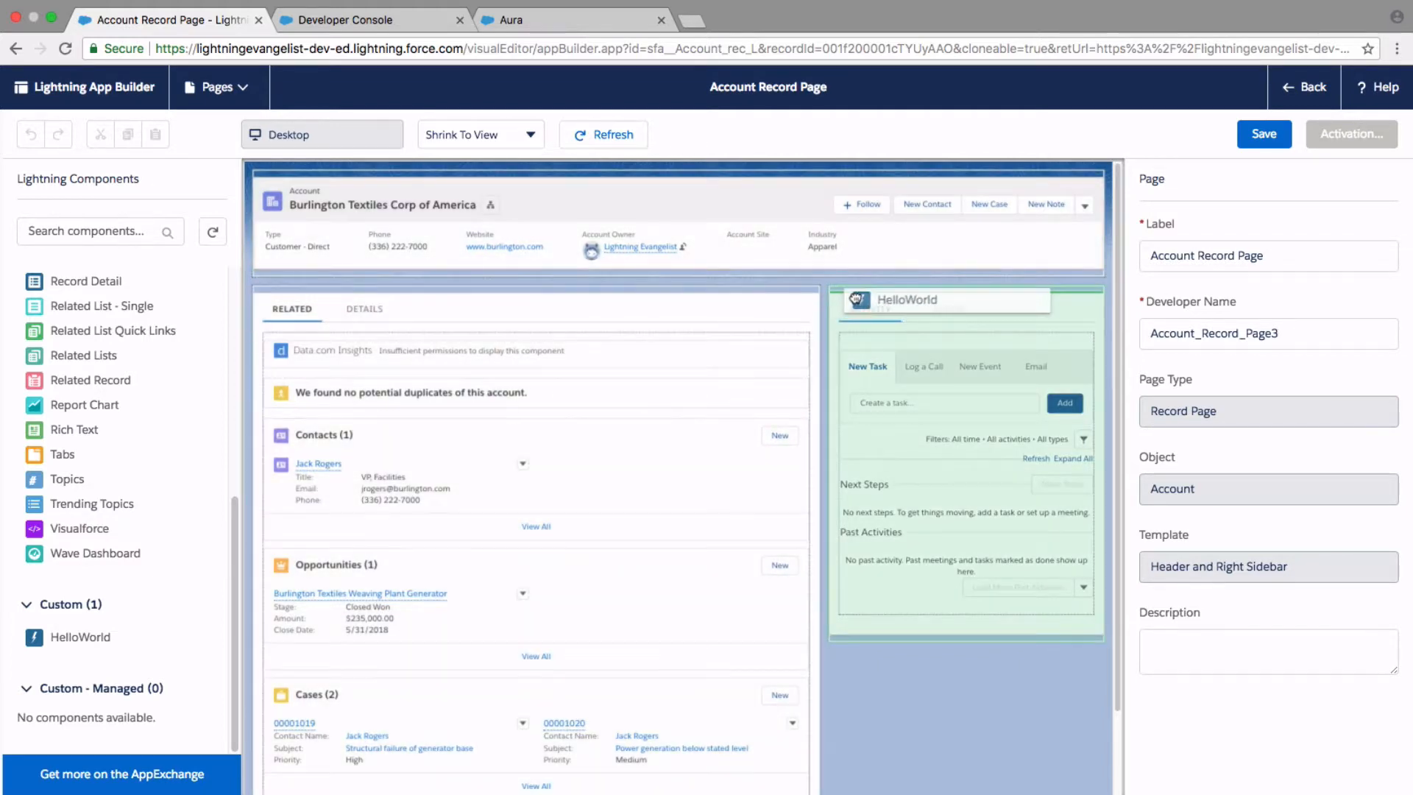
- Drop HelloWorld onto the Account Record Page and save it, choosing Not Yet for activation
click(905, 299)
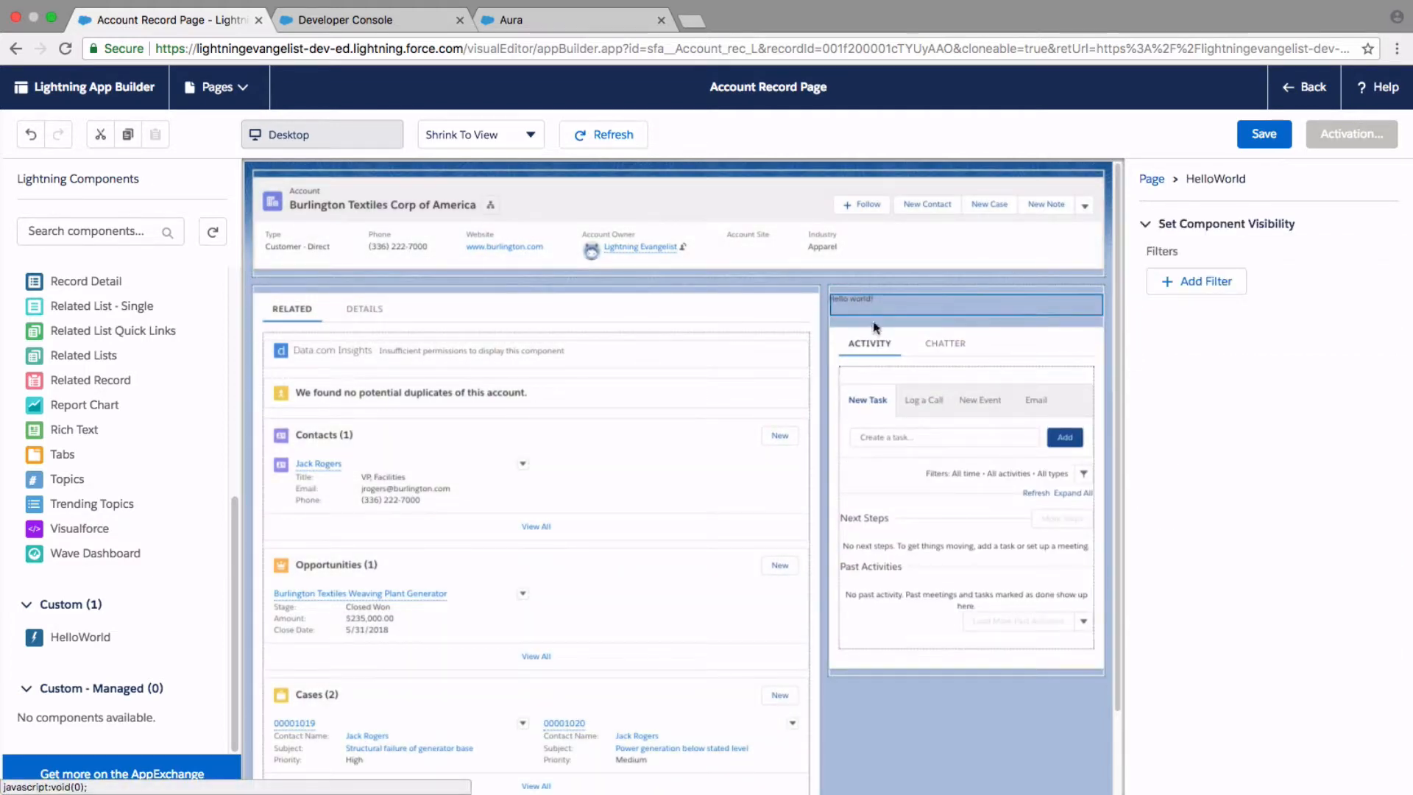
click(1262, 134)
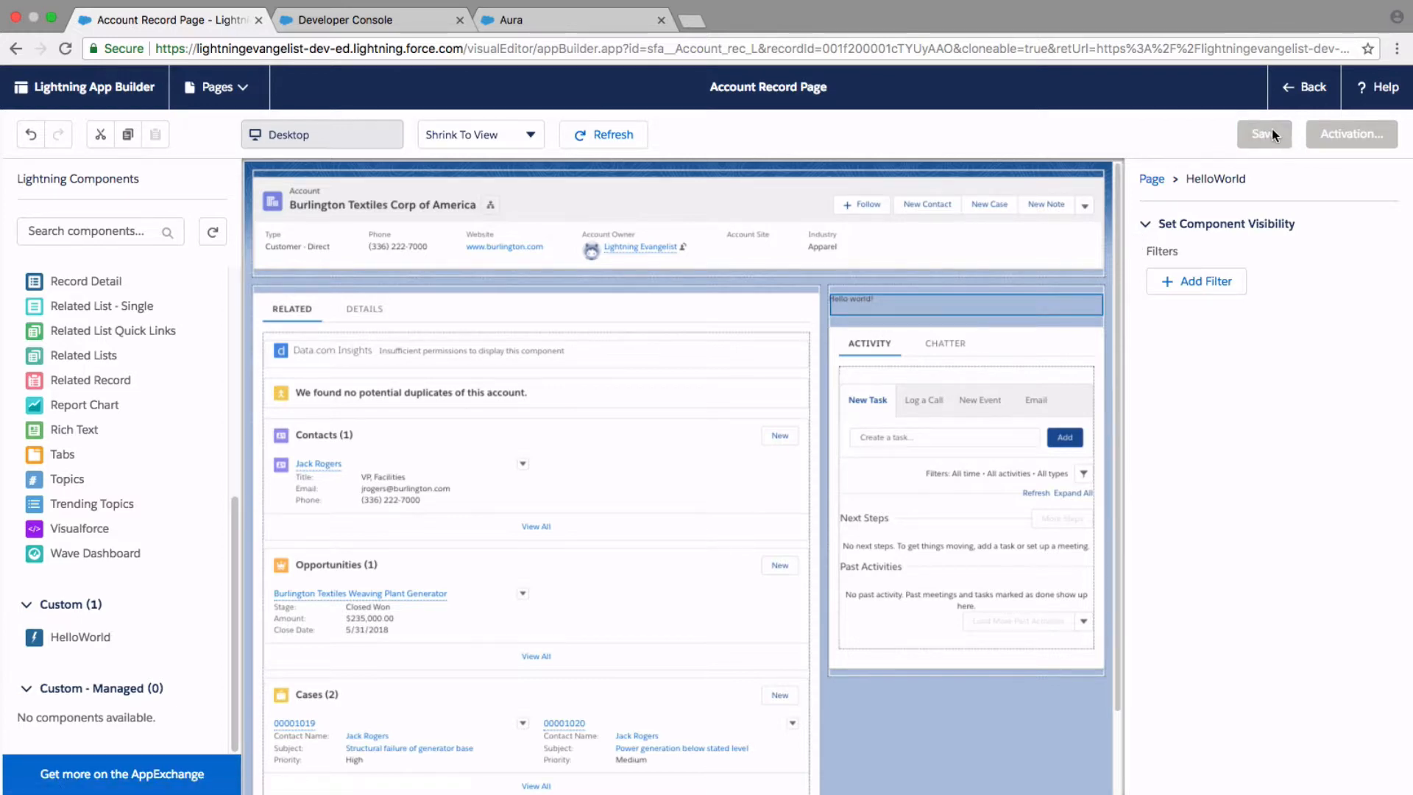
click(1263, 134)
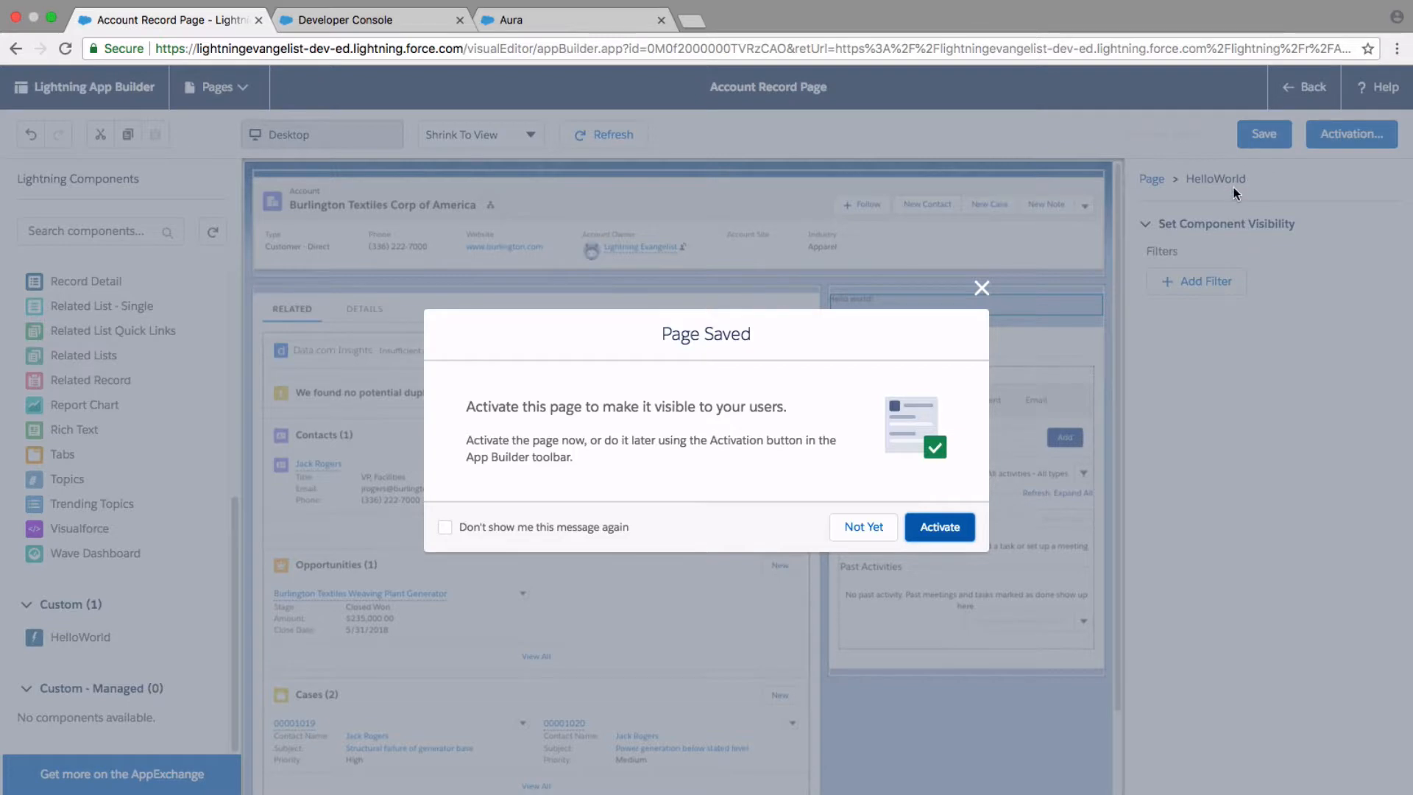
mouse_move(1235, 196)
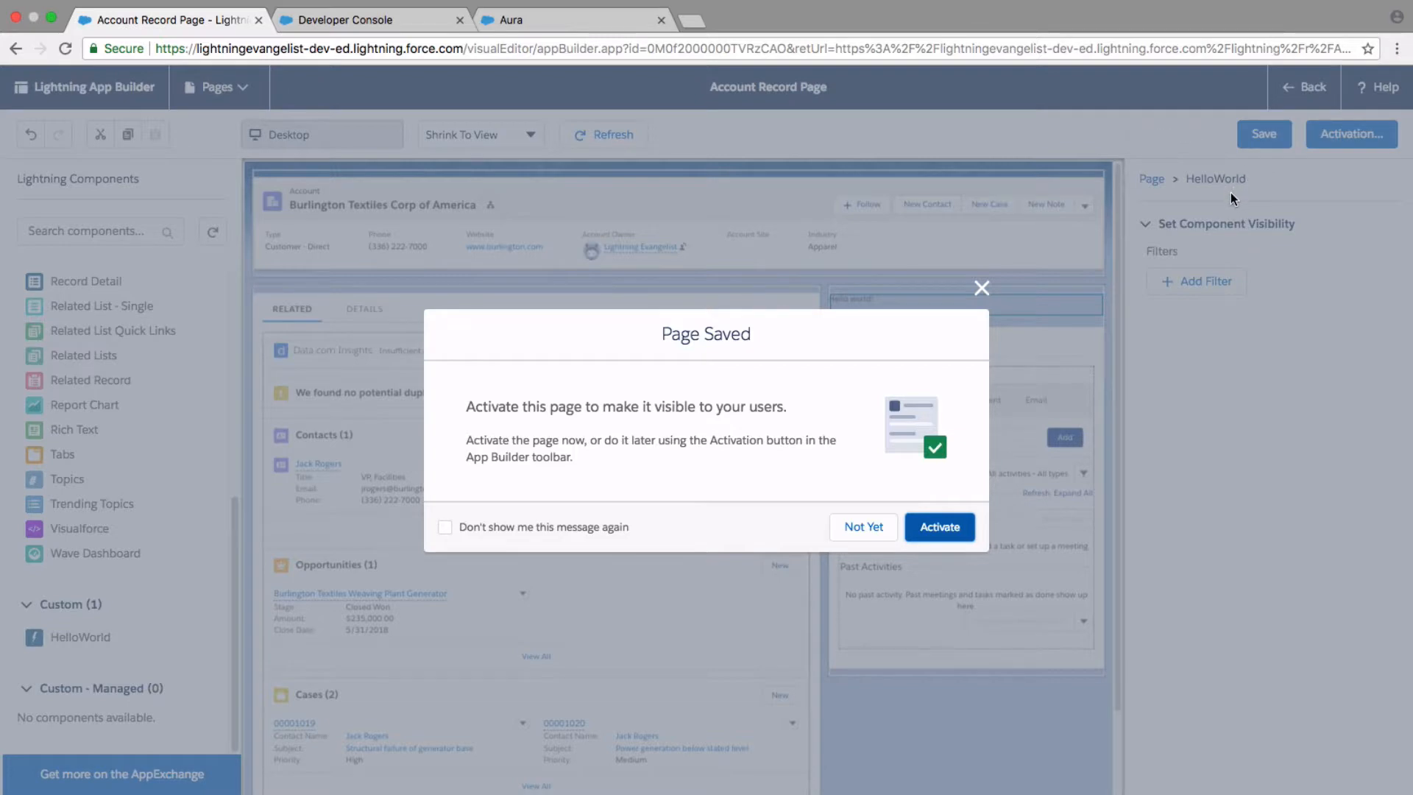
click(863, 527)
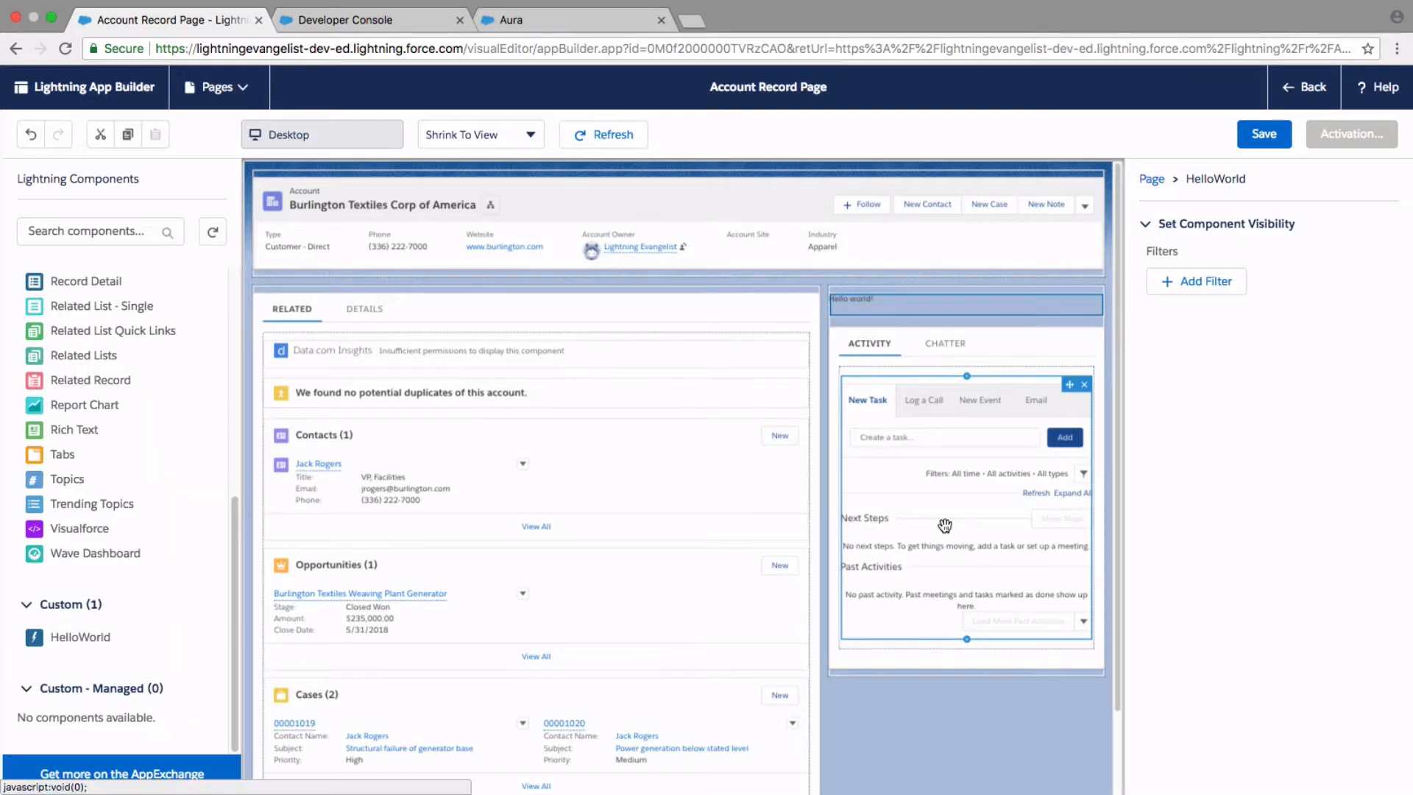
- Activate the page by app, record type and profile for Lightning Development Tutorial and System Administrator
click(1351, 133)
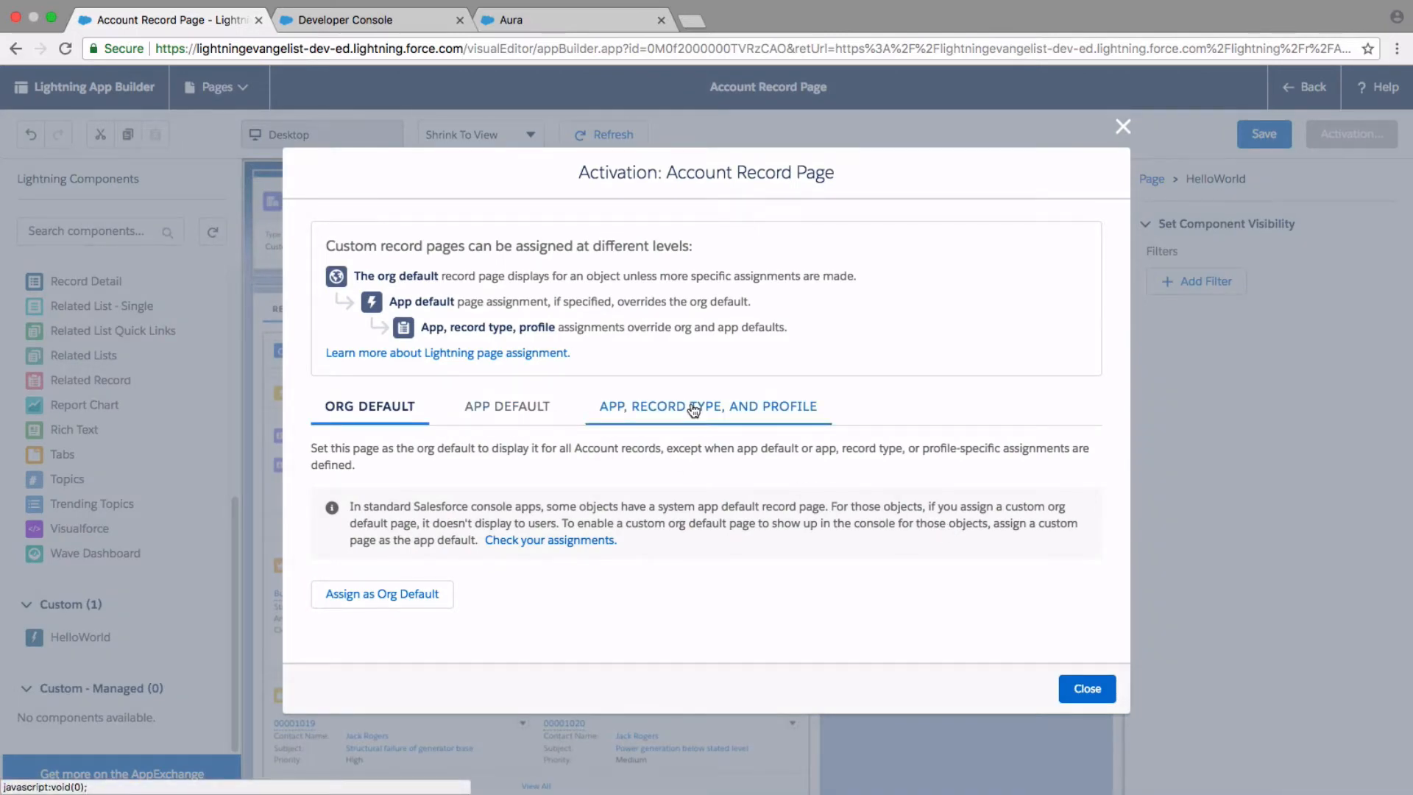
click(705, 406)
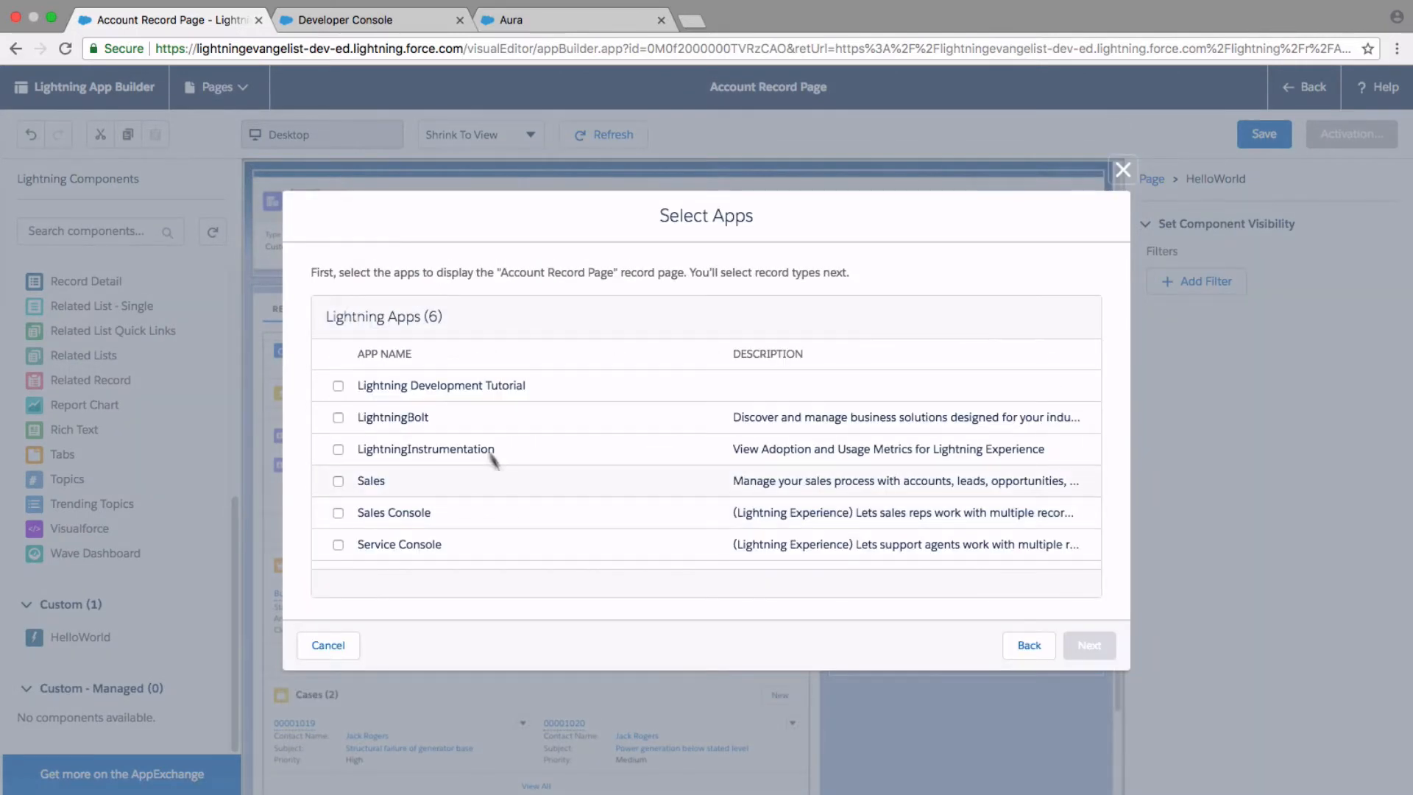
click(338, 386)
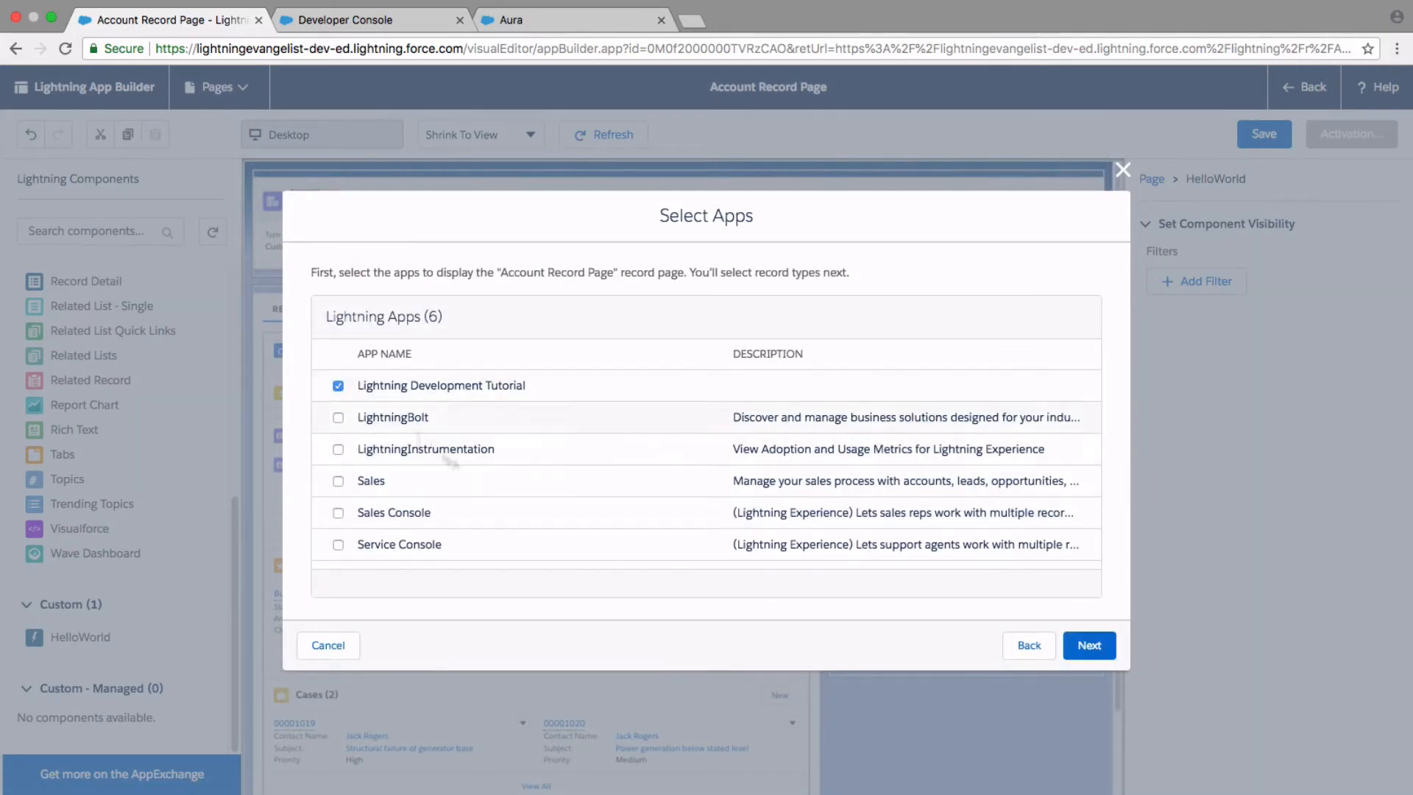
click(1088, 644)
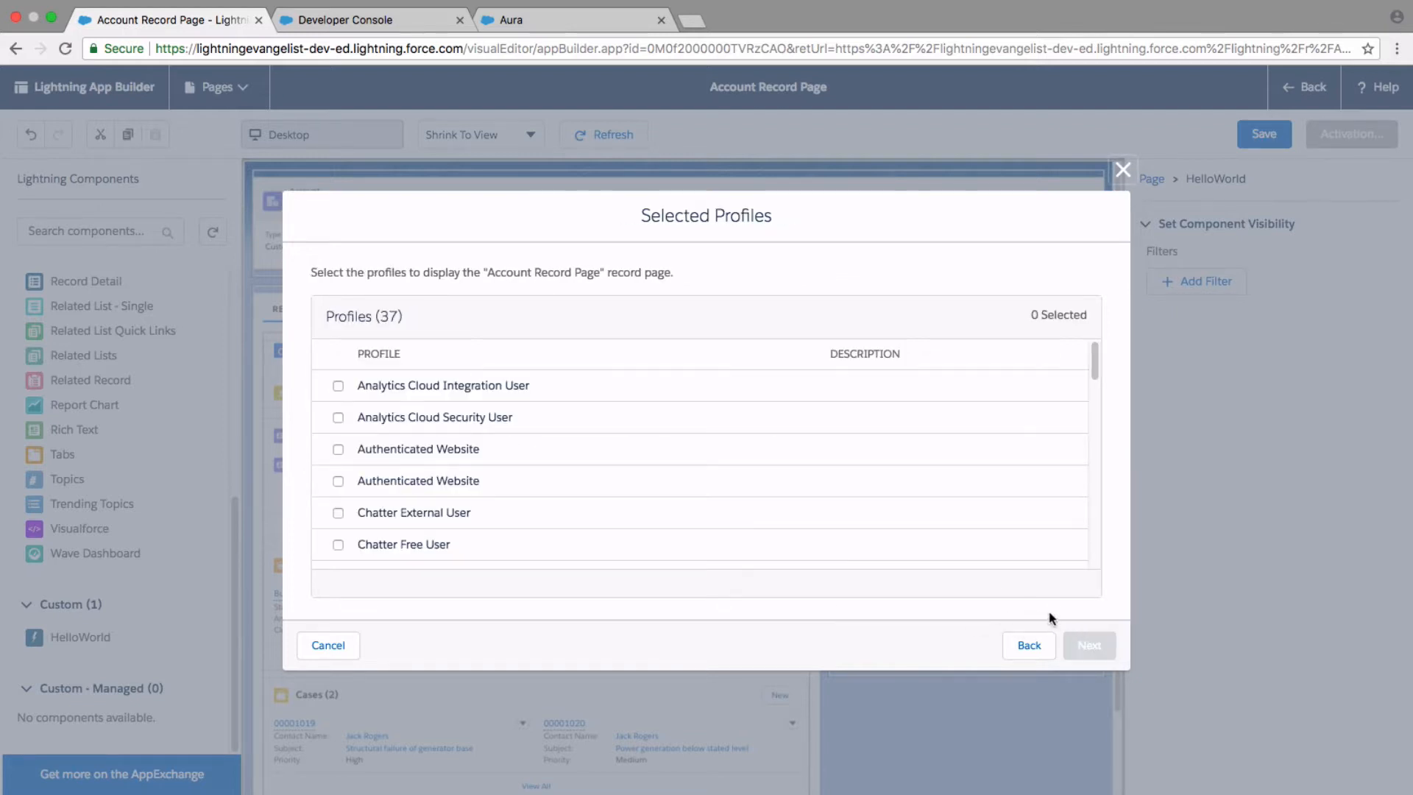
scroll(down, 3)
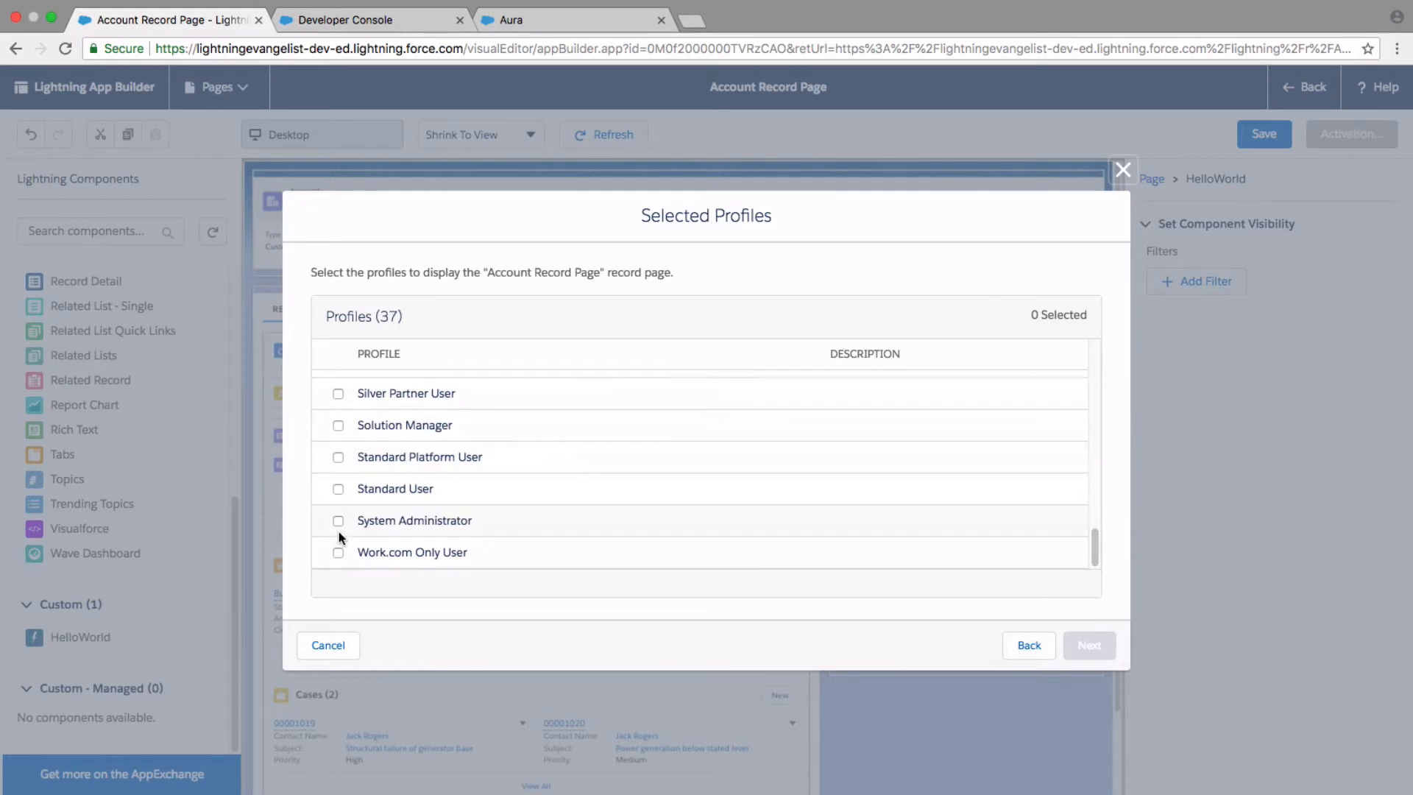
click(1088, 645)
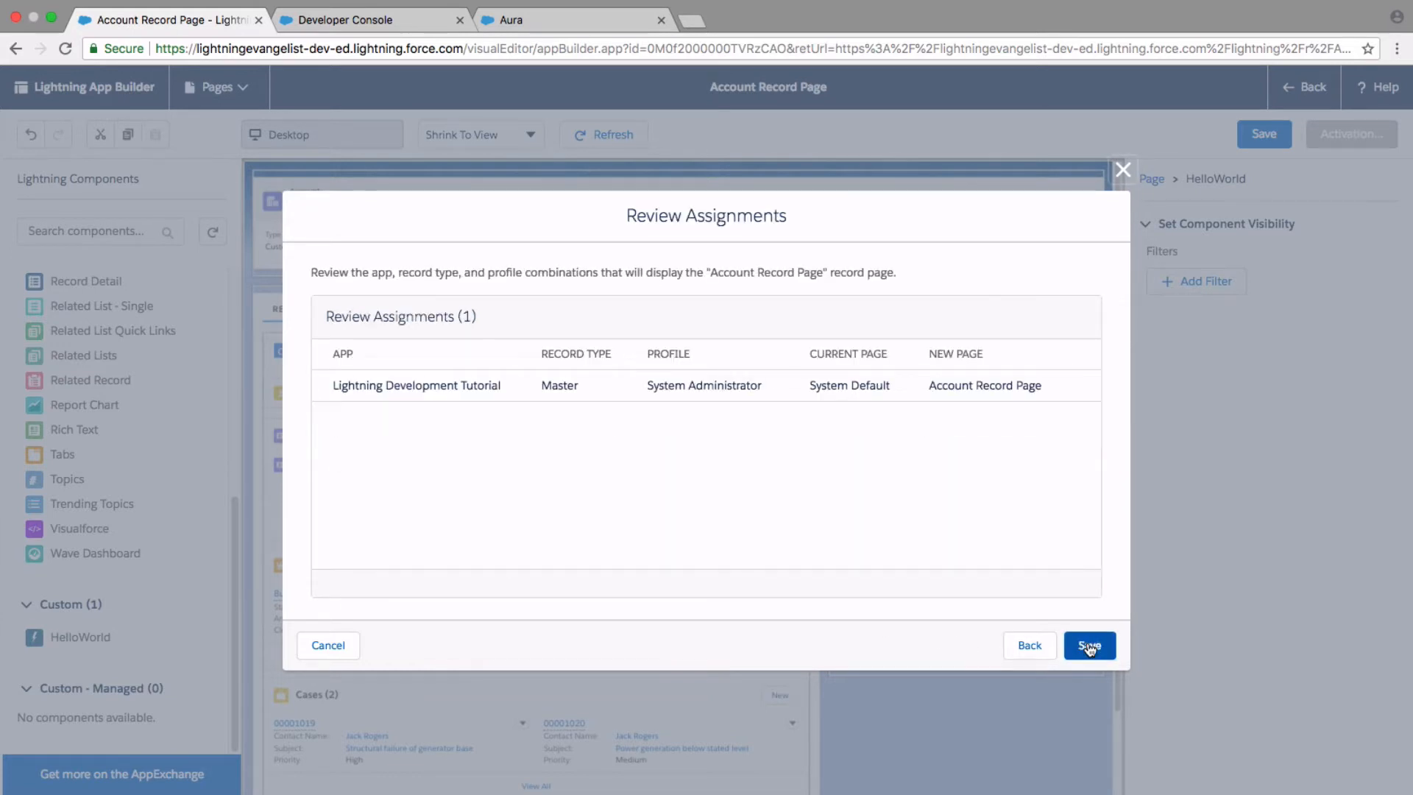
click(1089, 645)
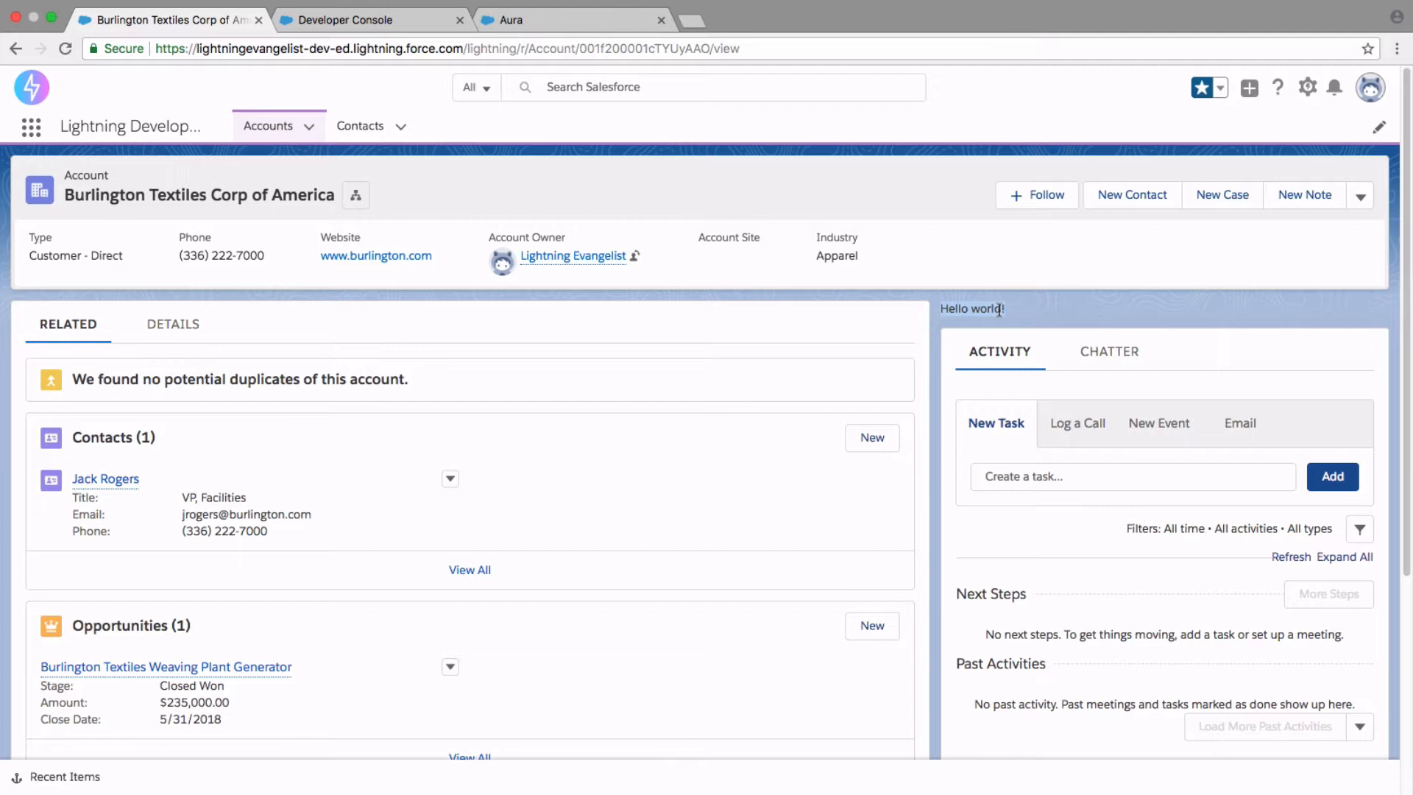
mouse_move(998, 323)
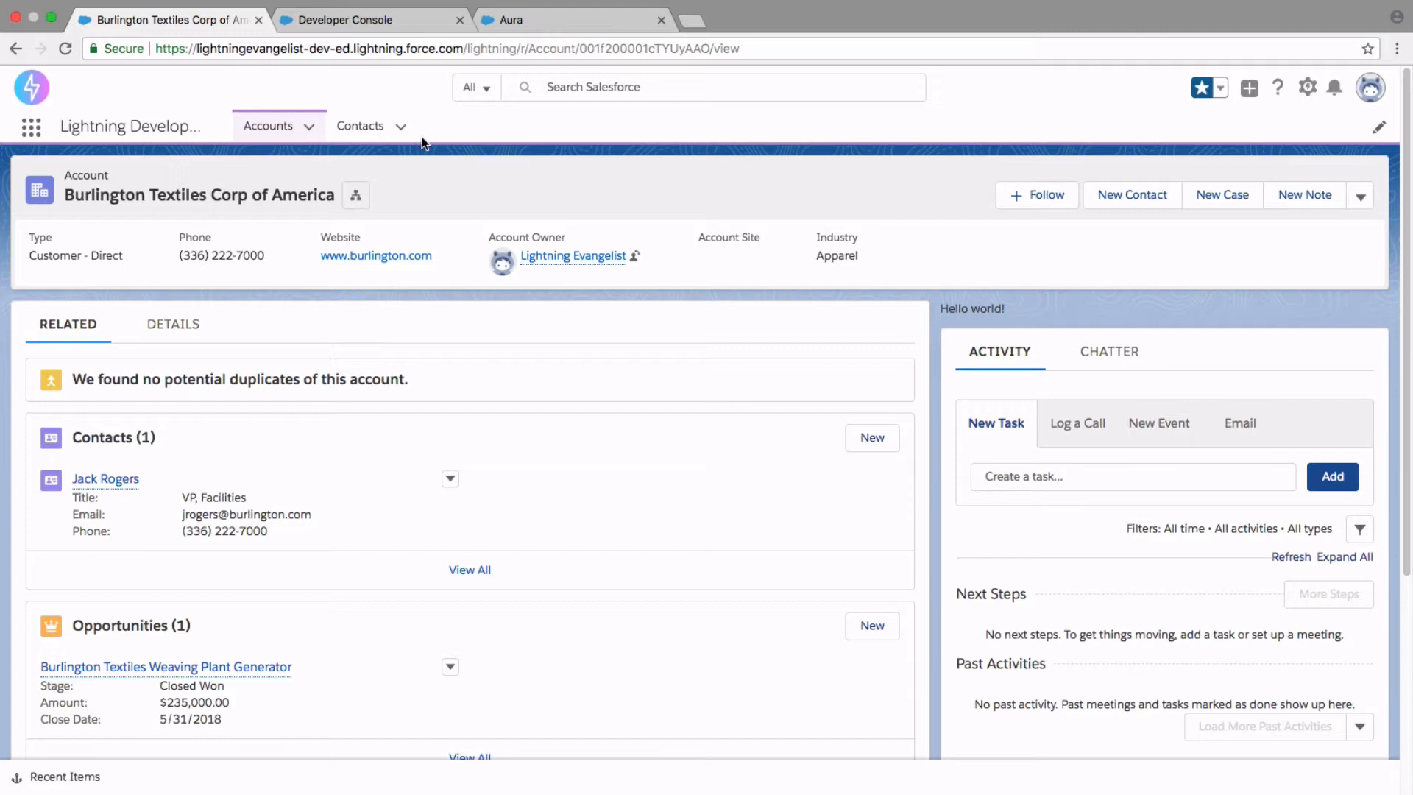
mouse_move(455, 164)
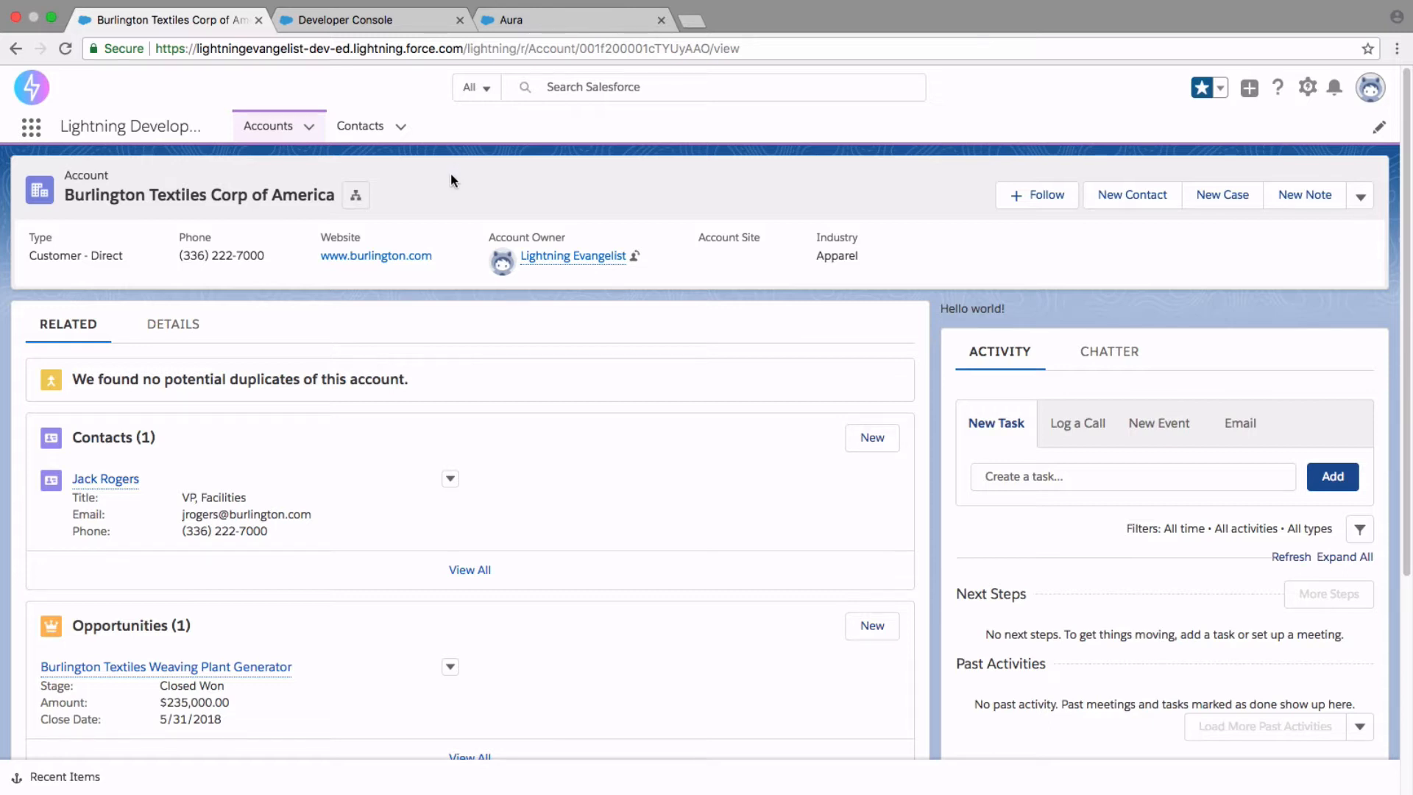
mouse_move(415, 150)
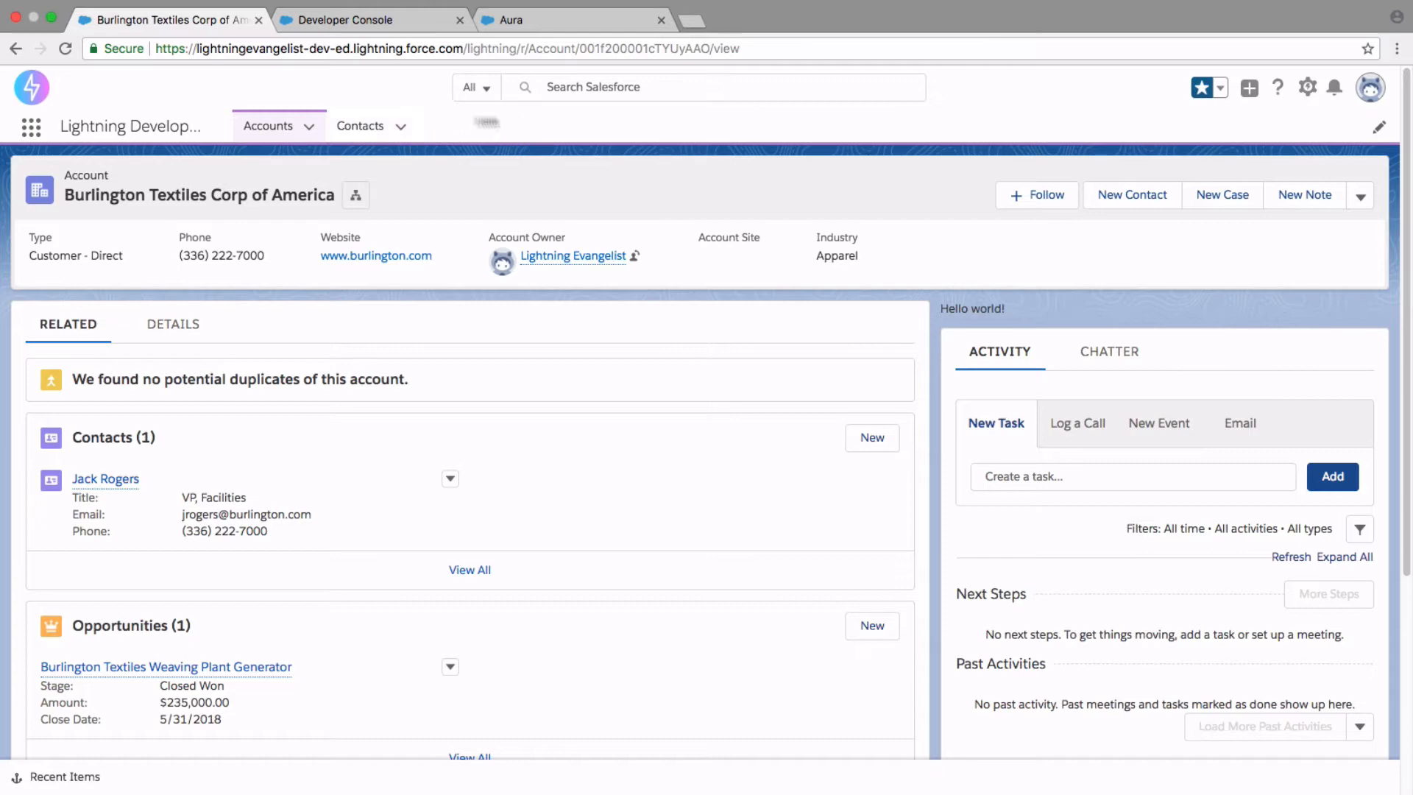
mouse_move(493, 122)
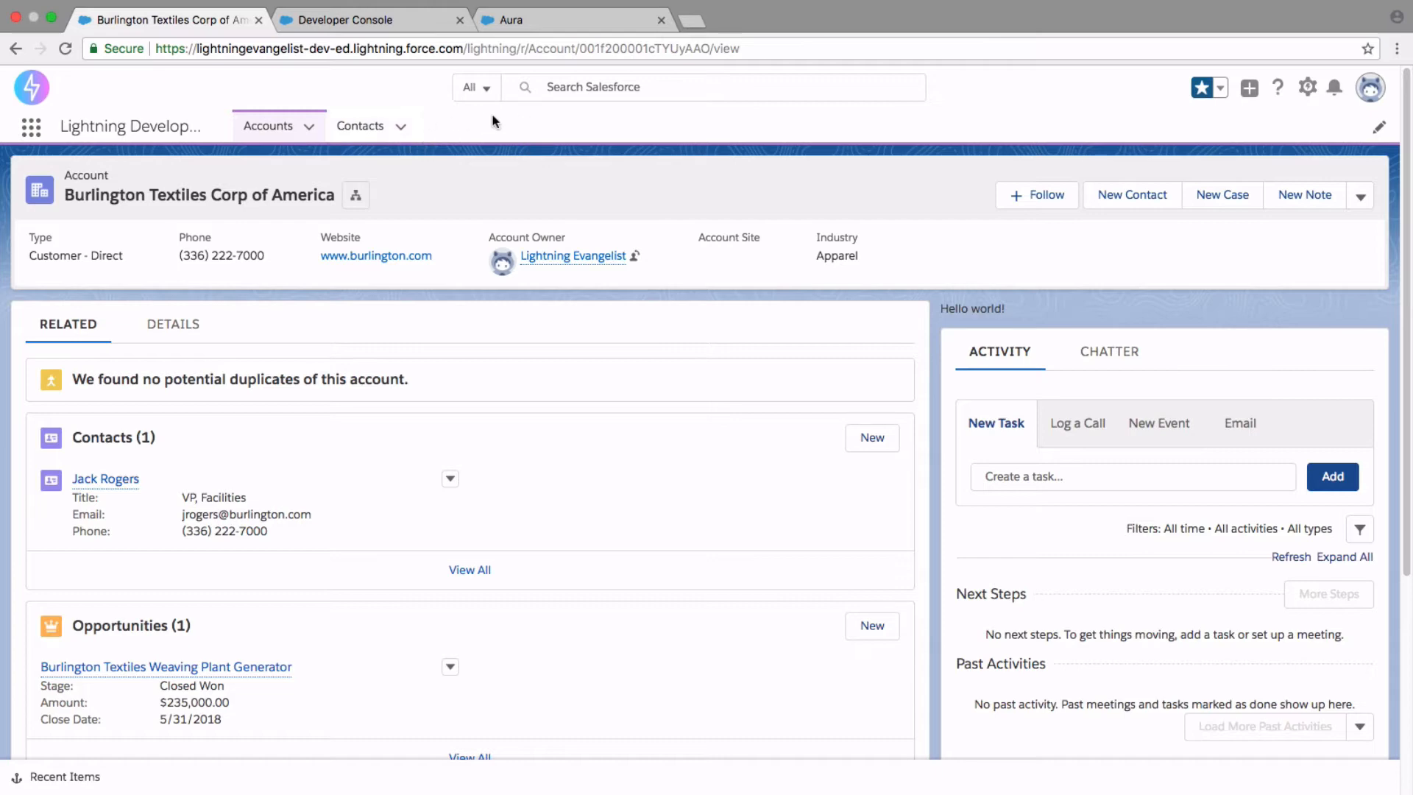
- Open Salesforce Setup in a new tab and go to the Tabs page via Quick Find 'tab'
click(1307, 87)
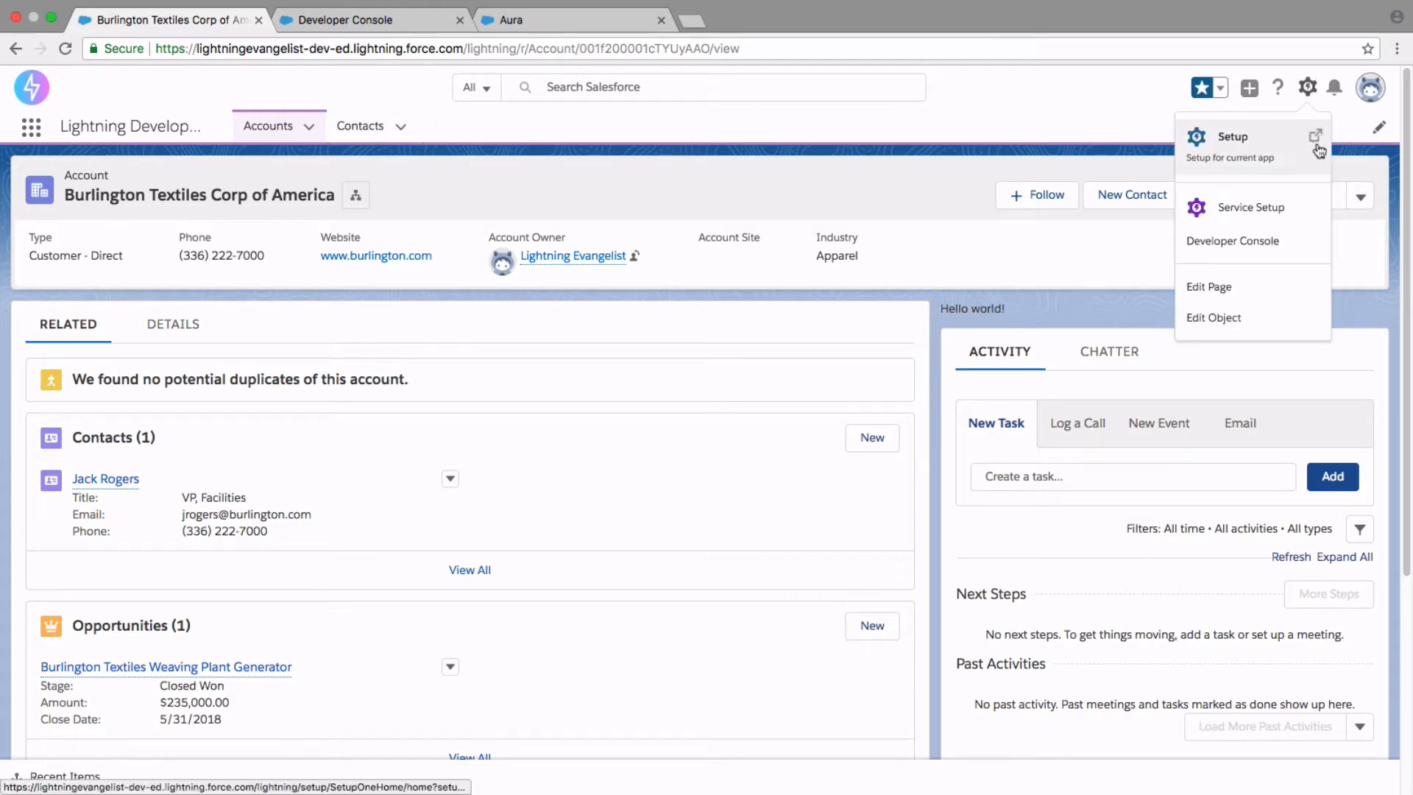
click(1232, 135)
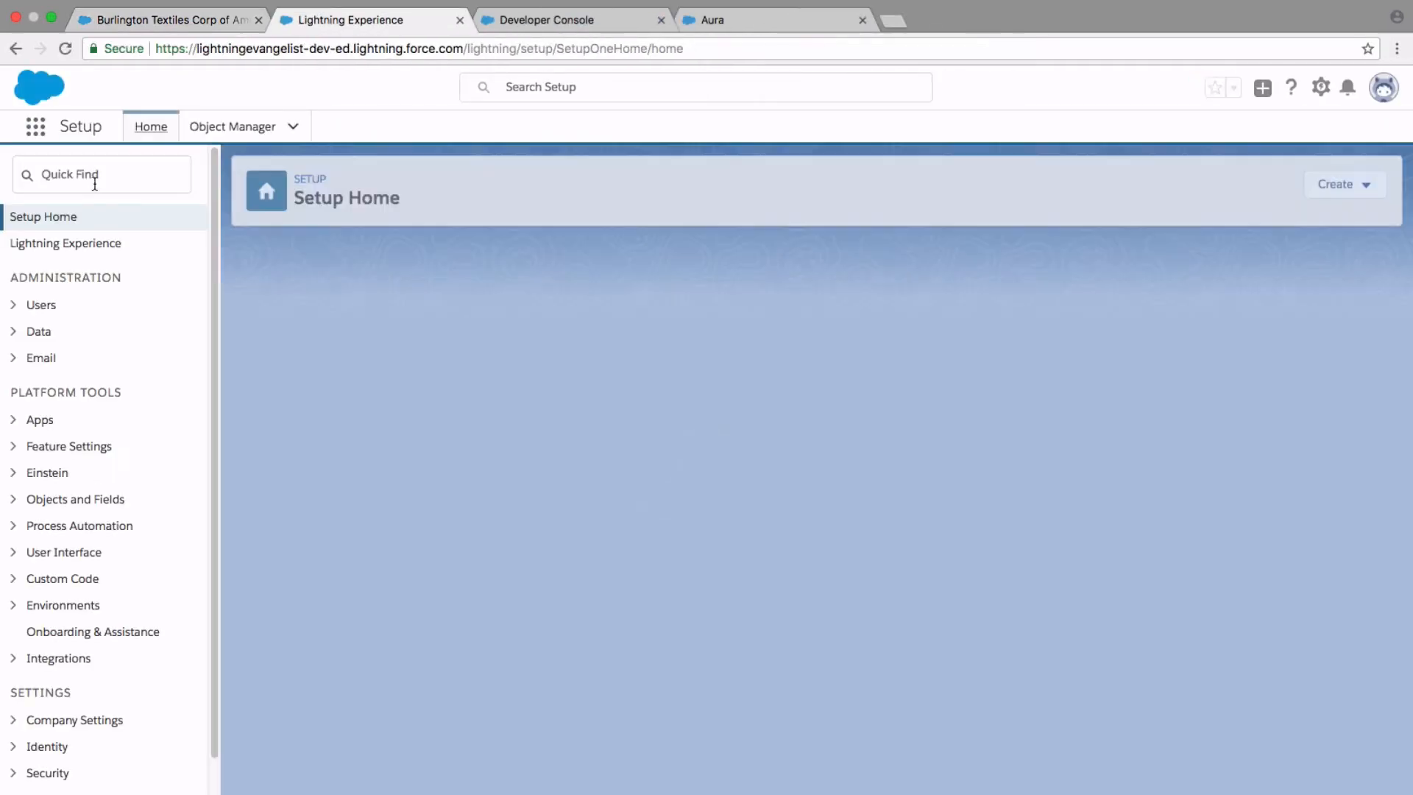
click(150, 126)
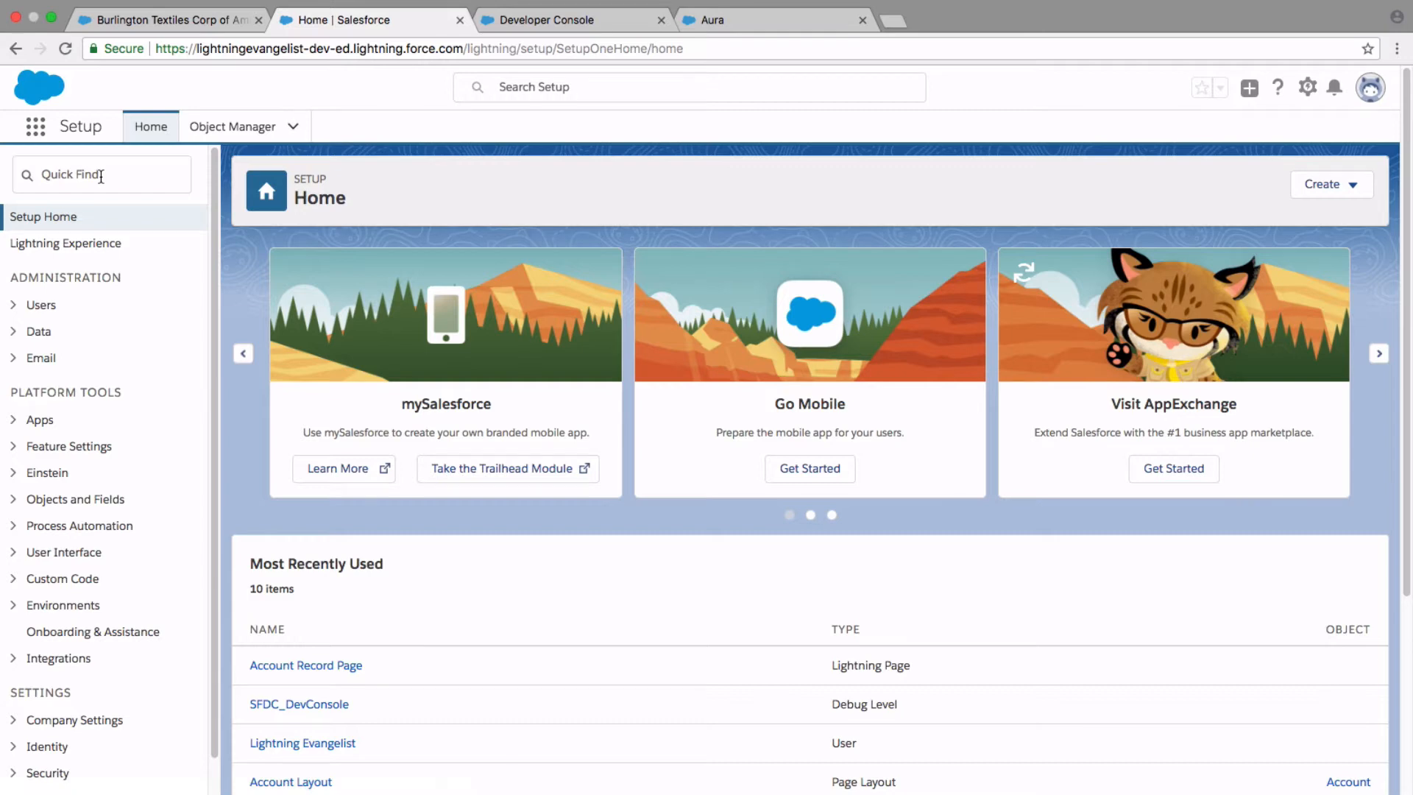
text(ta)
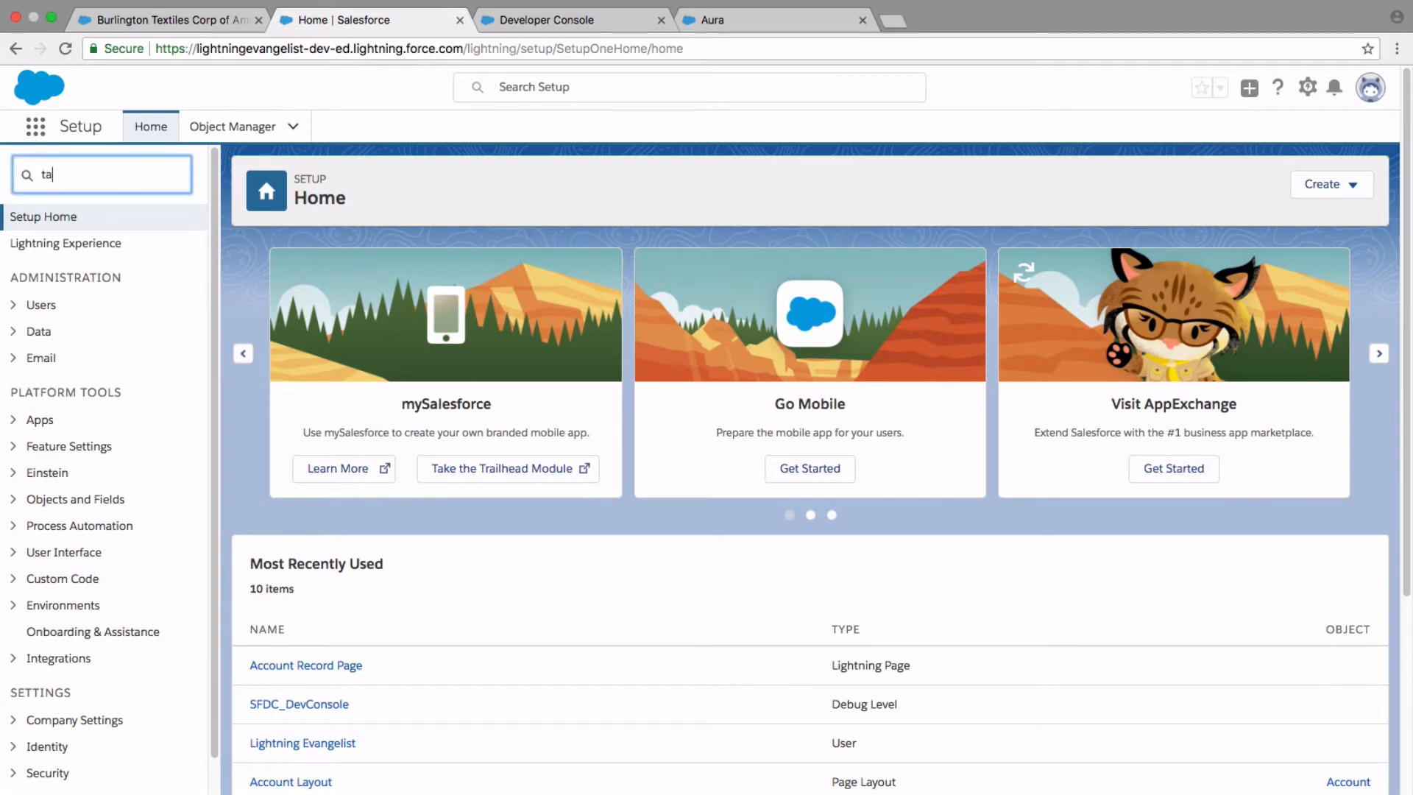
text(b)
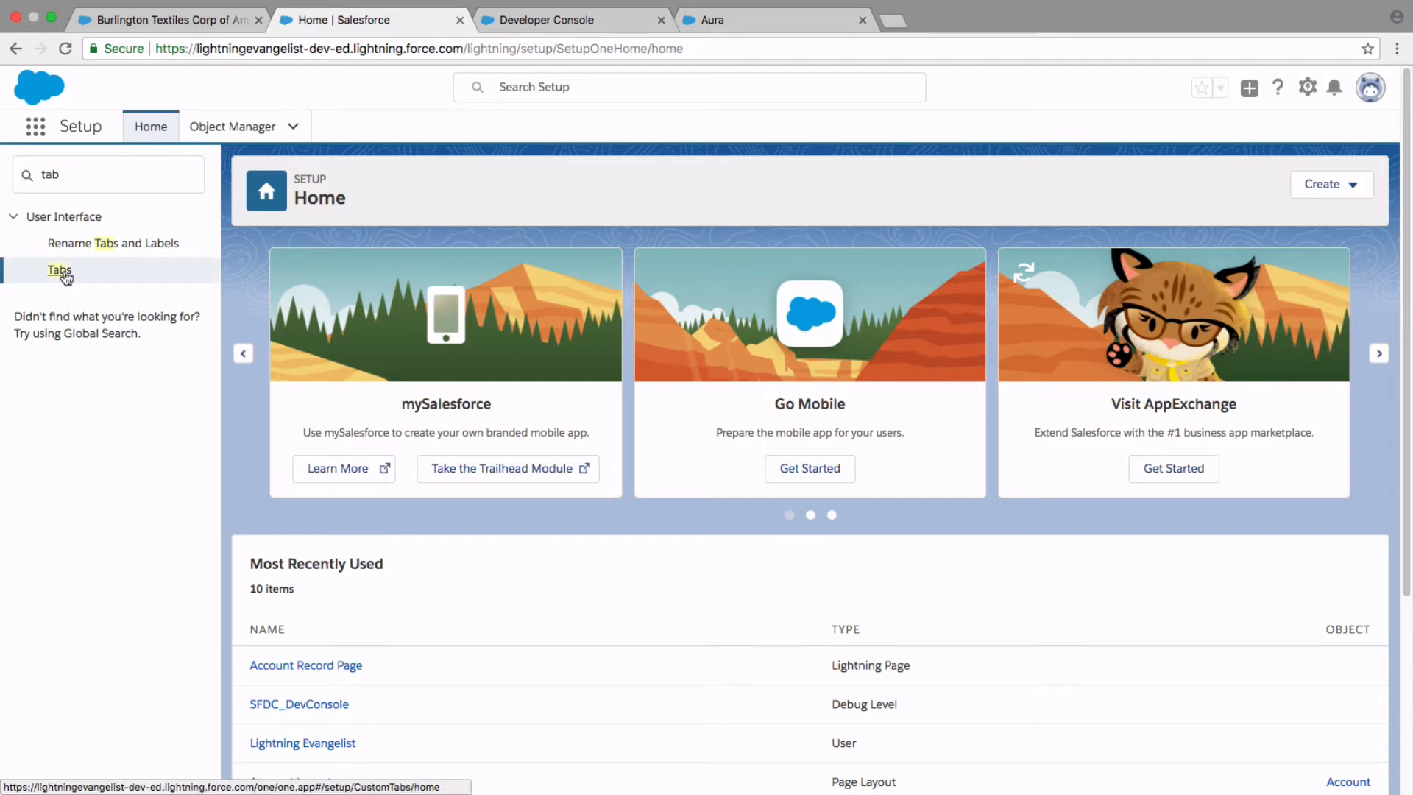
click(58, 271)
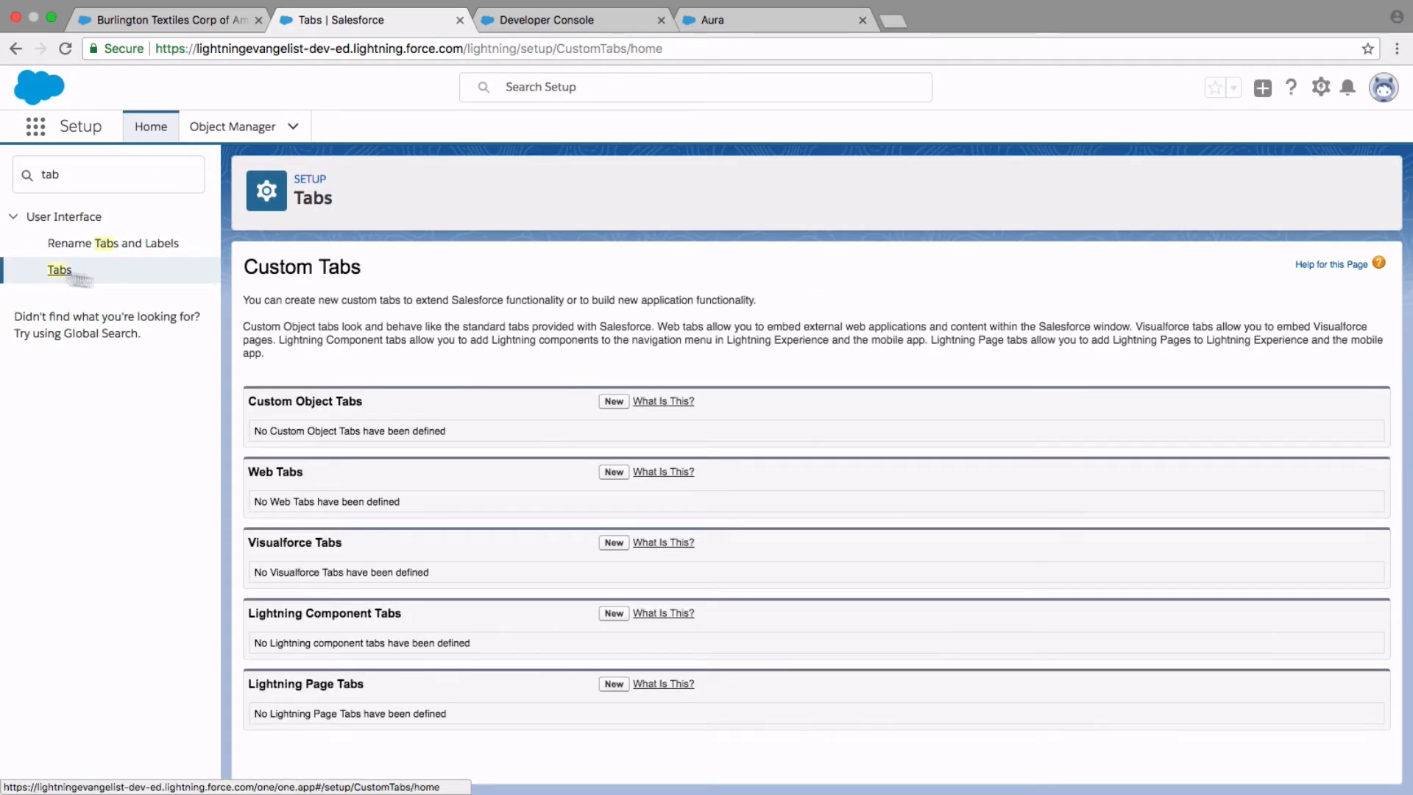
mouse_move(250, 620)
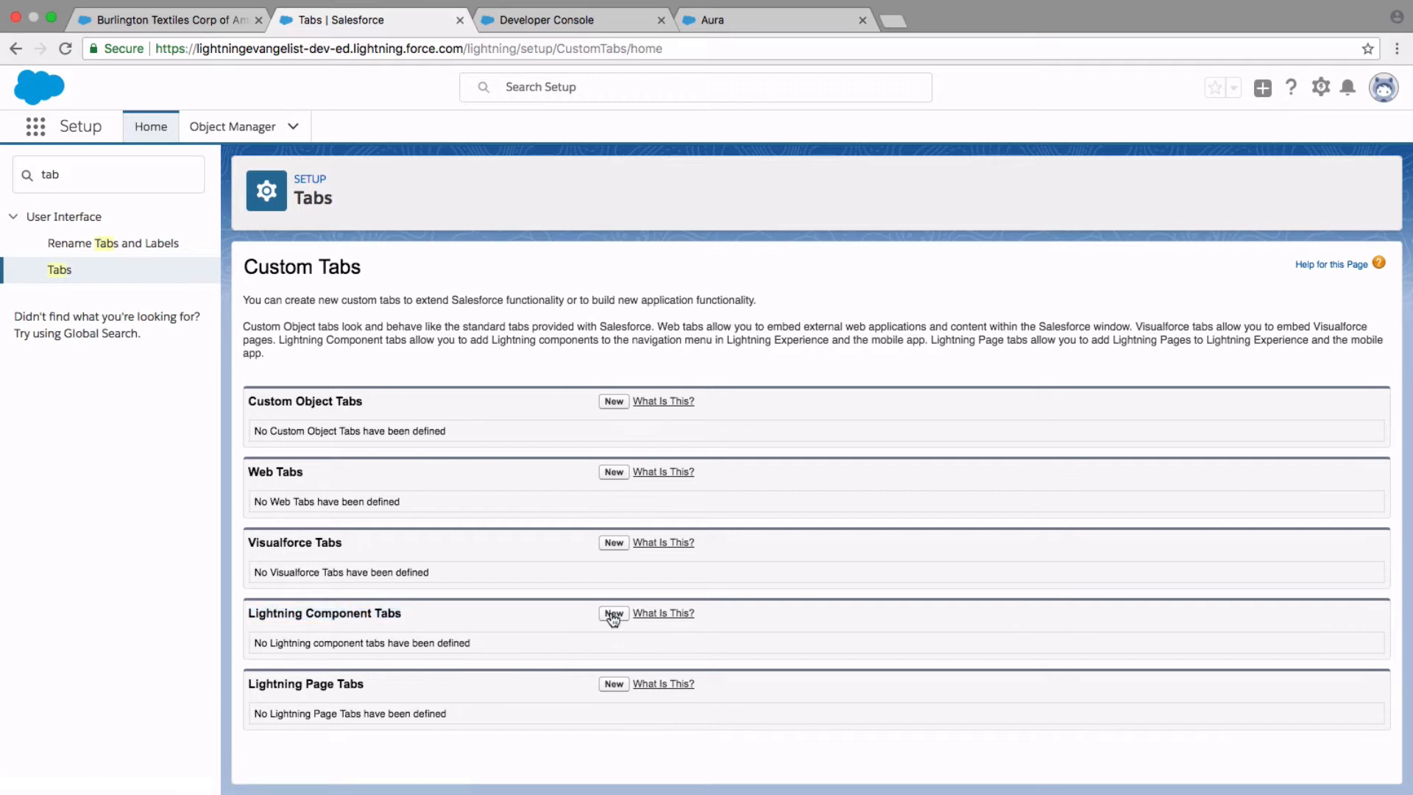
- Create a Lightning component tab for c:HelloWorld labelled Hello World with the Circle style and save it
click(614, 614)
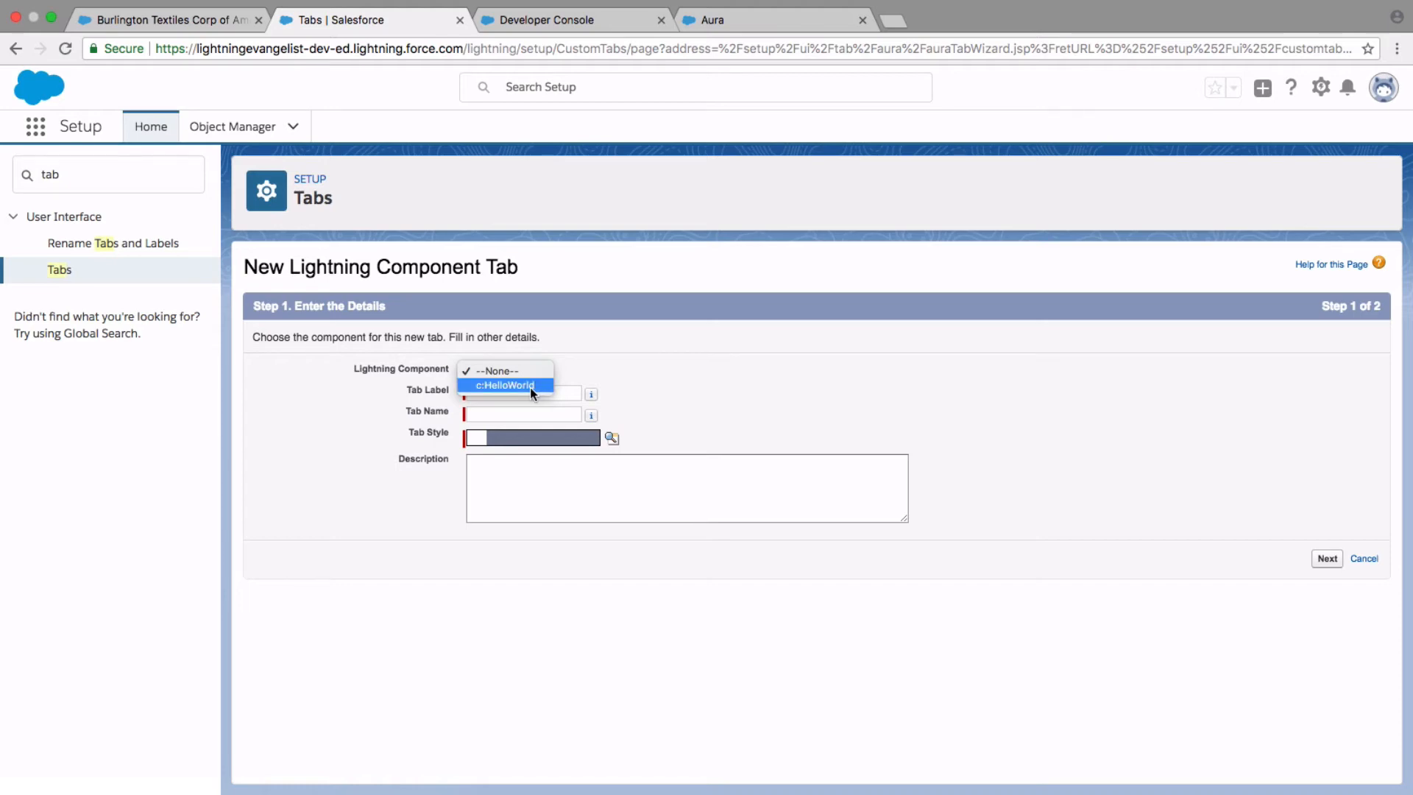
click(505, 384)
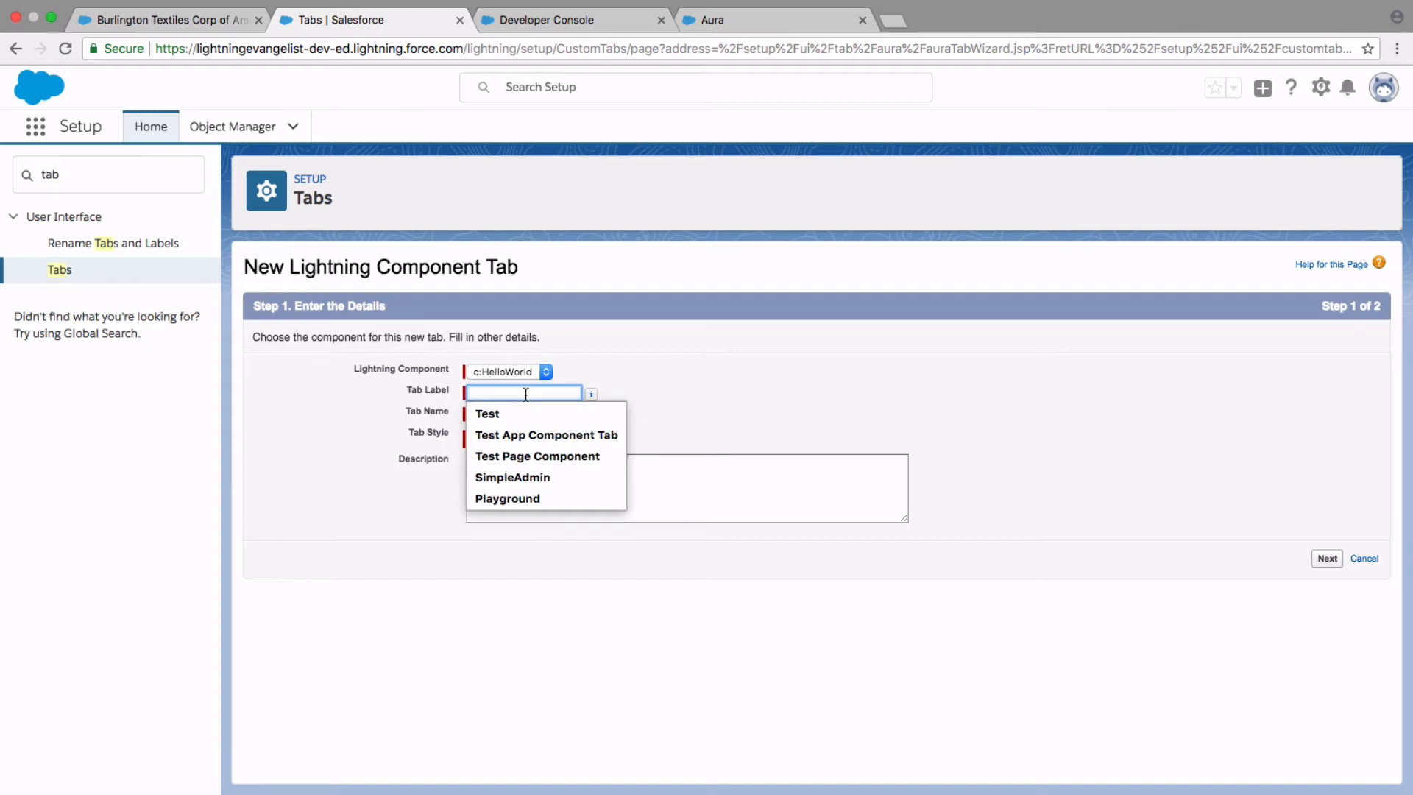
text(Hello World)
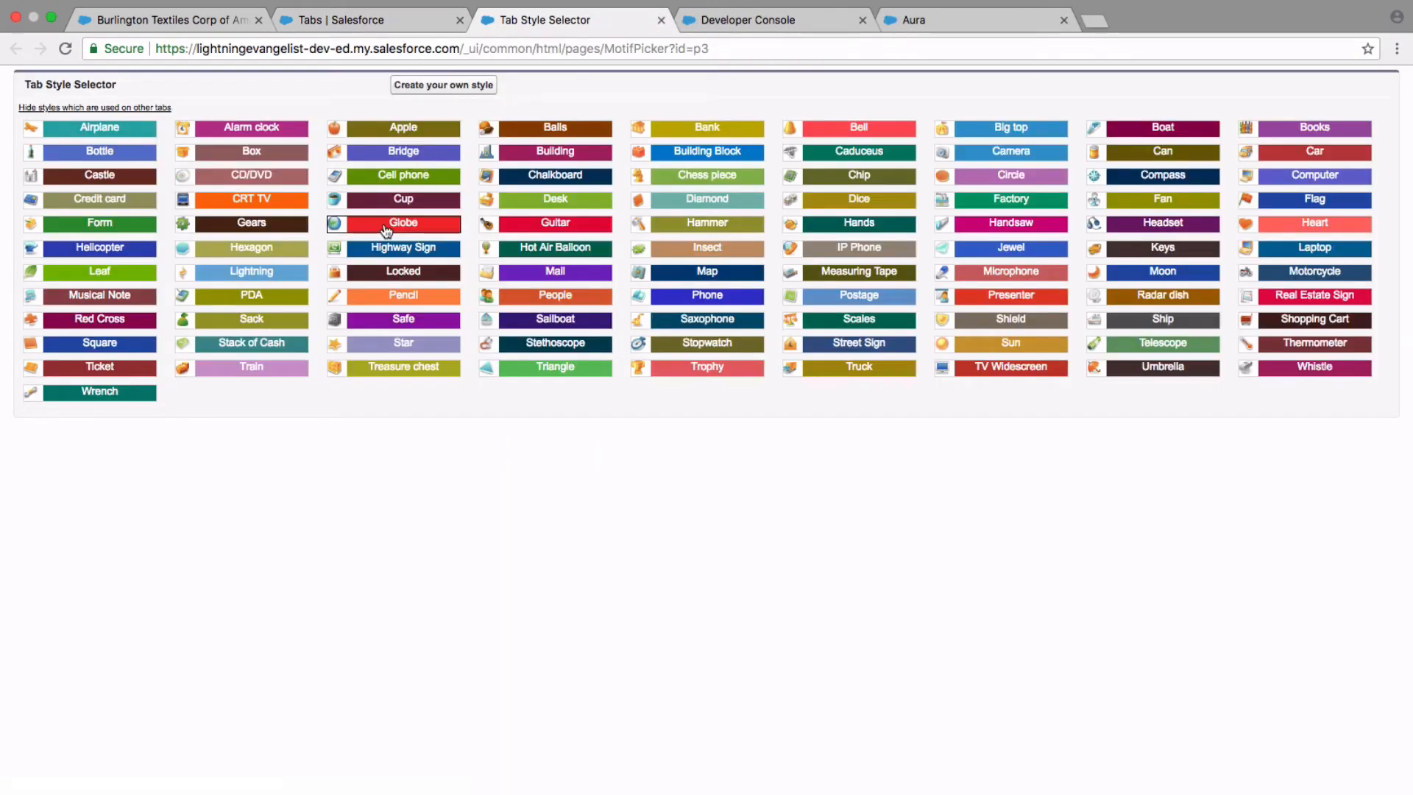
click(1010, 175)
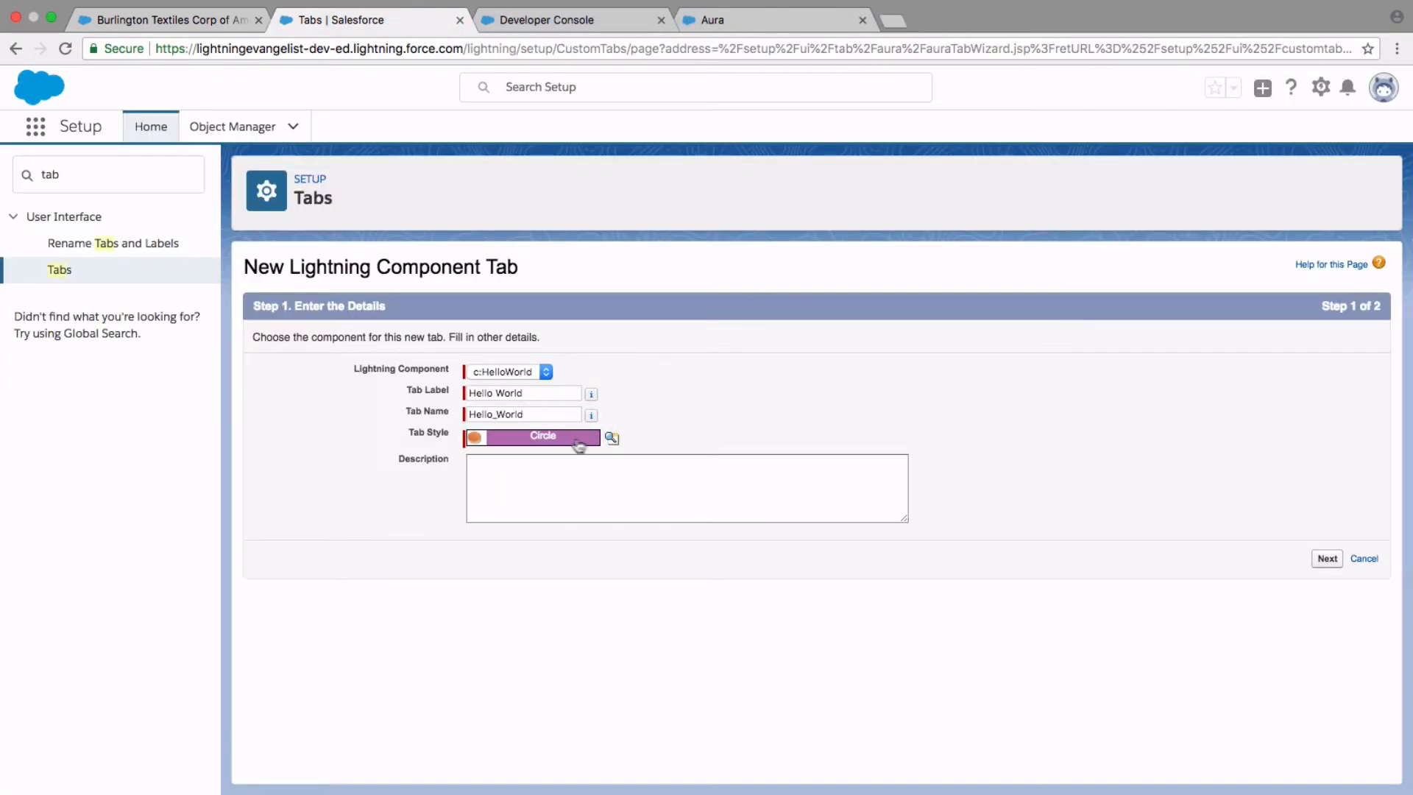
click(1326, 558)
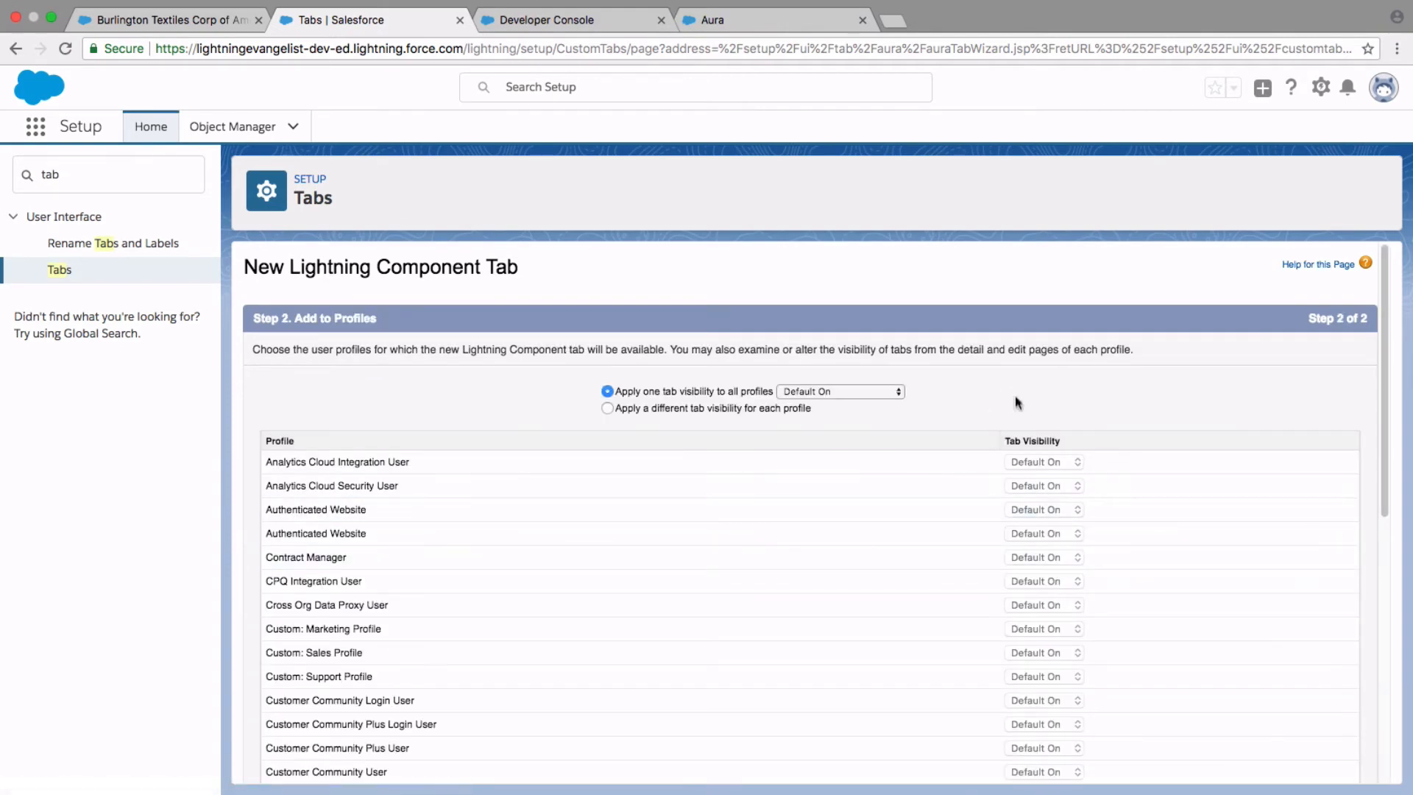
scroll(down, 3)
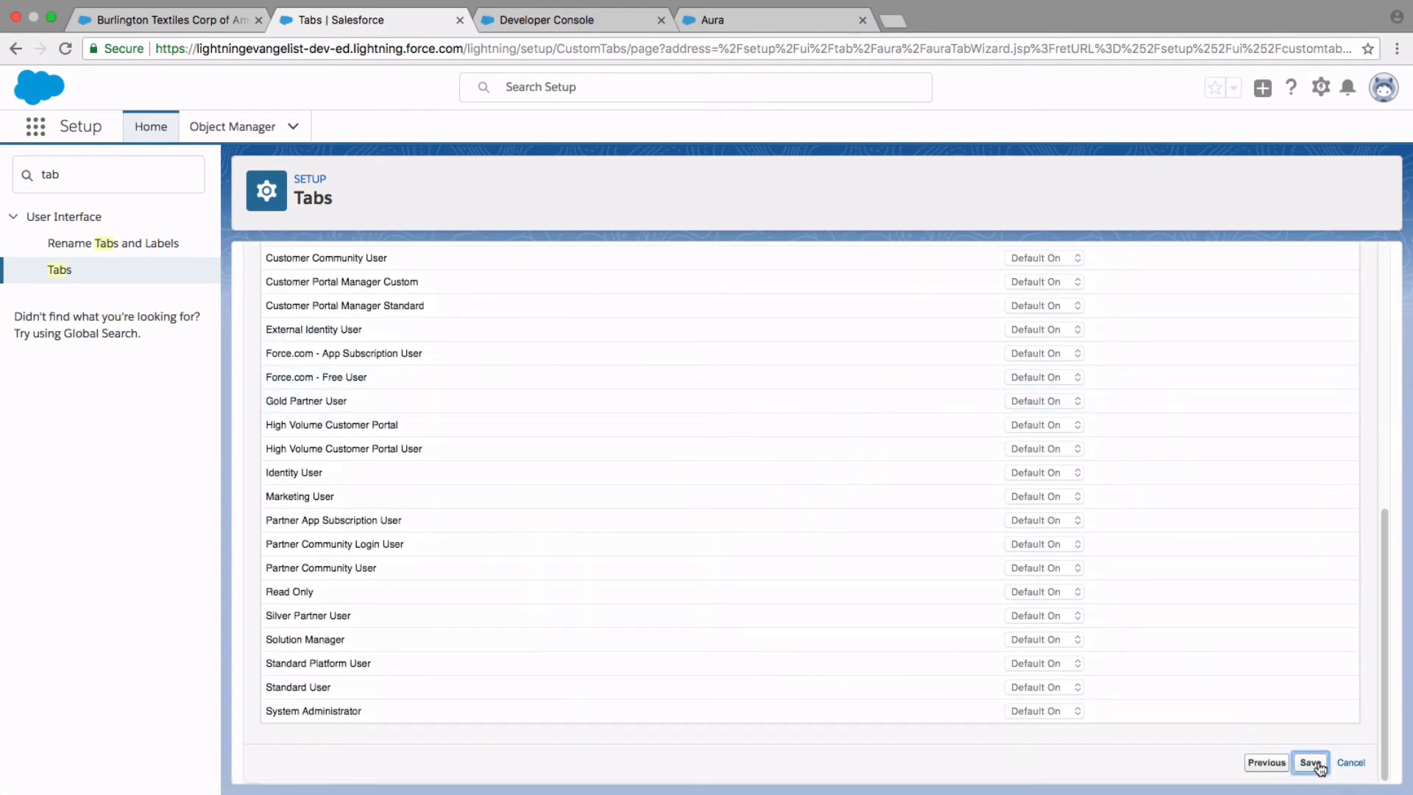
click(1309, 763)
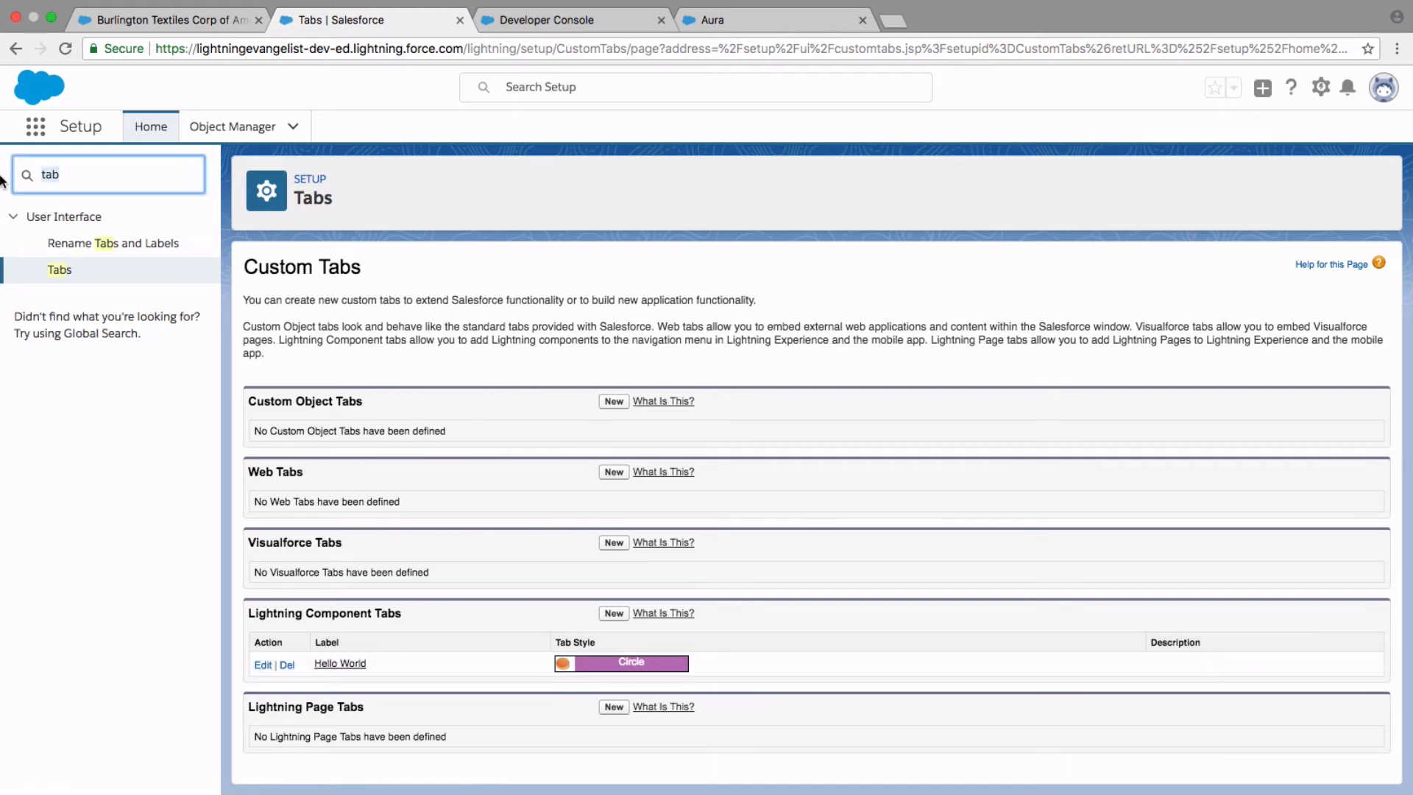
- Find App Manager via Quick Find and show the row actions for the Lightning Development Tutorial app
text(app)
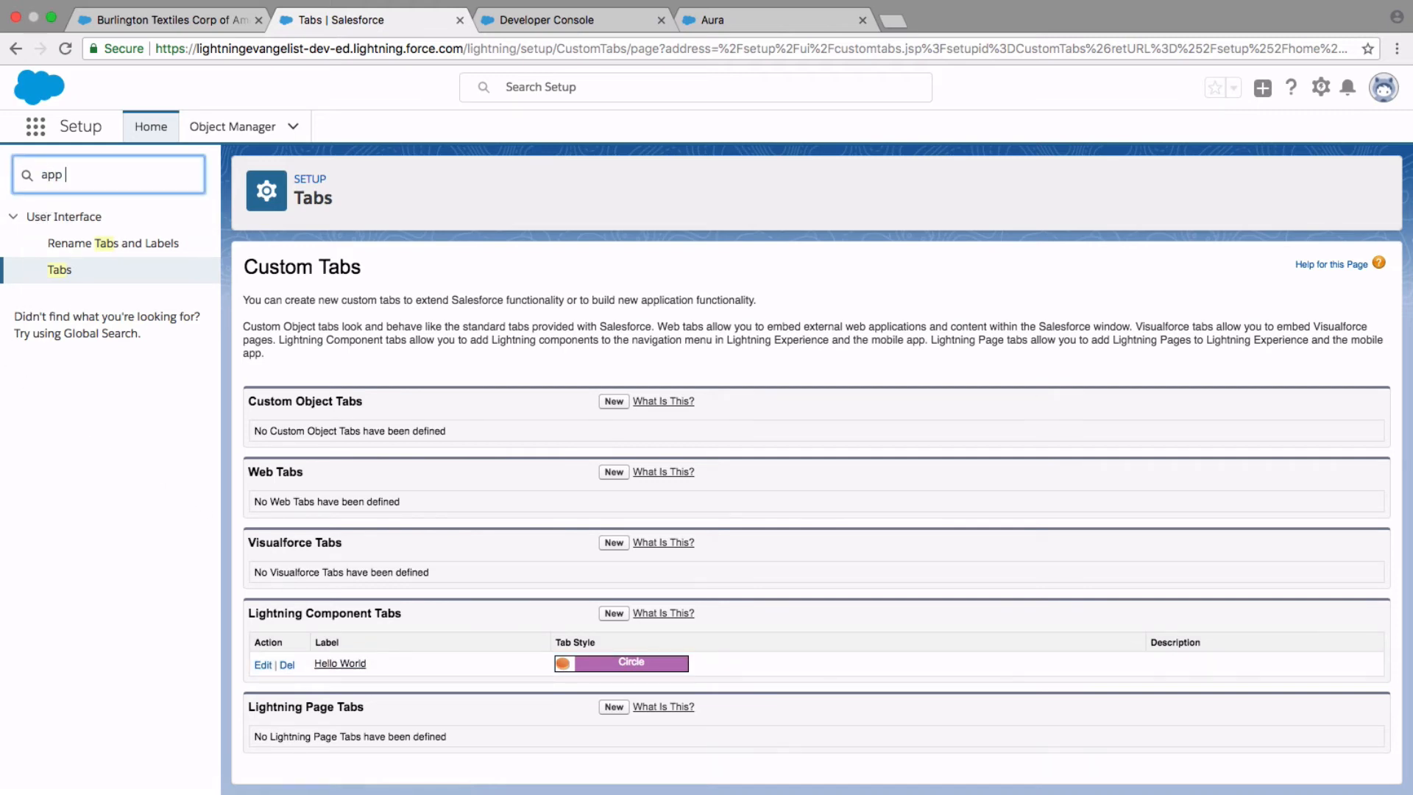
text(manager)
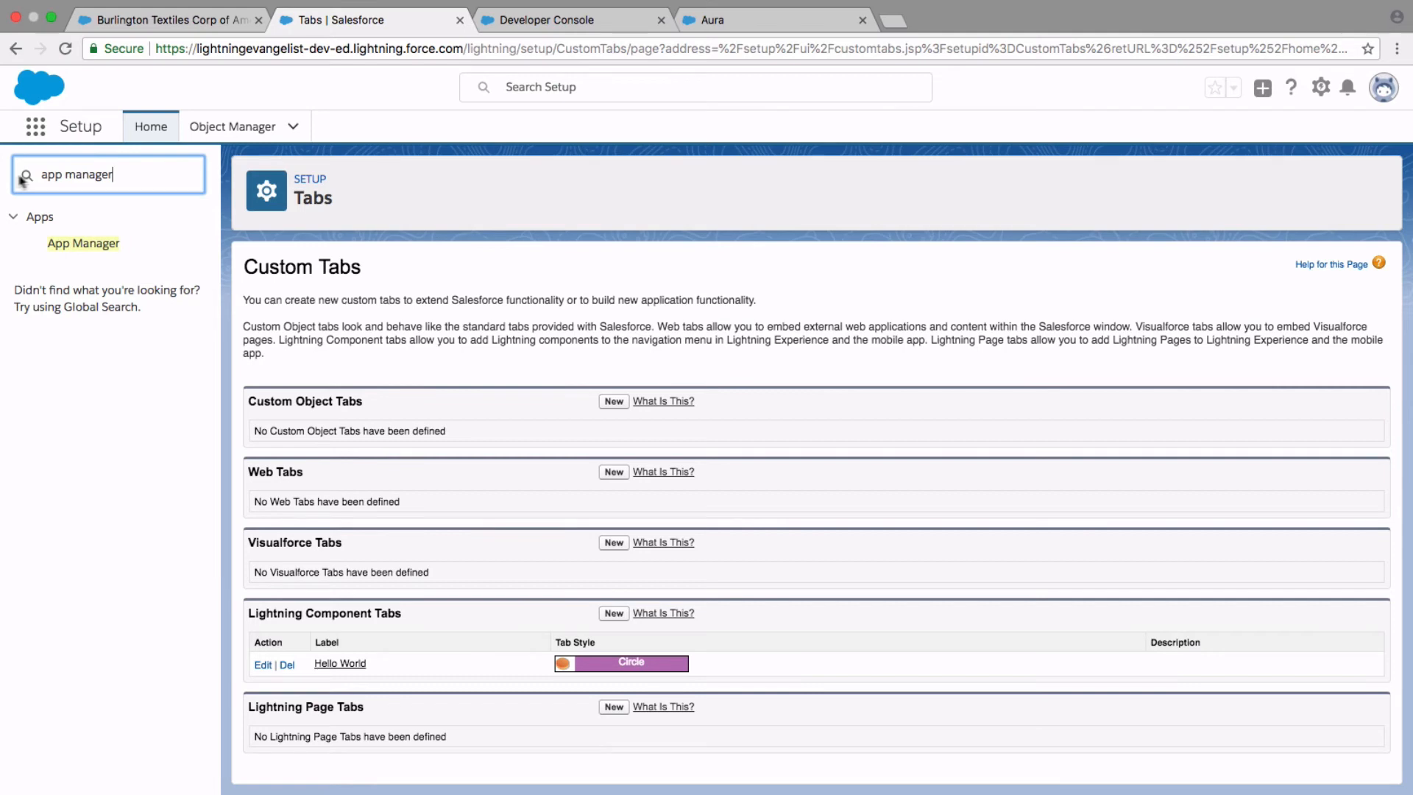
click(82, 243)
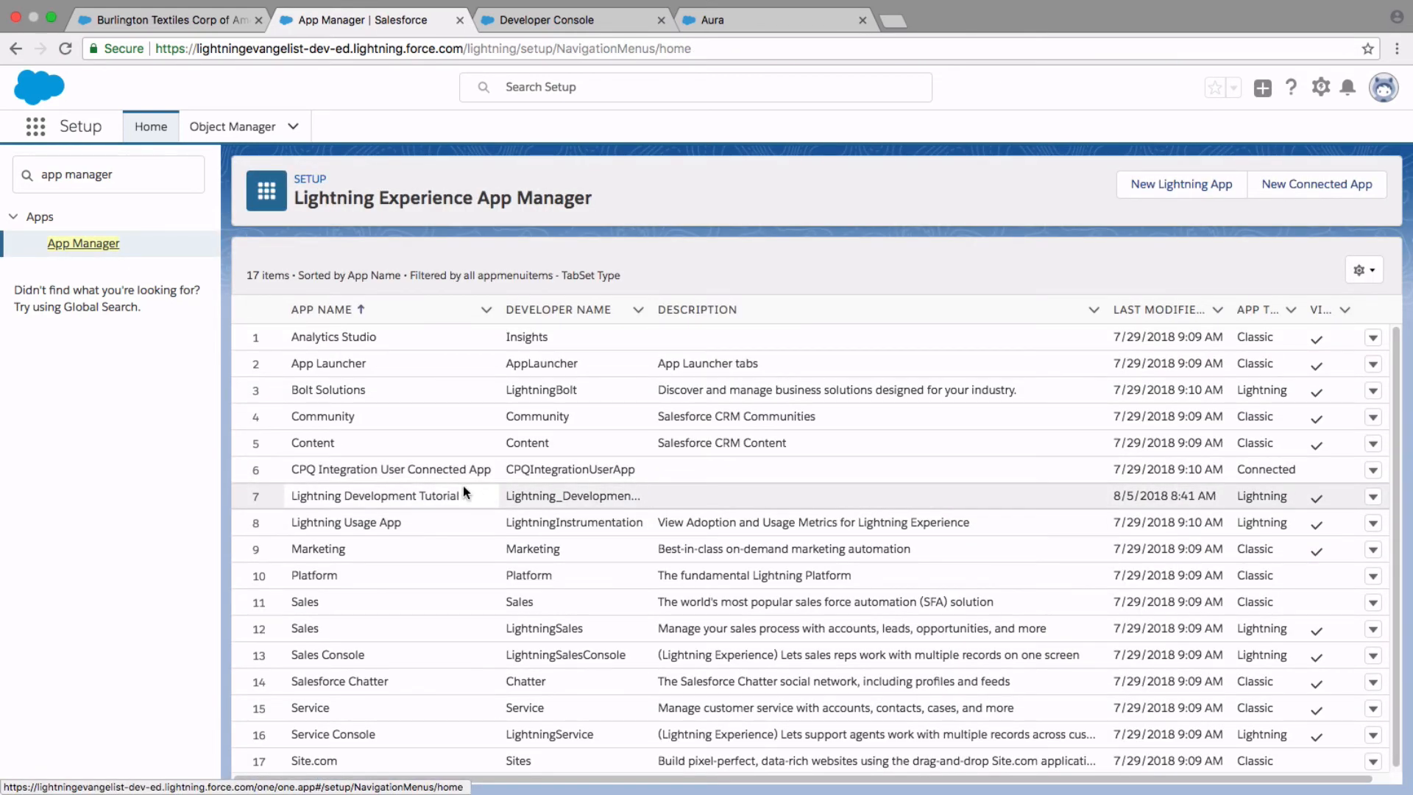
mouse_move(315, 499)
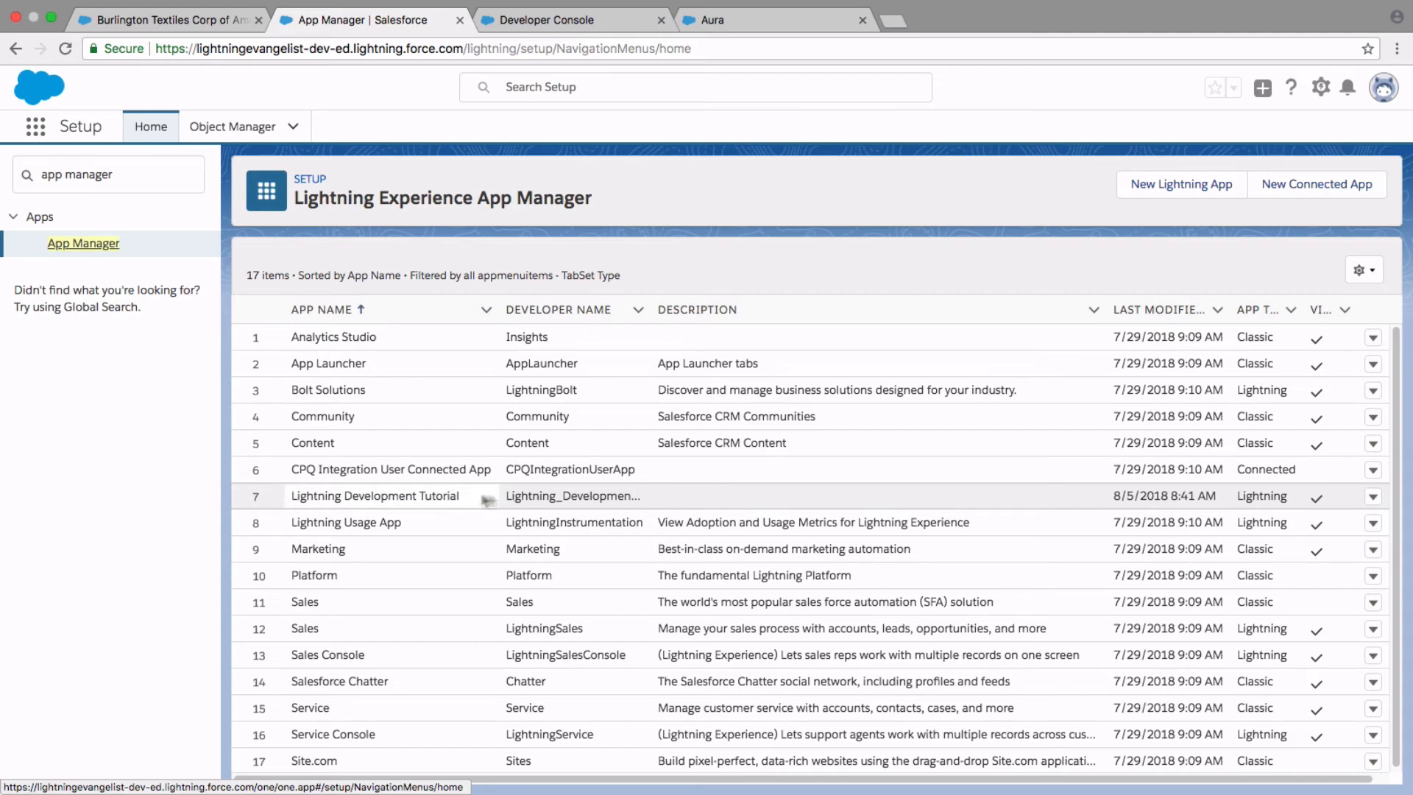
click(1373, 496)
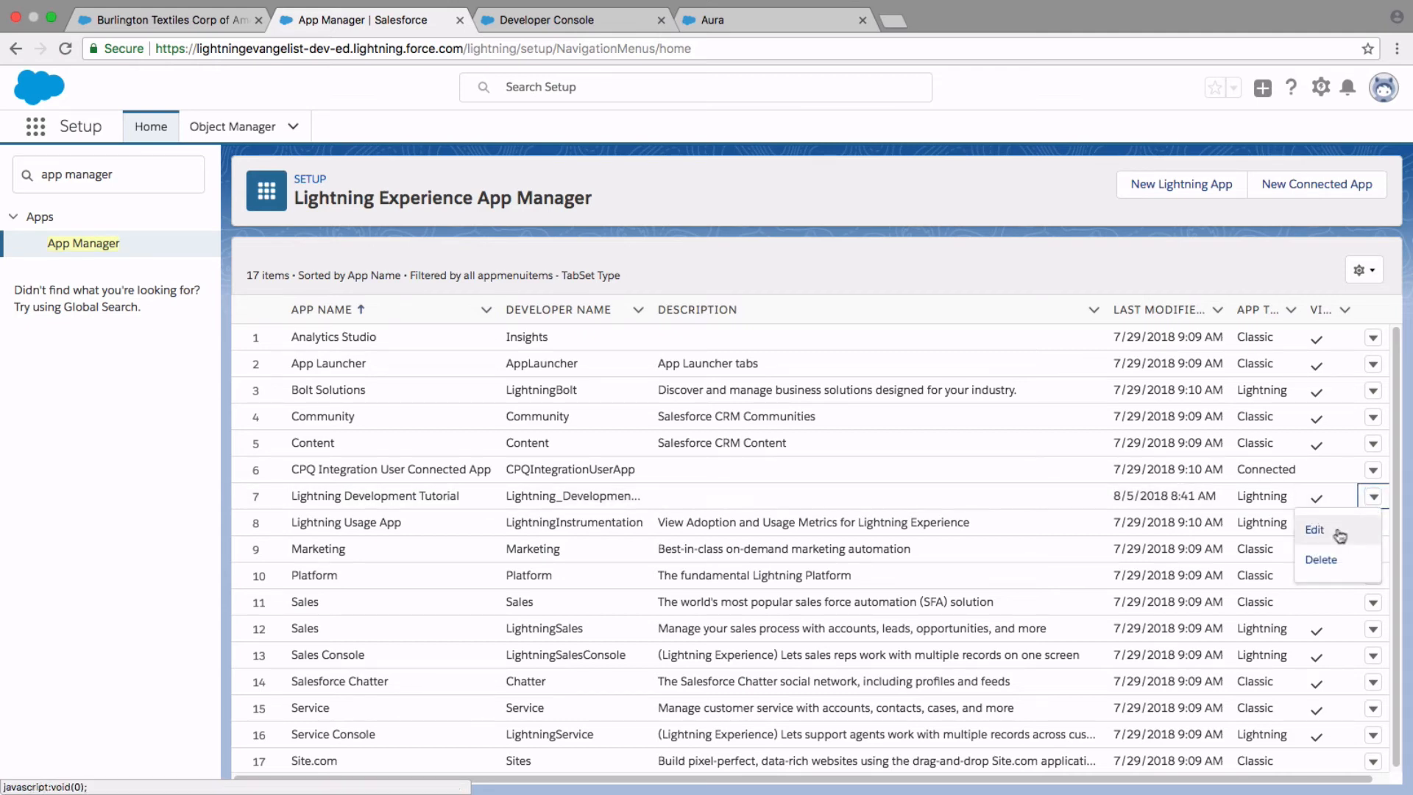
- Edit the app's Select Items, add Hello World to the selected navigation items, and save
click(1314, 530)
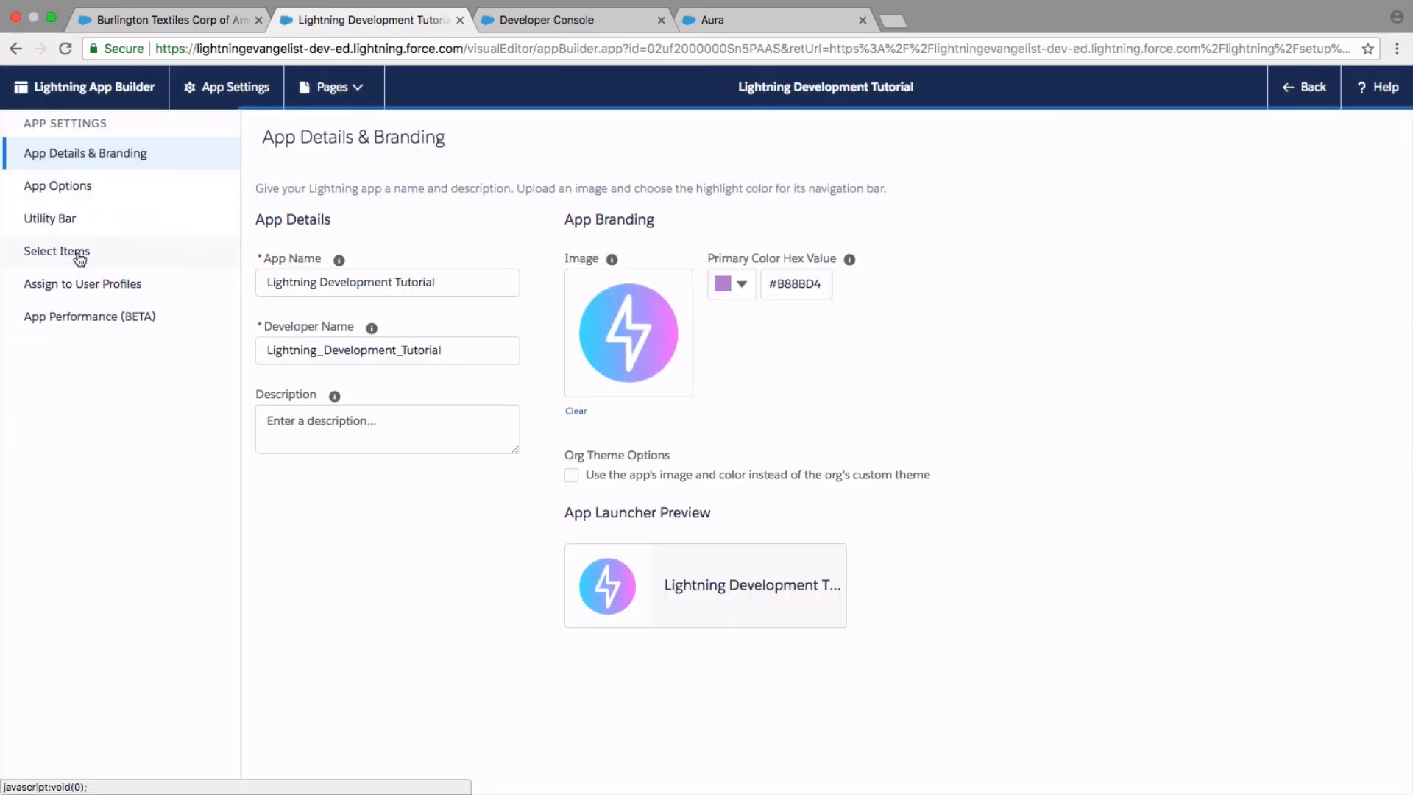
click(56, 250)
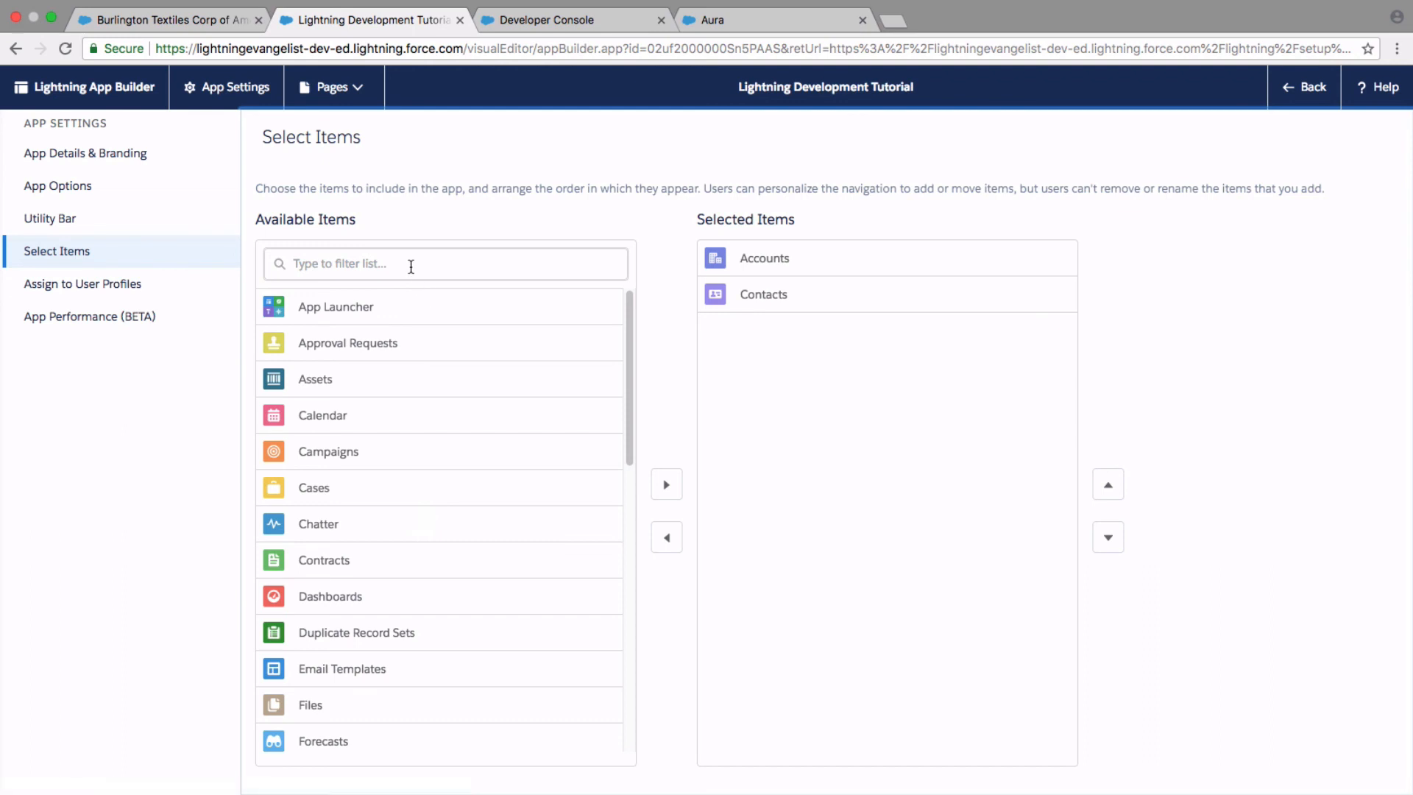
scroll(down, 3)
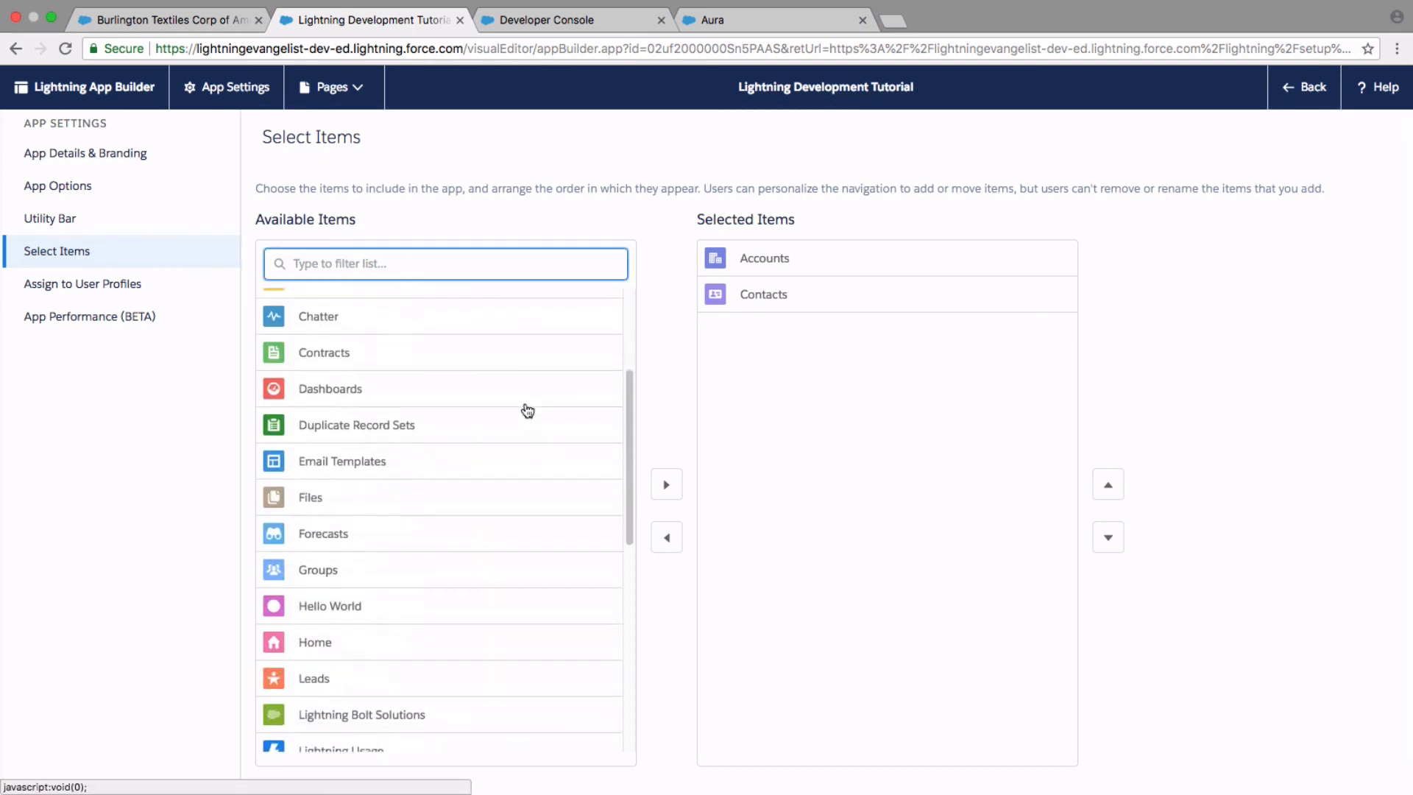
scroll(down, 3)
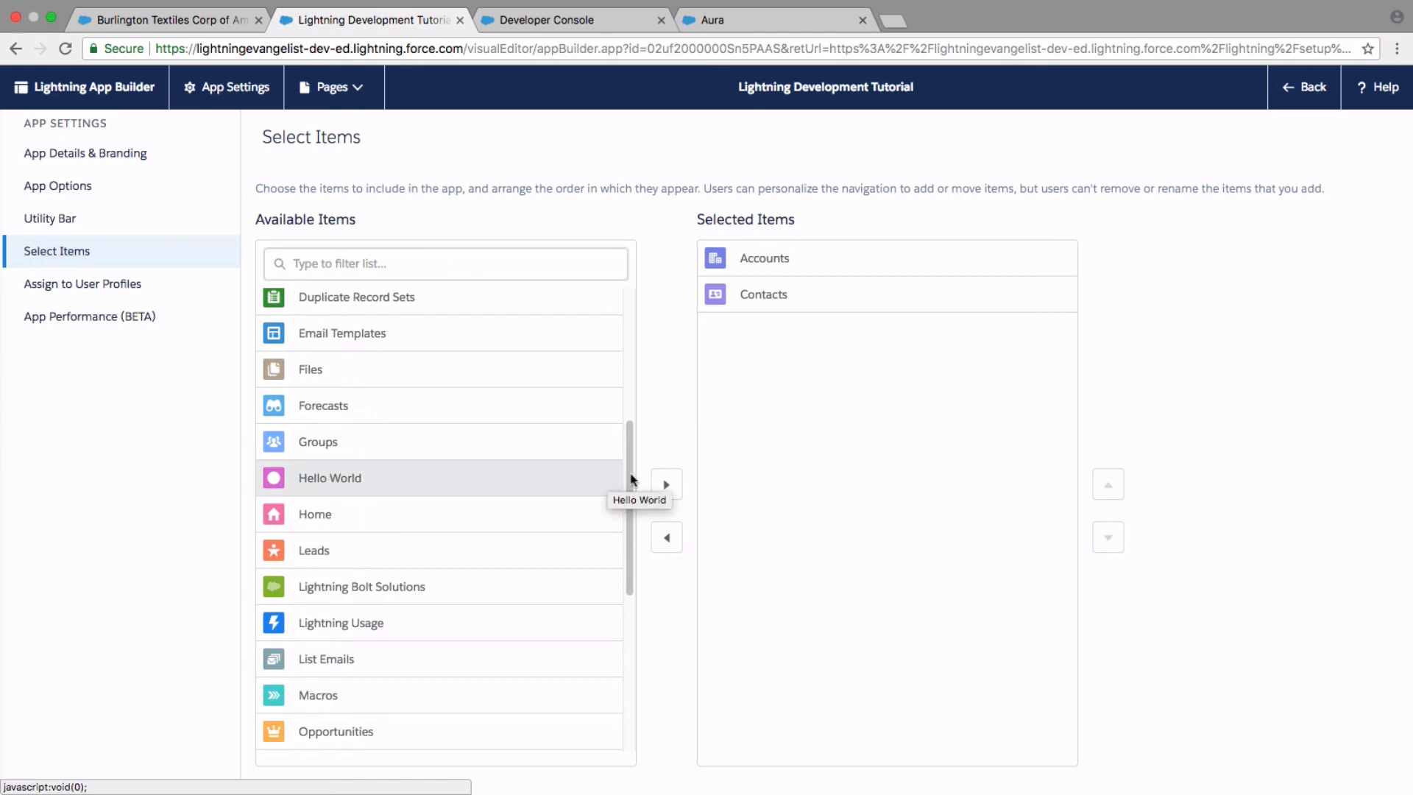
click(666, 484)
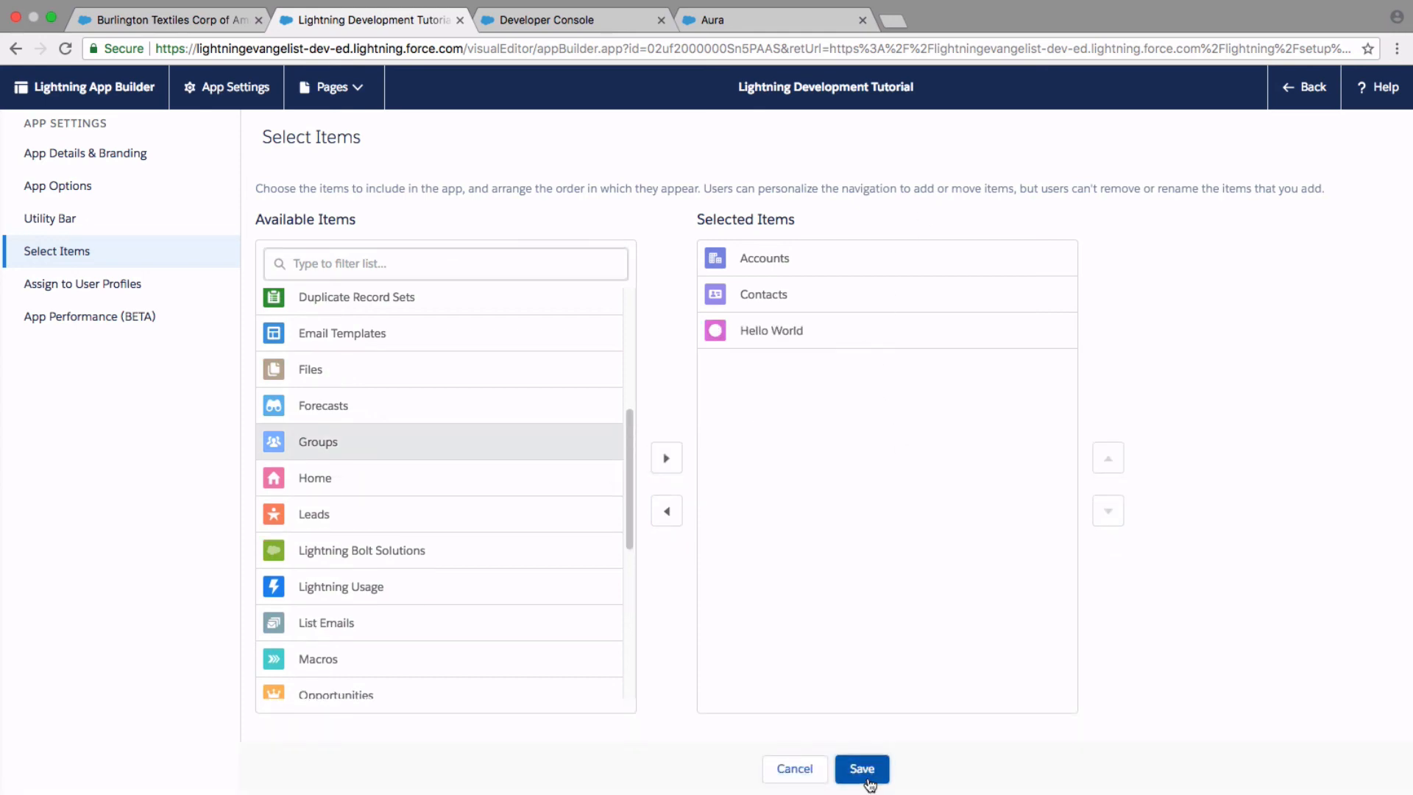
click(861, 768)
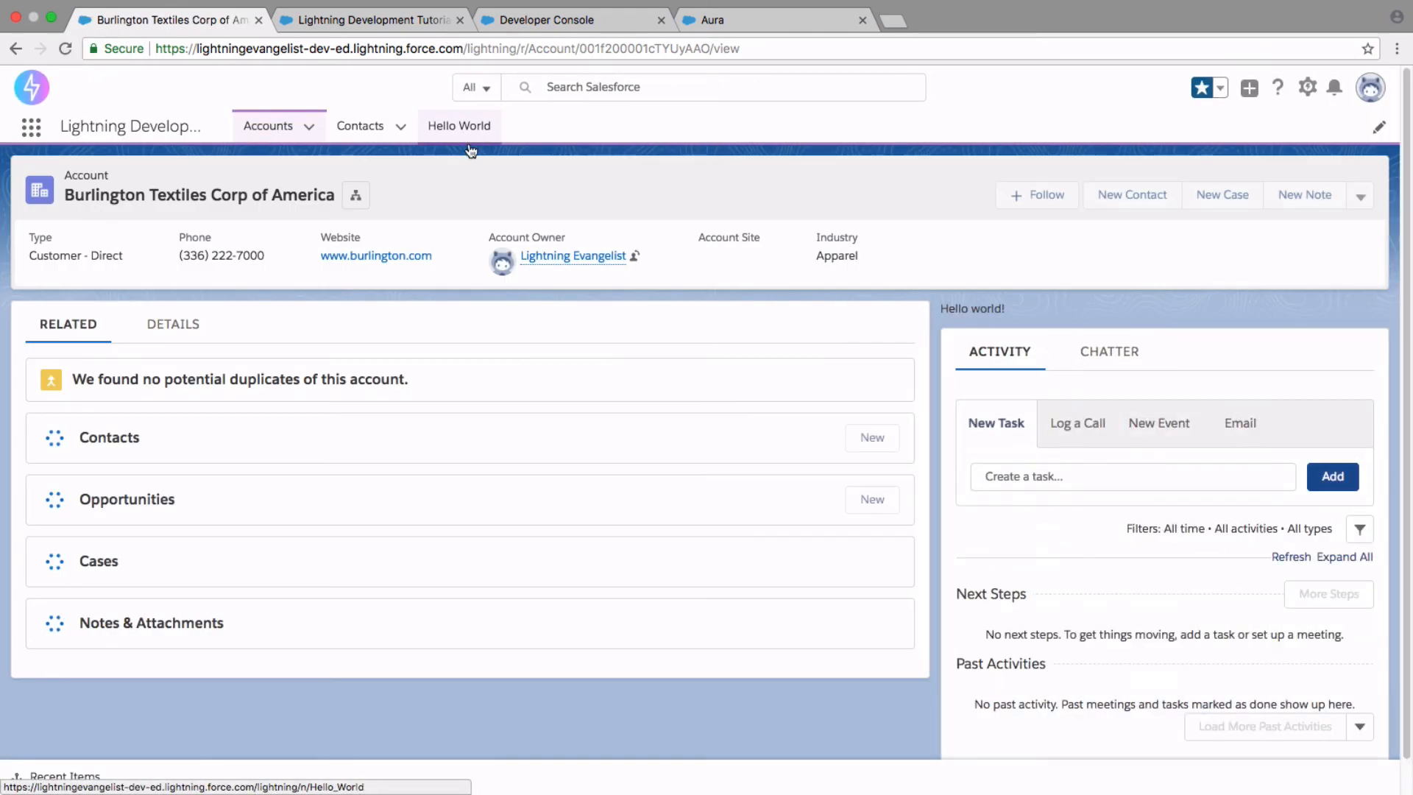
- Show the Hello World tab page displaying the standalone 'Hello world!' component
click(459, 125)
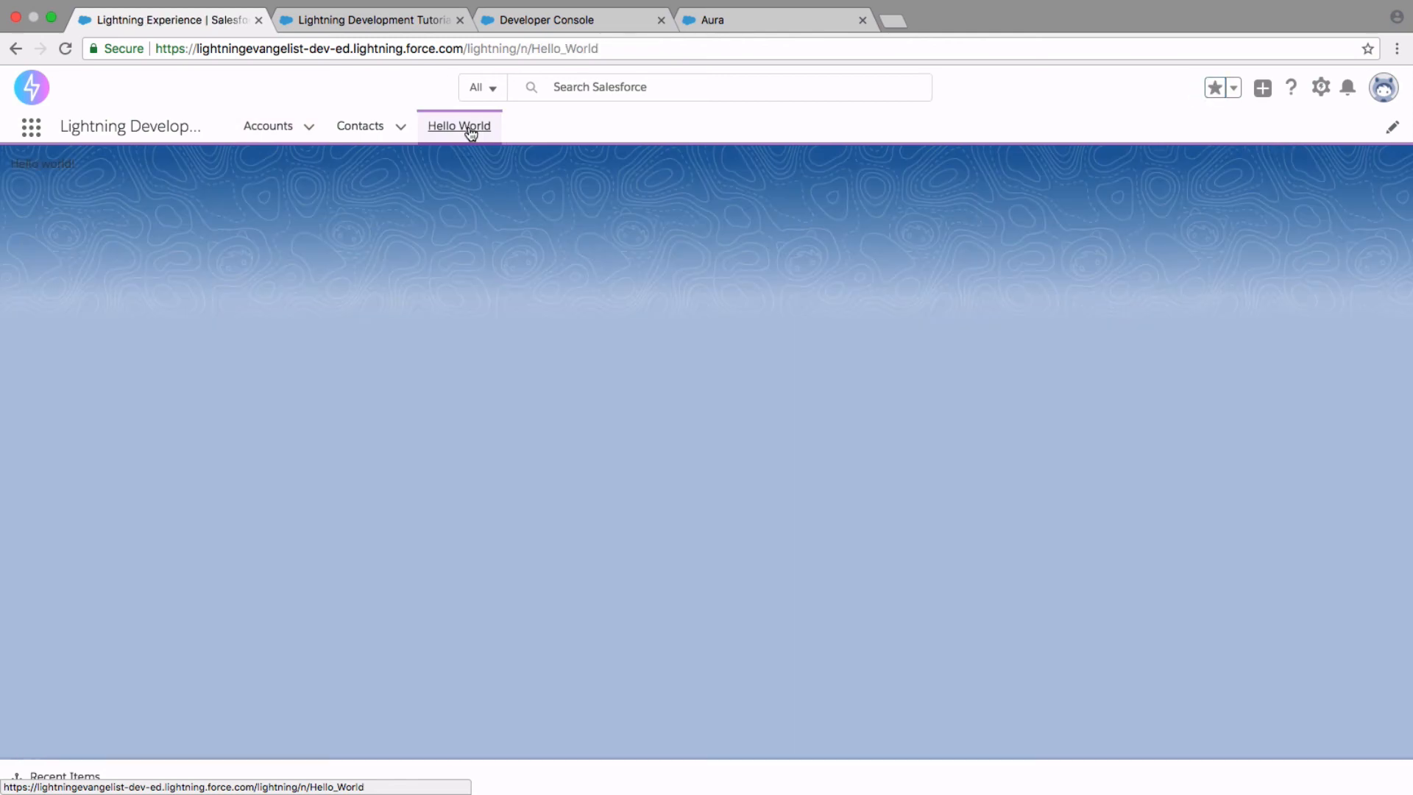